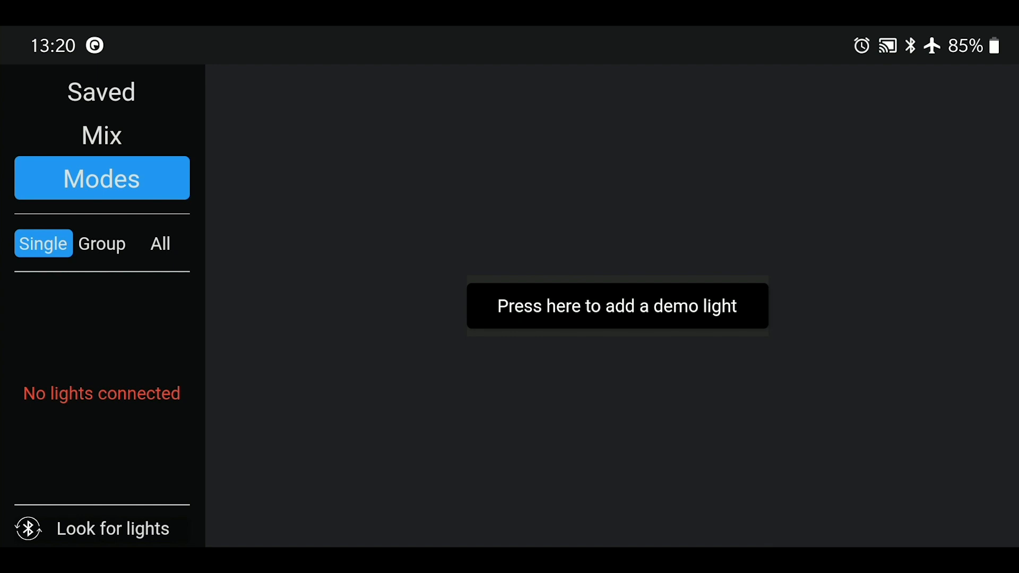
Browse the Mix and Saved screens, then return to the Modes screen
click(100, 136)
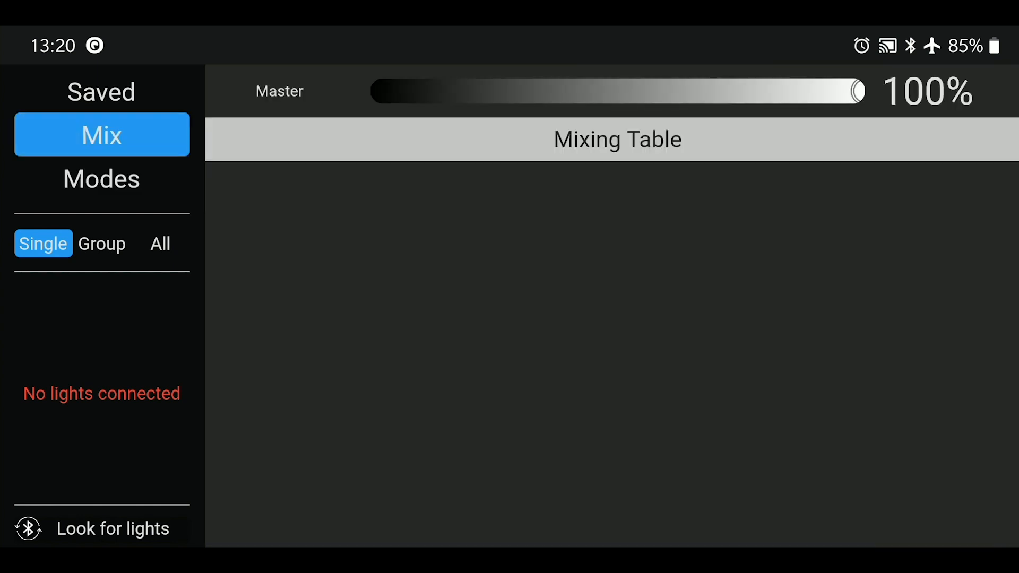
click(101, 91)
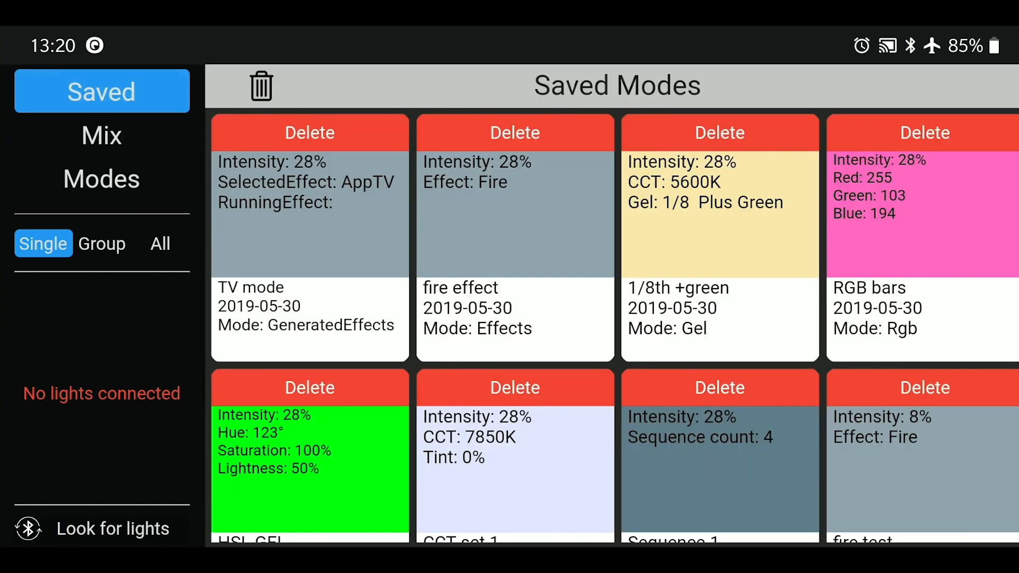
click(101, 179)
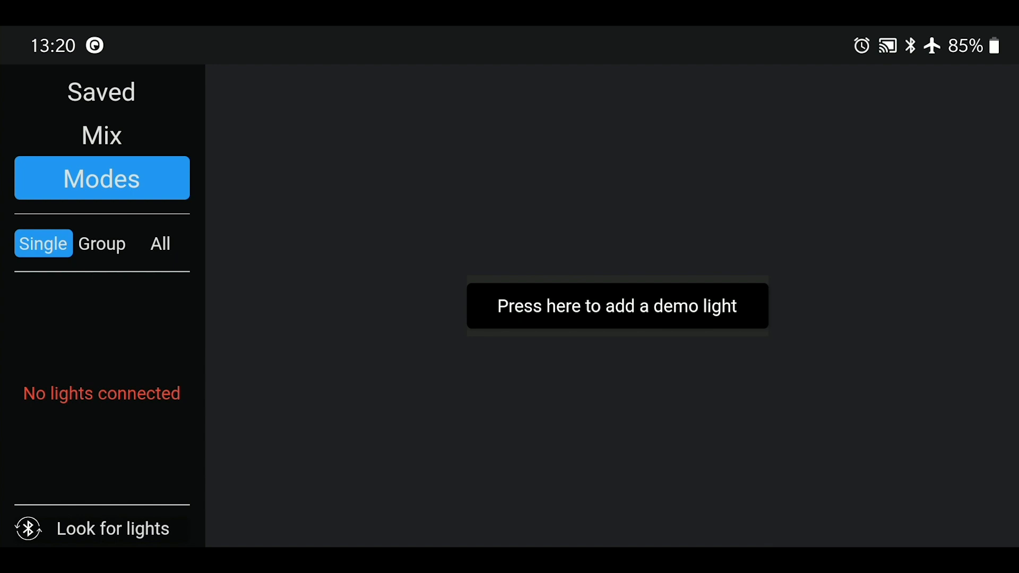
Add a Demo Light and start a scan for nearby lights
click(617, 306)
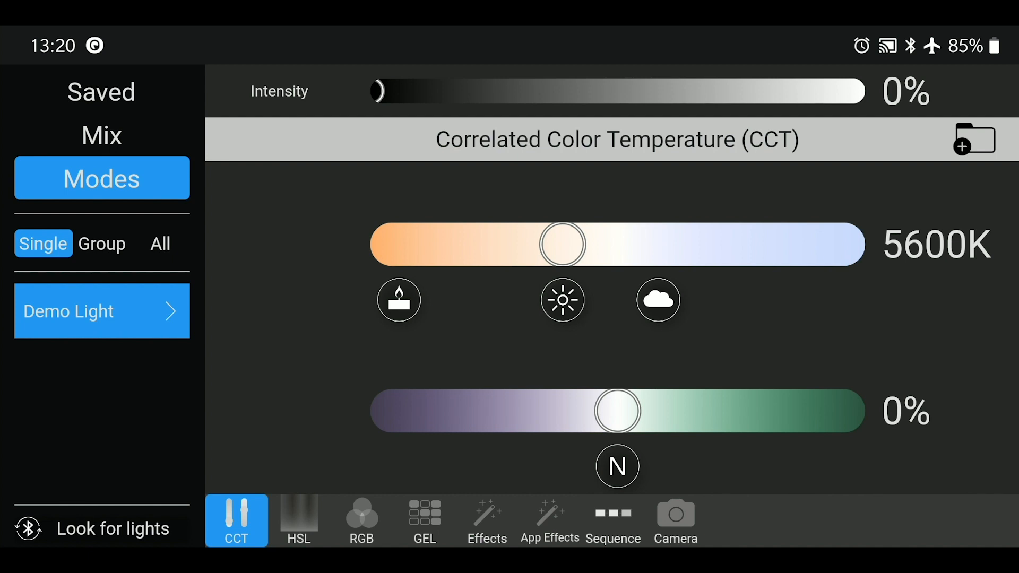
click(100, 528)
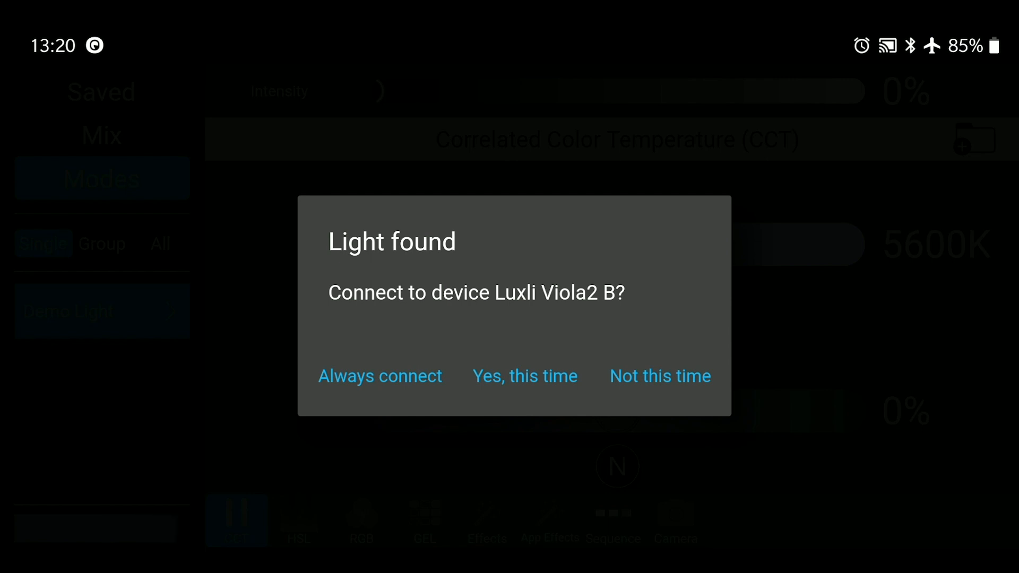
Connect the discovered Luxli Viola2 B and Luxli Timpani lights 'this time'
click(526, 376)
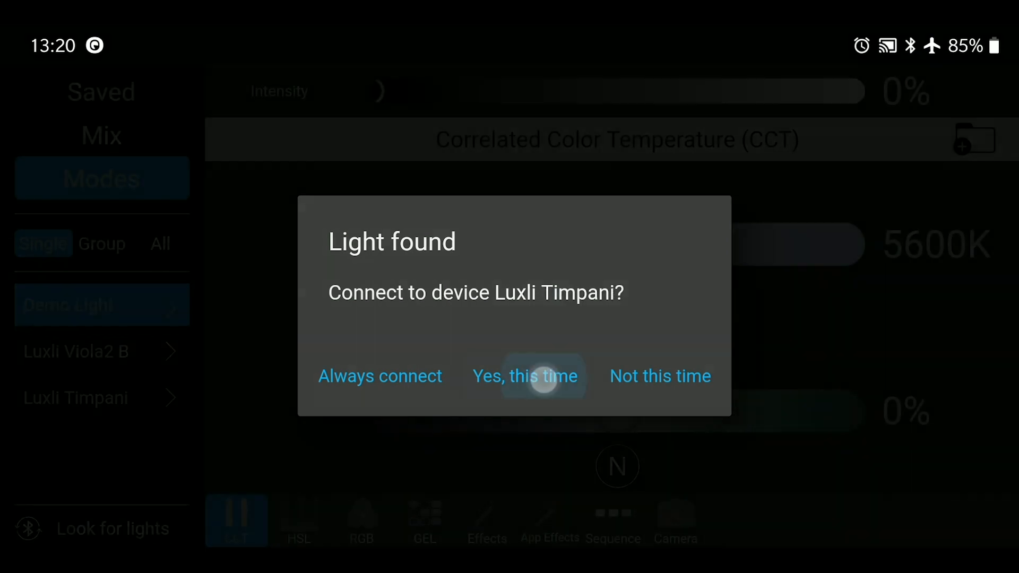
click(525, 376)
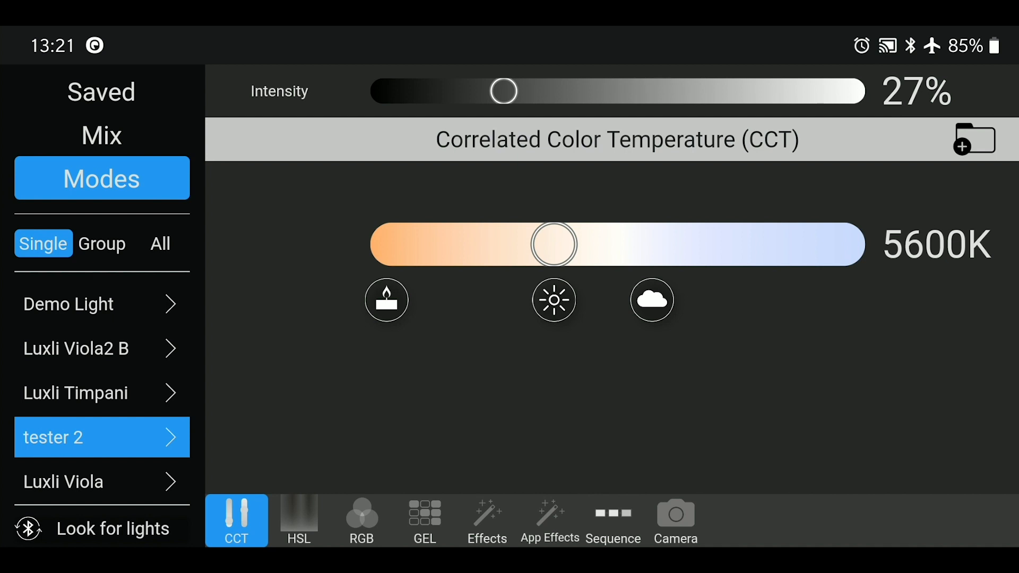
Rename the tester 2 light to 'Luxli Cello' and save the new name
click(171, 437)
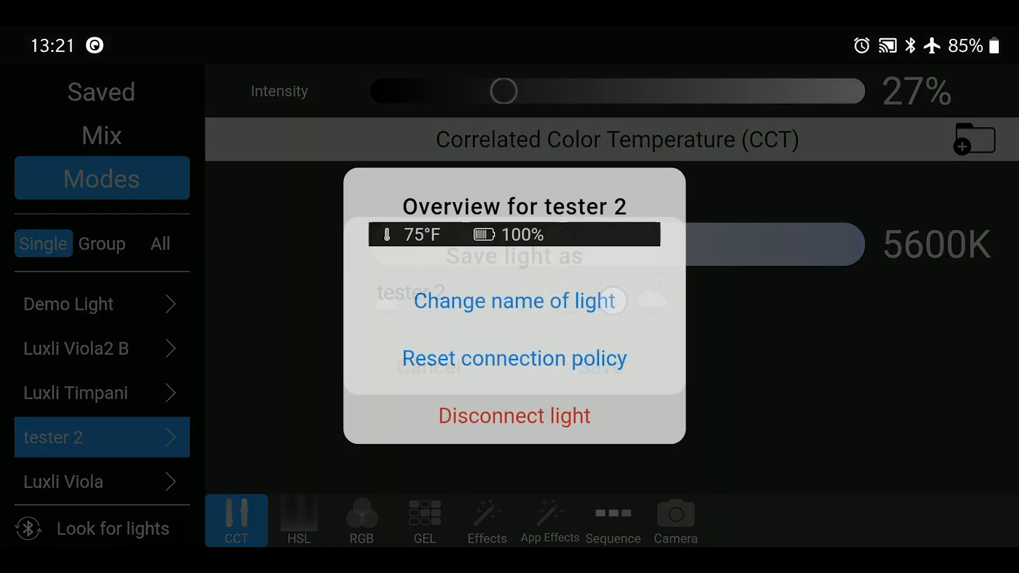
click(513, 301)
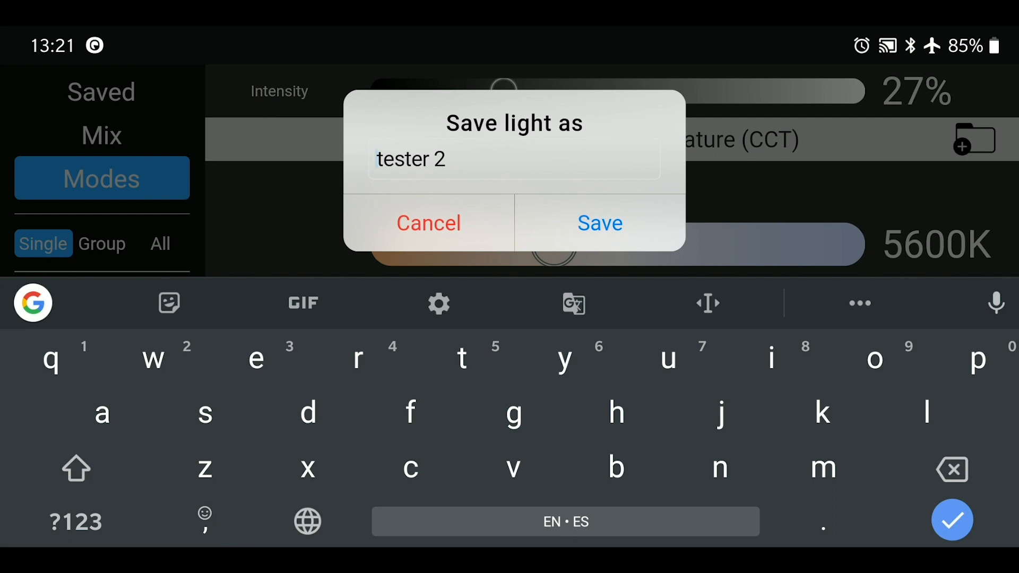
text(L)
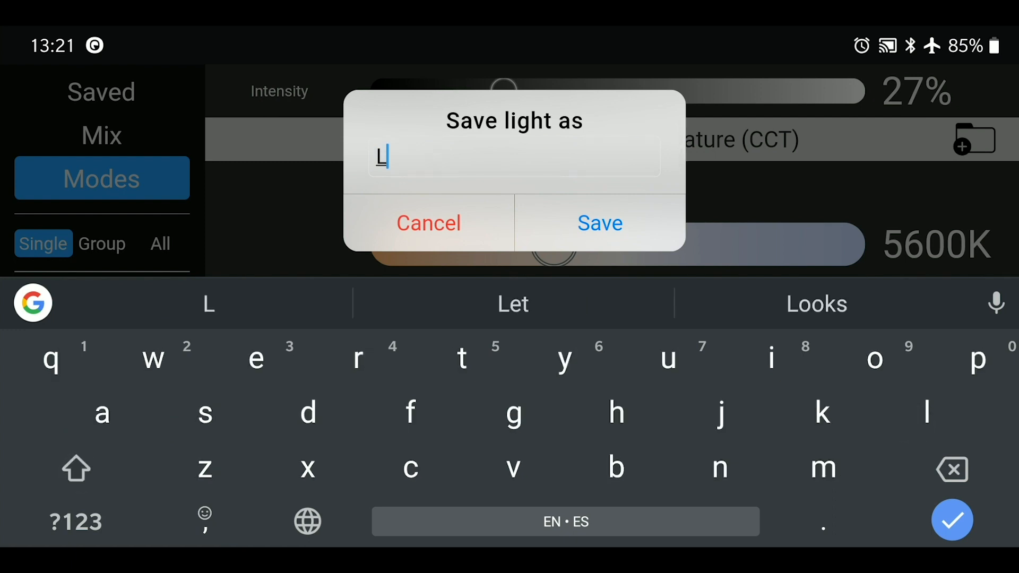
text(uxli)
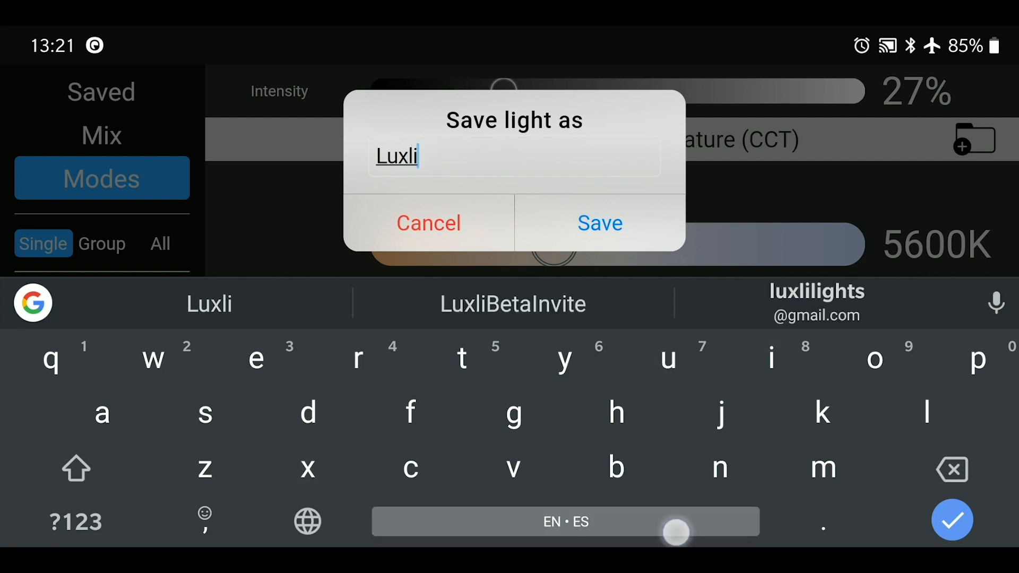
click(412, 467)
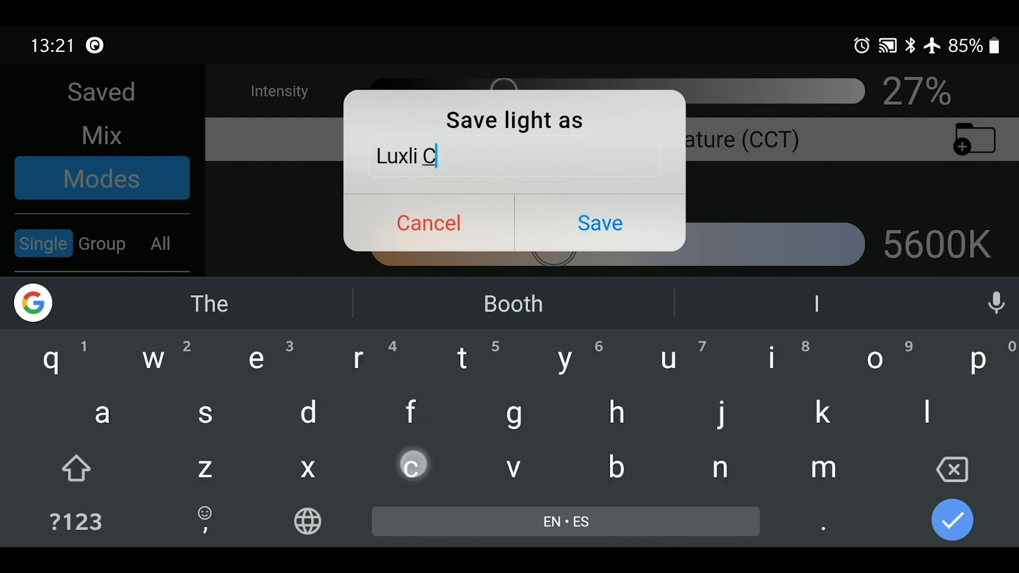
click(599, 223)
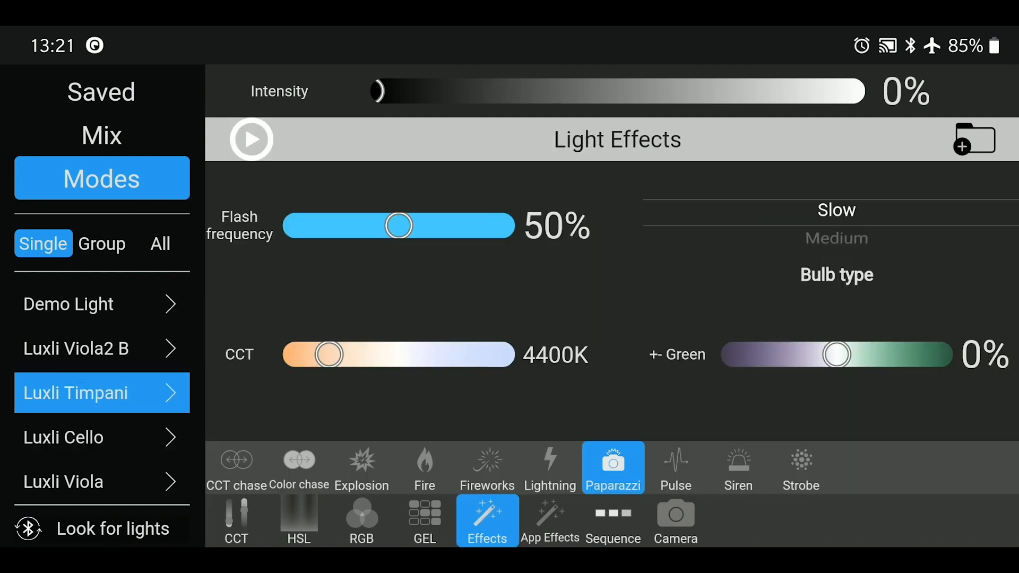
Review the current modes of Cello, Timpani, Viola2 B and Viola, then show the empty groups list
click(612, 520)
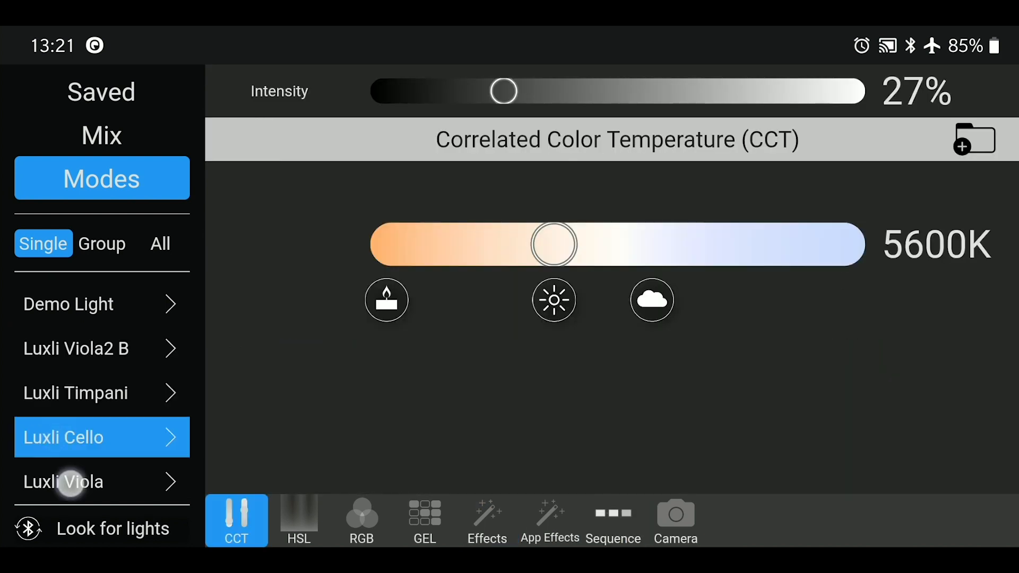
click(486, 521)
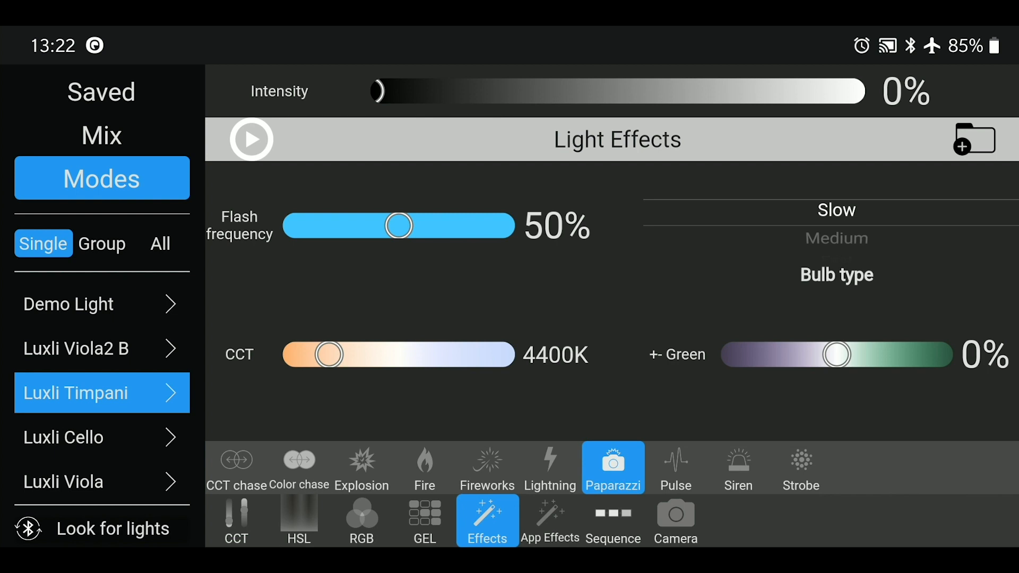
click(612, 520)
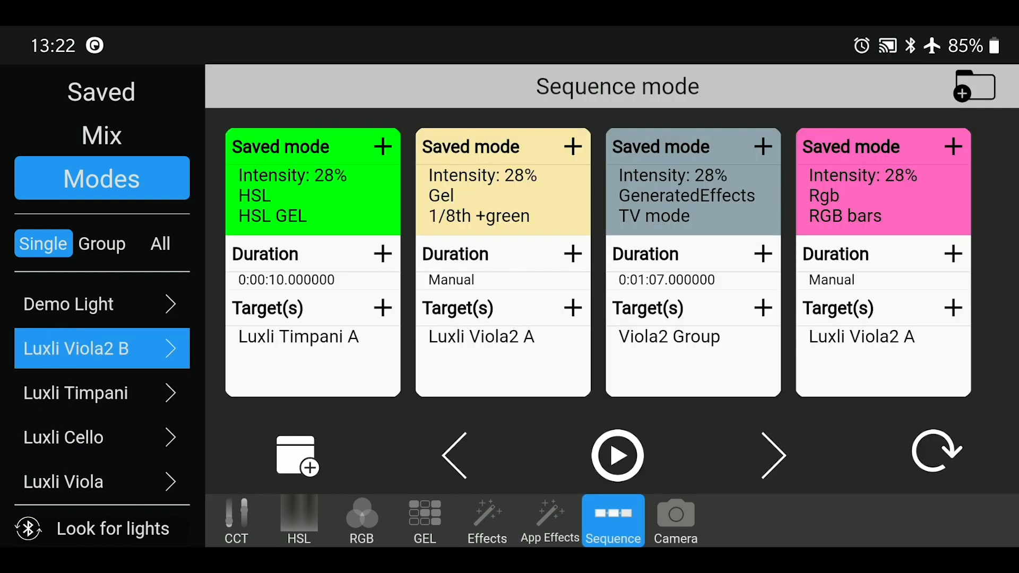
click(64, 481)
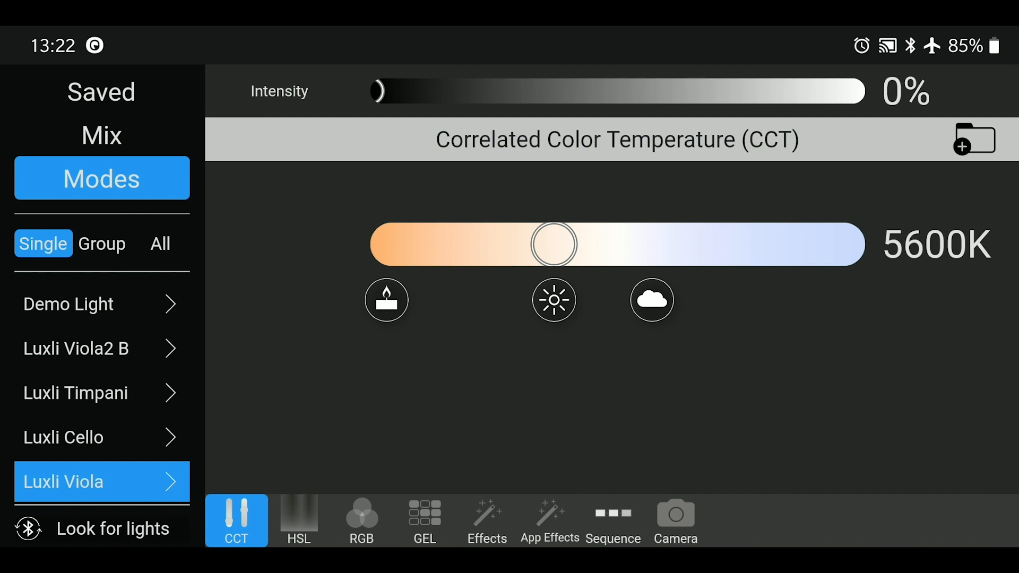
click(101, 243)
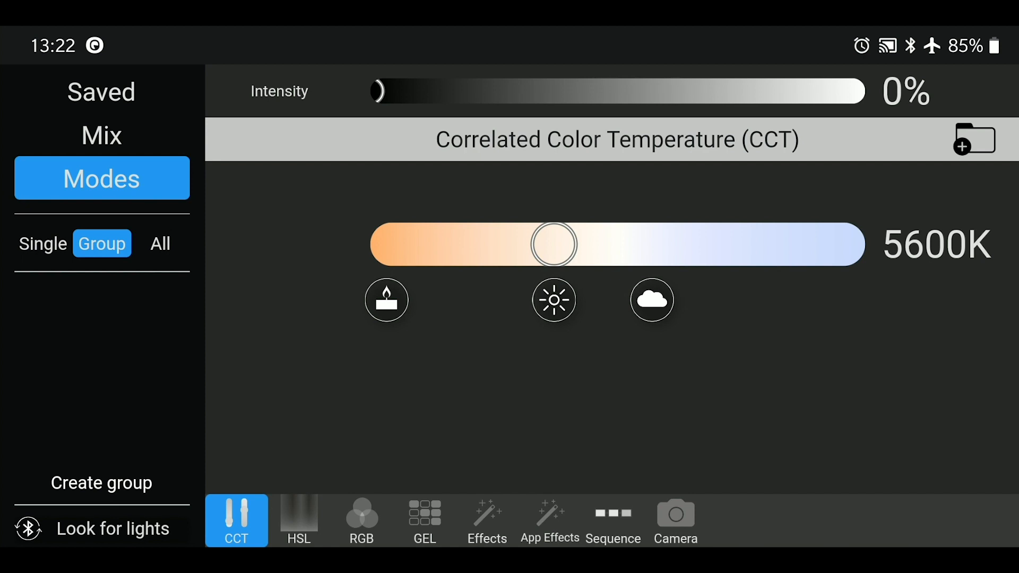
Create a group containing Luxli Viola2 B, Timpani and Cello and save it
click(101, 483)
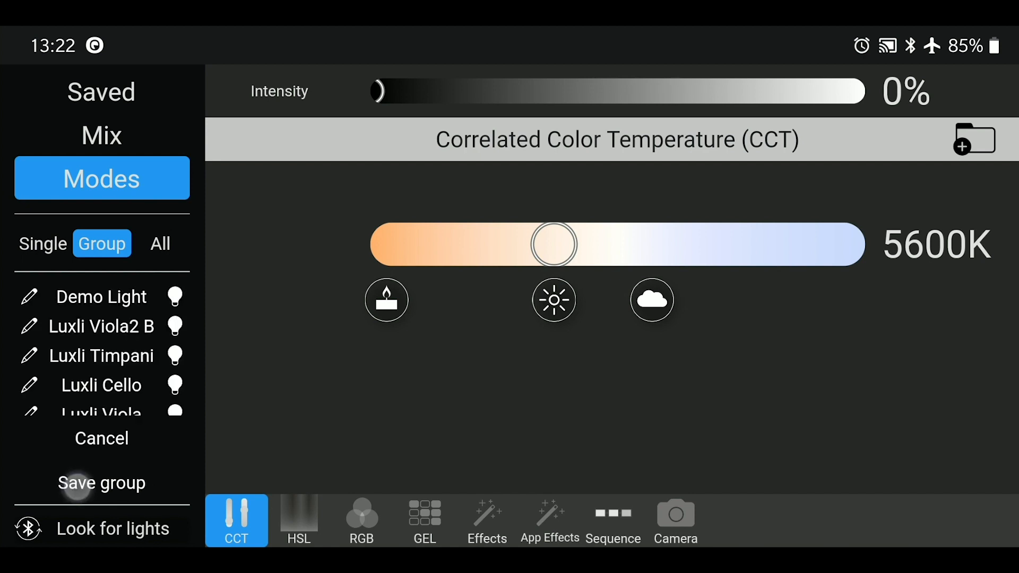
scroll(down, 3)
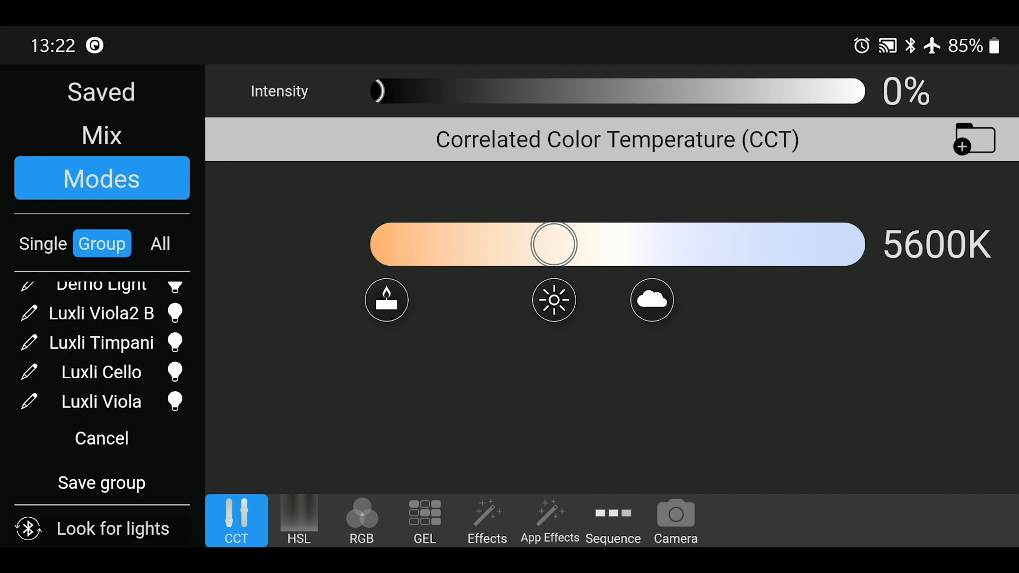
click(101, 313)
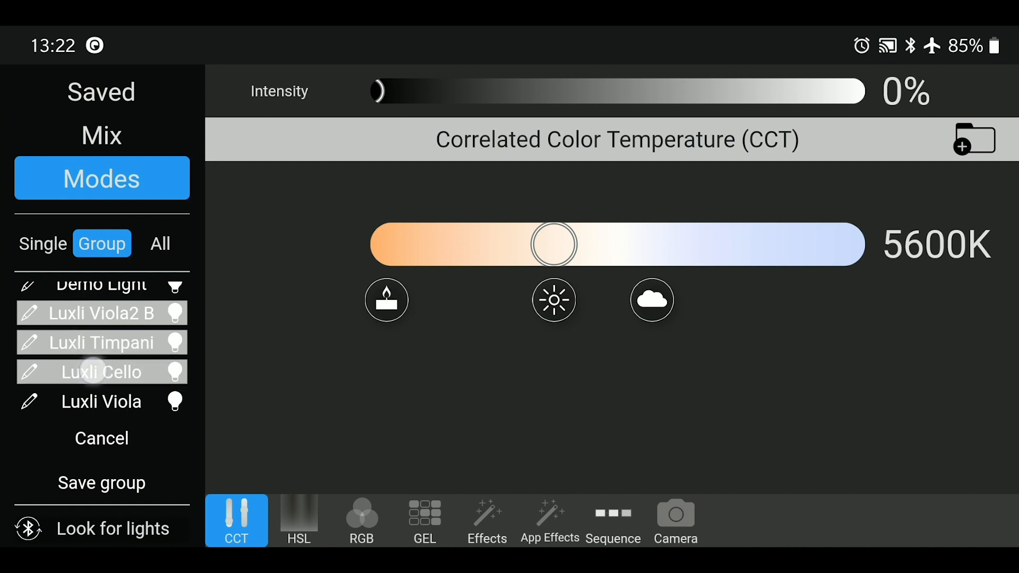
click(102, 483)
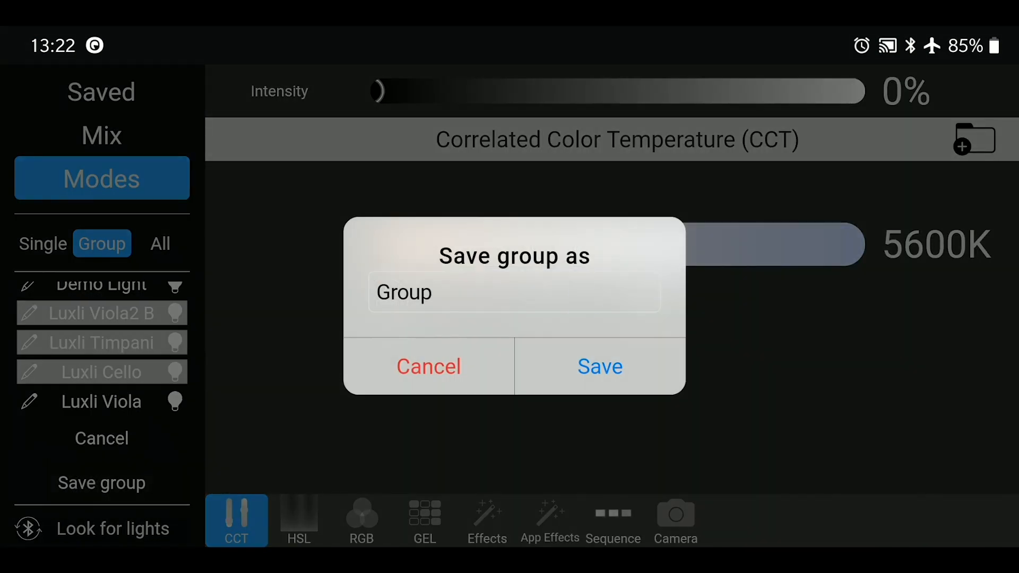
Name the new group 'Luxli Gen 2', then select all connected lights
click(513, 292)
text(Luxli)
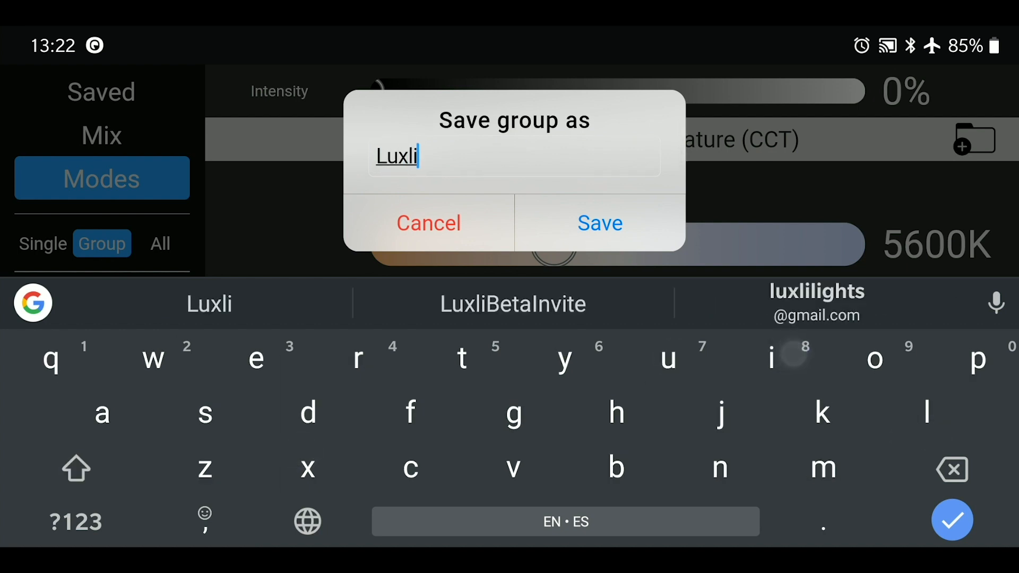
text(Gen)
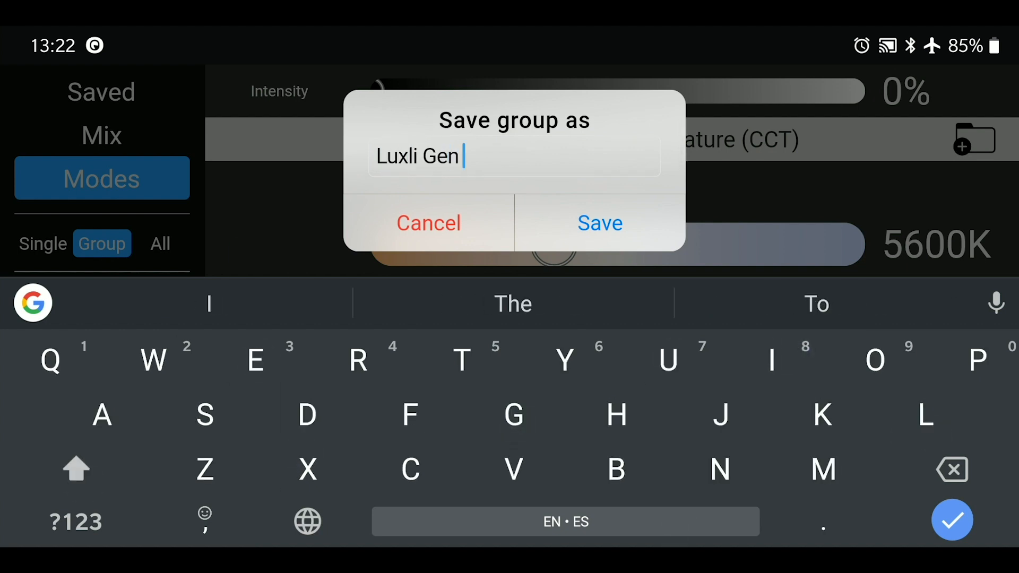
click(599, 223)
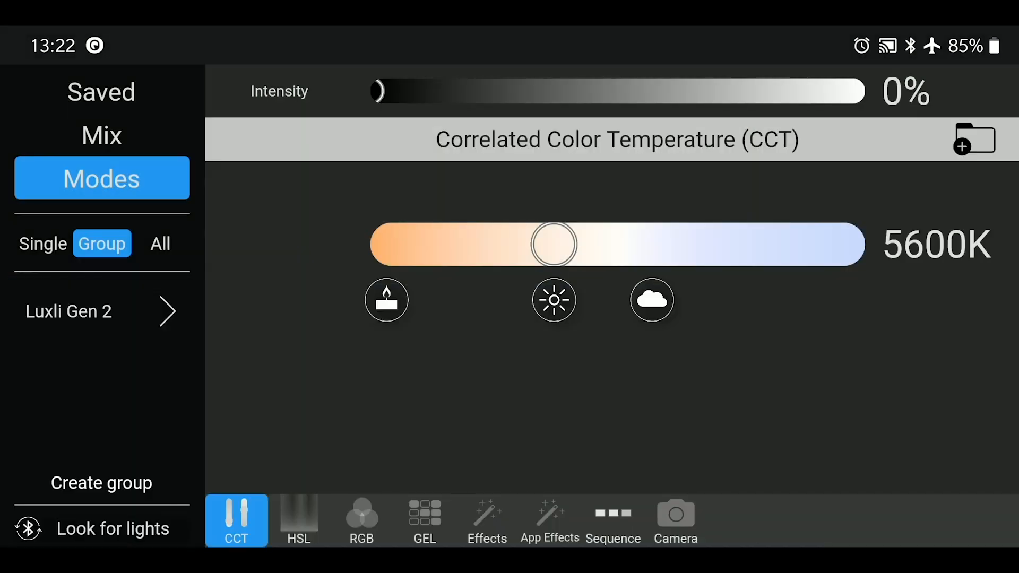
click(160, 244)
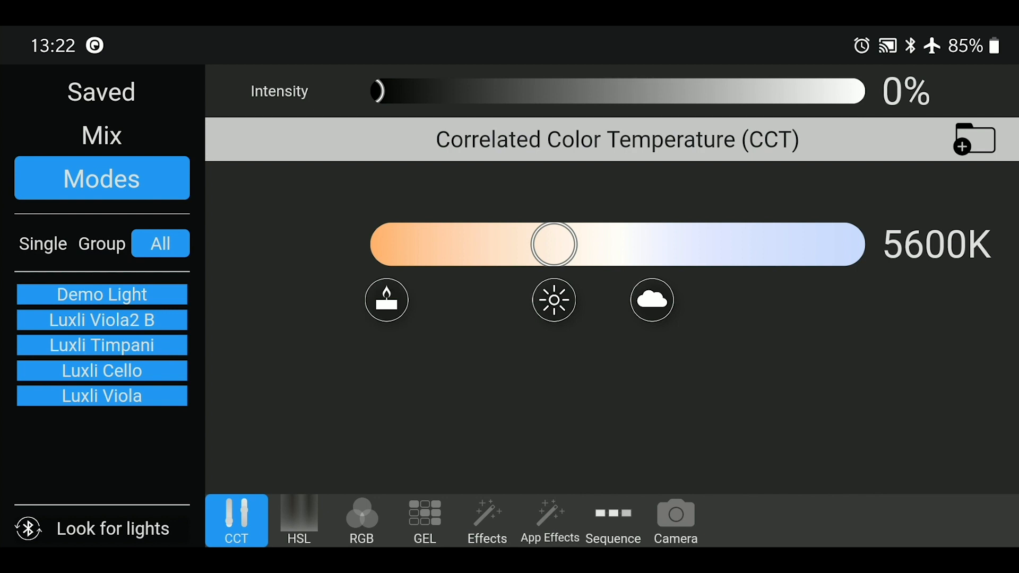
Return to the Single light list and select Luxli Viola
click(43, 243)
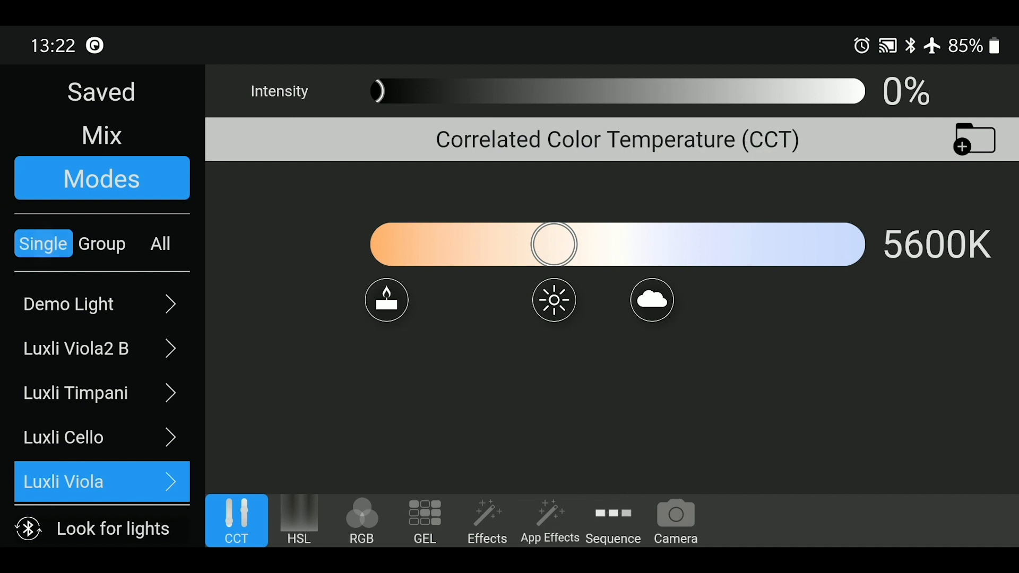
click(170, 304)
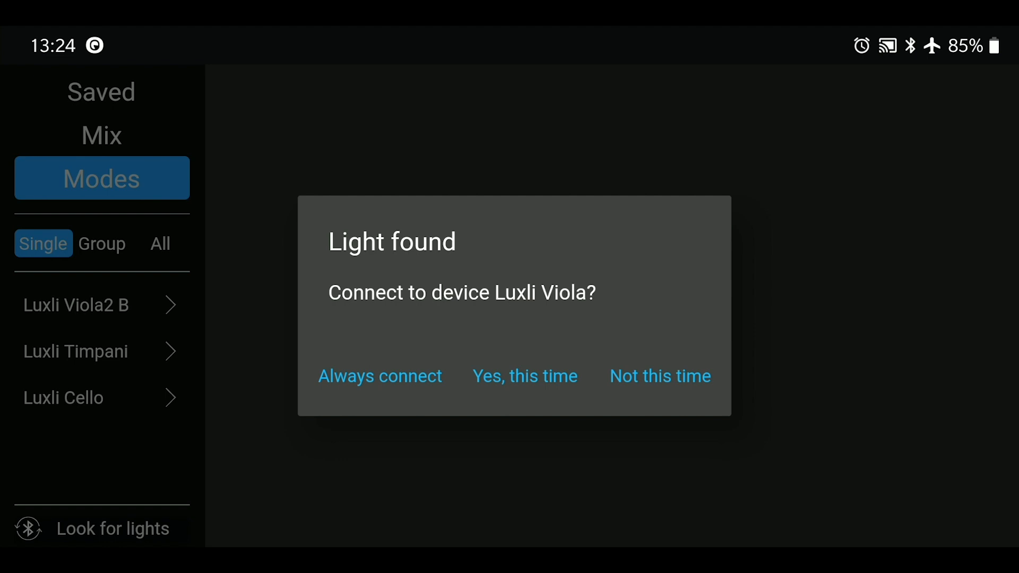
Answer the Luxli Viola connection prompt and rescan for nearby lights
click(524, 376)
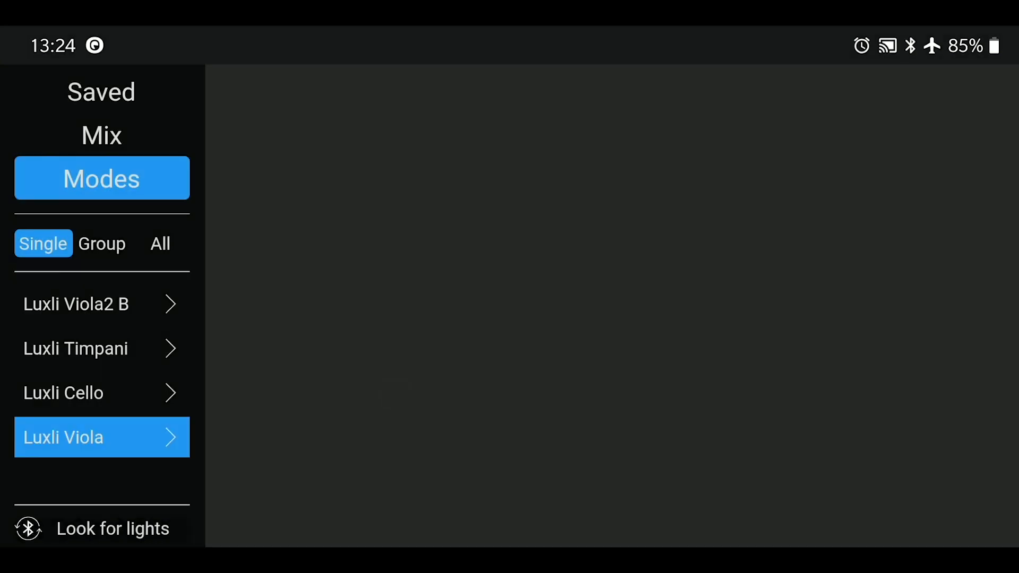
click(170, 437)
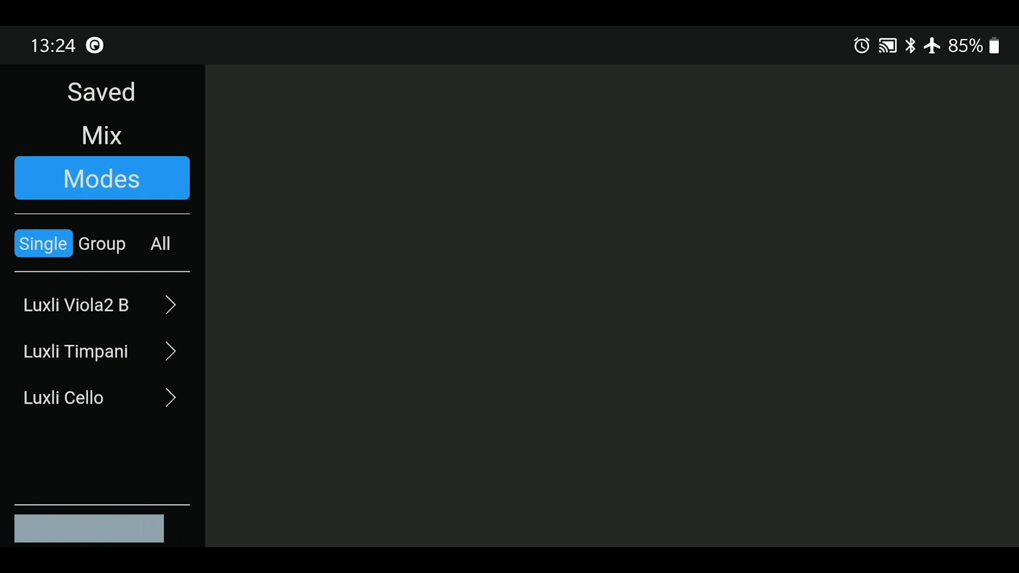
click(89, 529)
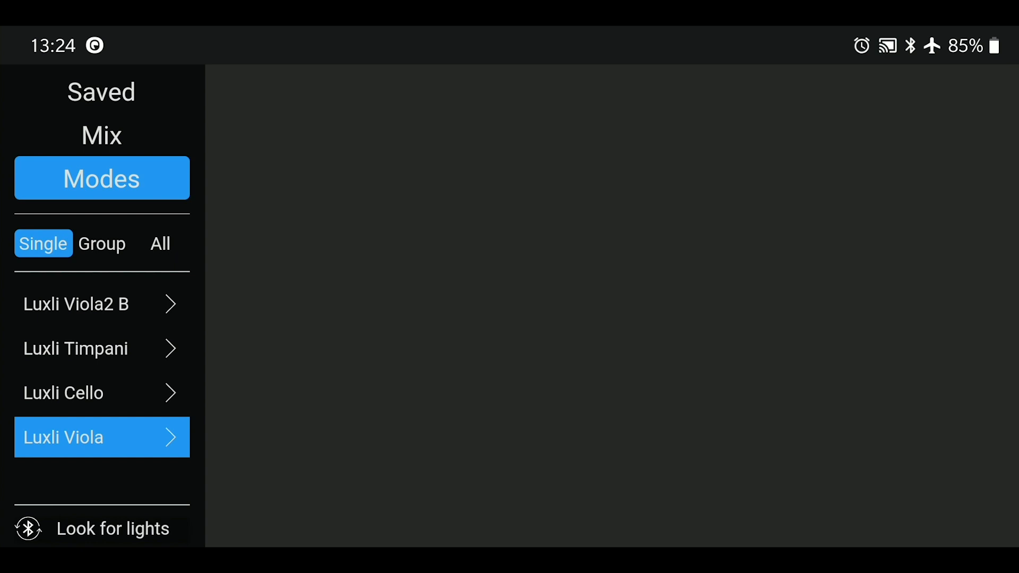
Select Luxli Timpani and show the Luxli Gen 2 group's four-card sequence
click(75, 349)
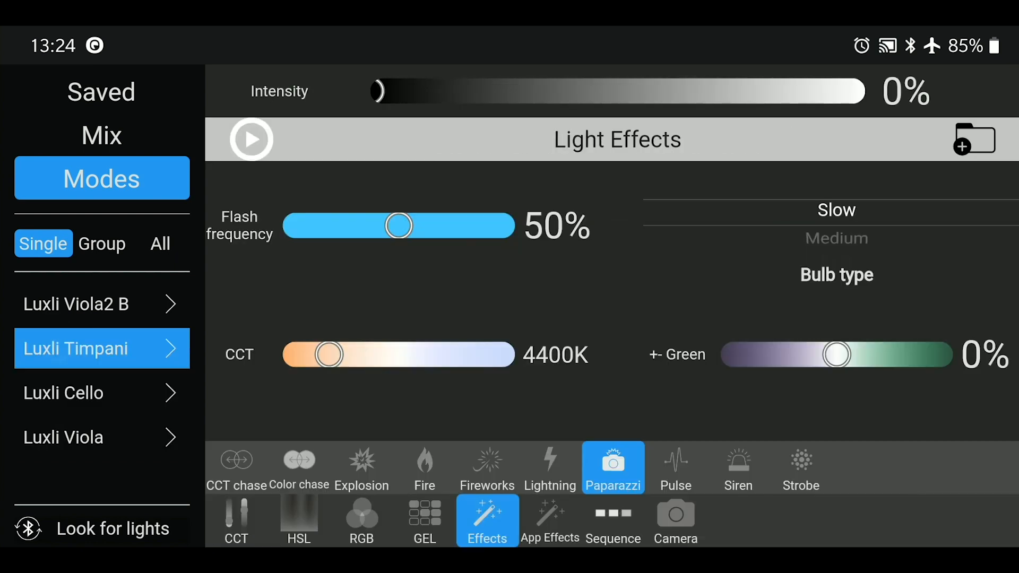
click(611, 521)
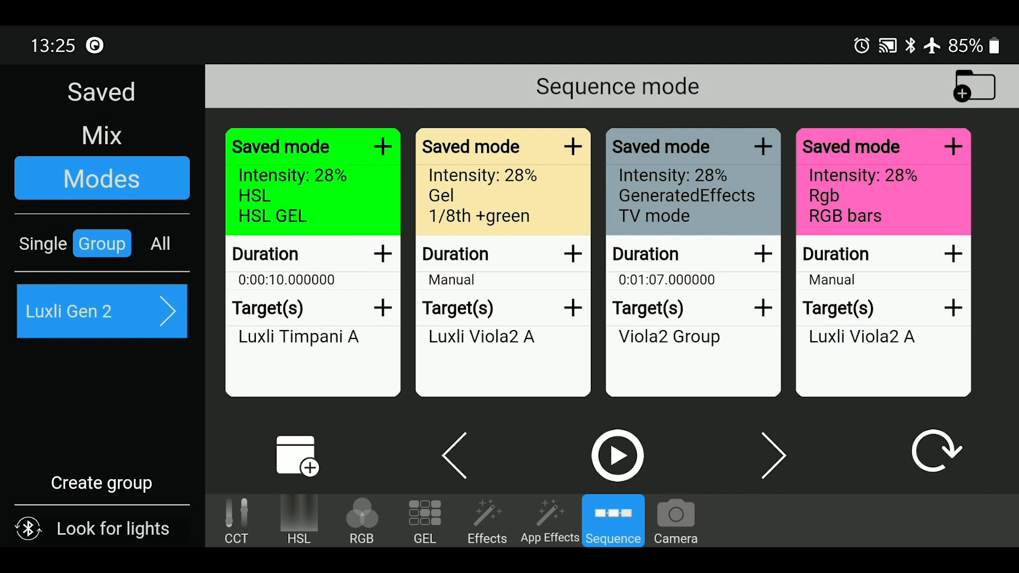
Set Luxli Viola2 B's CCT slider to 7000K, 8400K, then about 6800K at 32% intensity
click(43, 244)
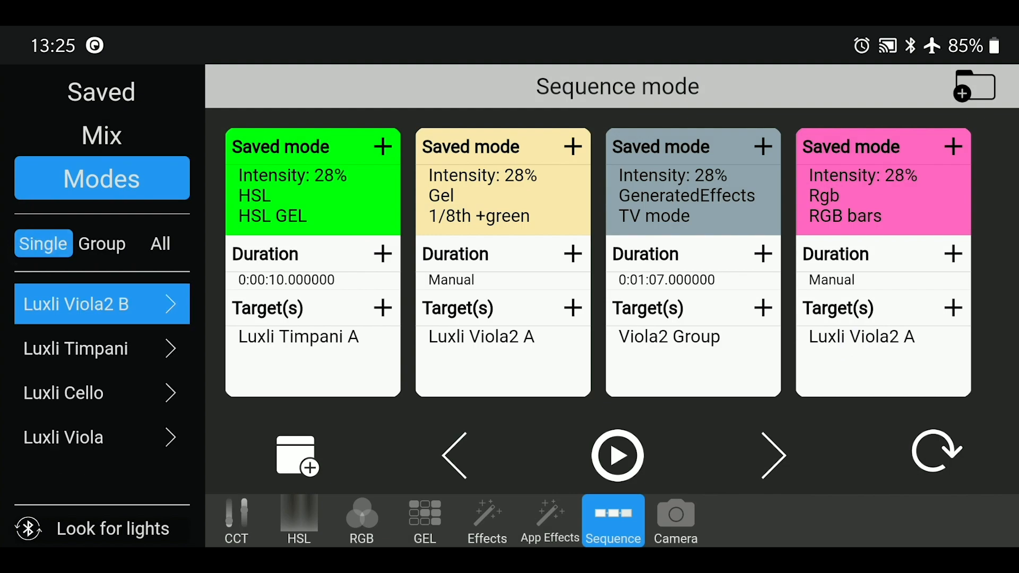
click(236, 521)
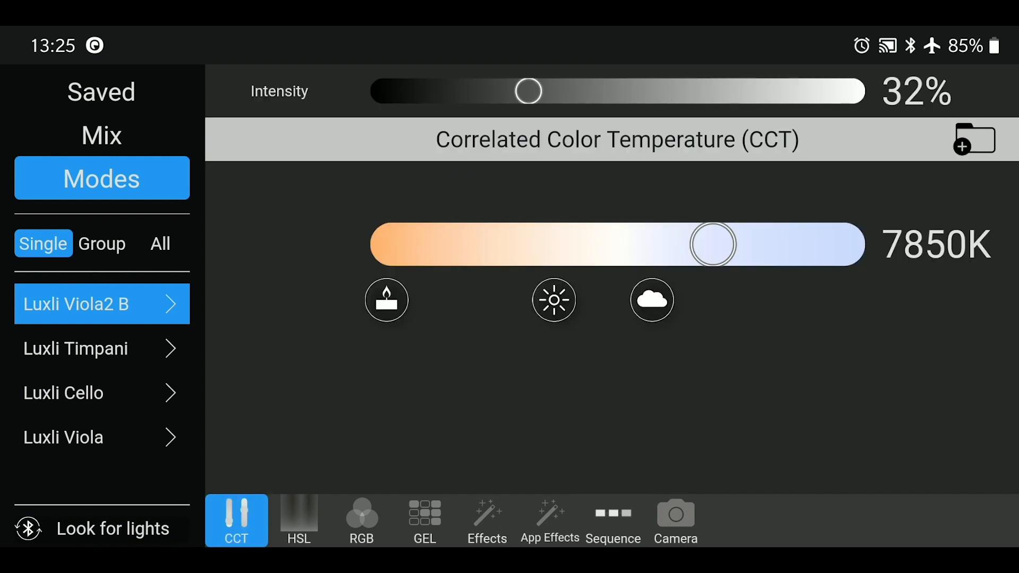
drag(713, 244, 654, 244)
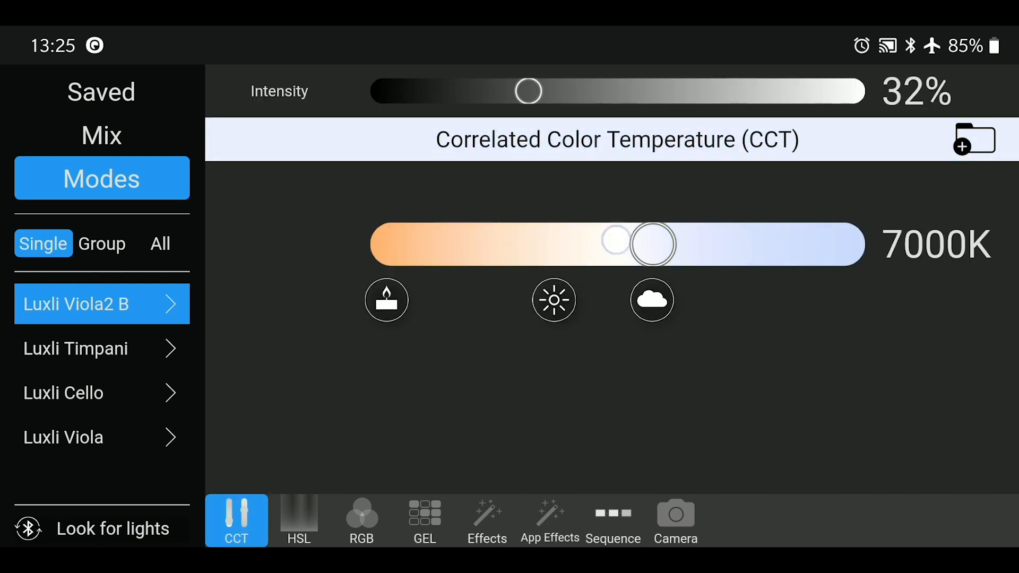
drag(650, 244, 752, 244)
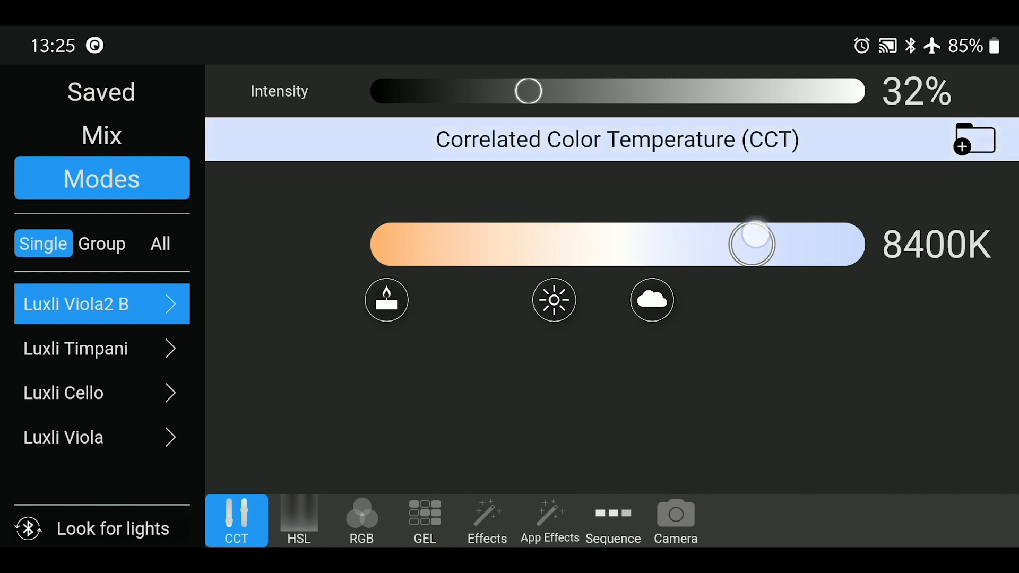
drag(753, 244, 639, 245)
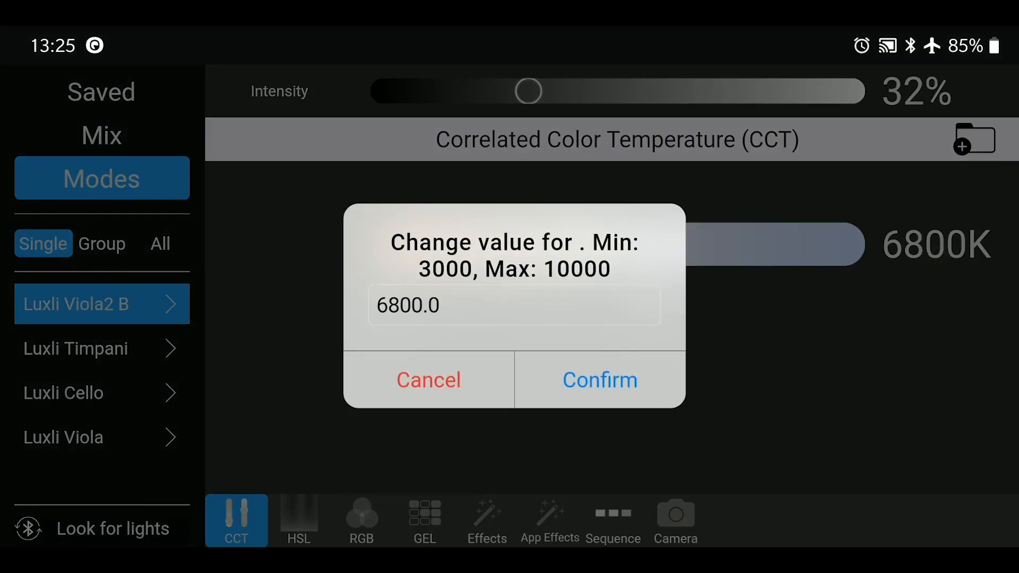
Enter a colour temperature of exactly 3950K on the keypad, then slide it to 5600K
click(514, 306)
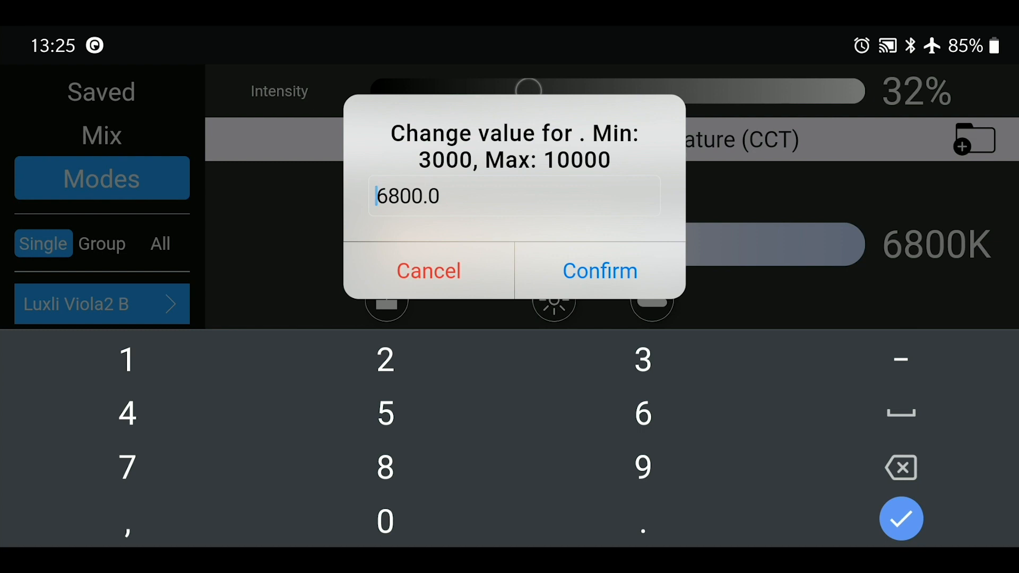
click(642, 360)
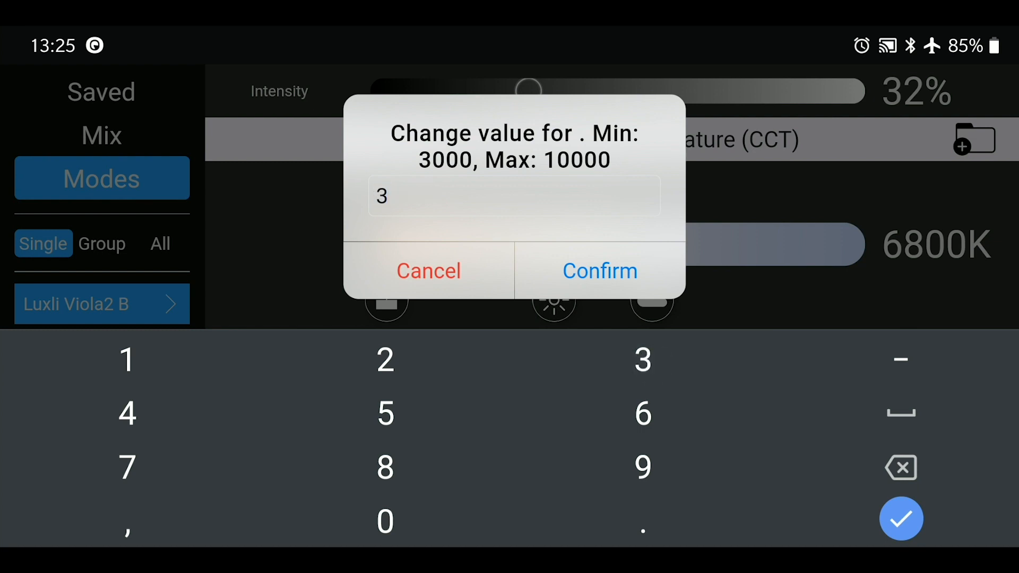
click(385, 520)
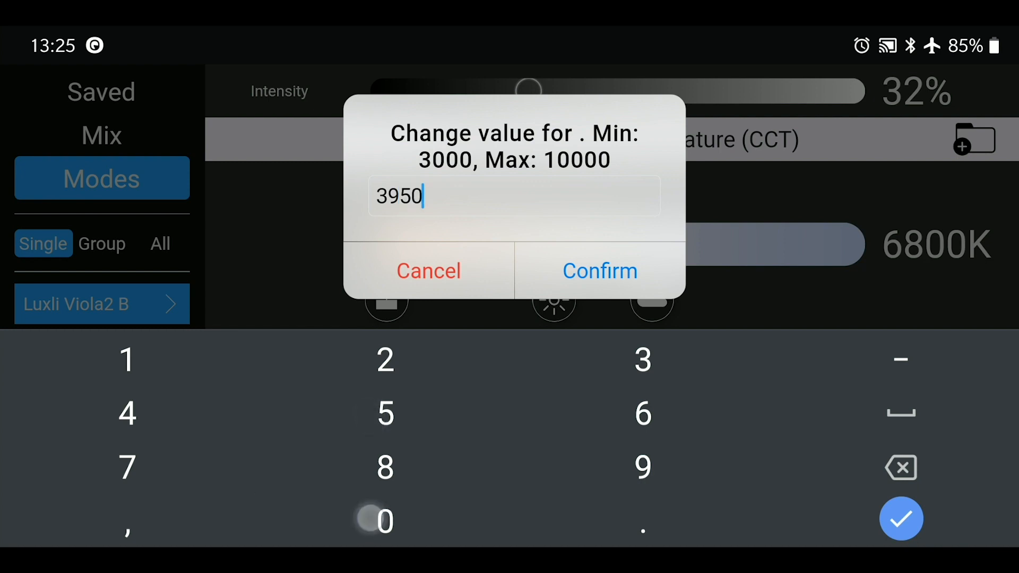
click(599, 270)
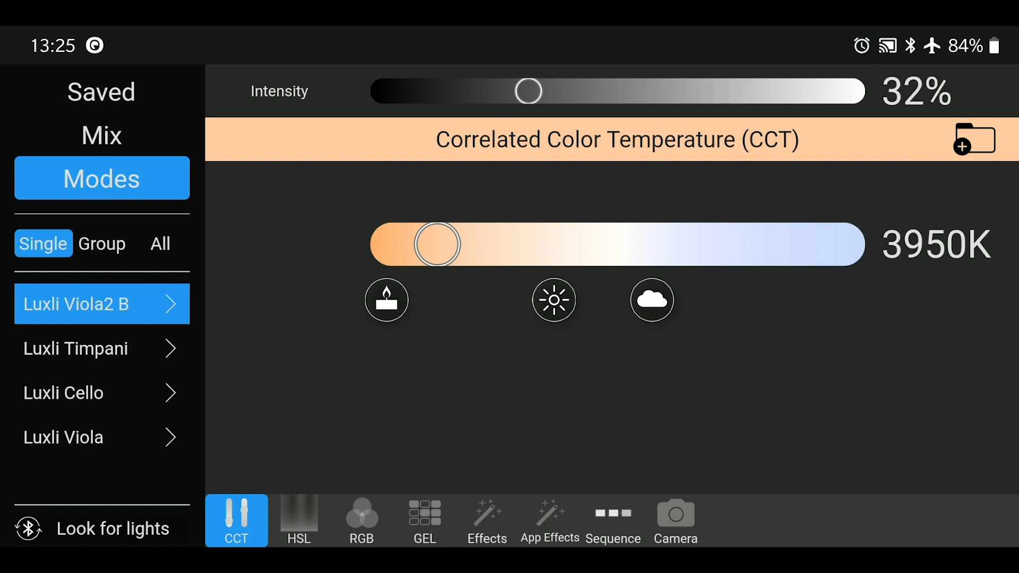
drag(437, 244, 387, 244)
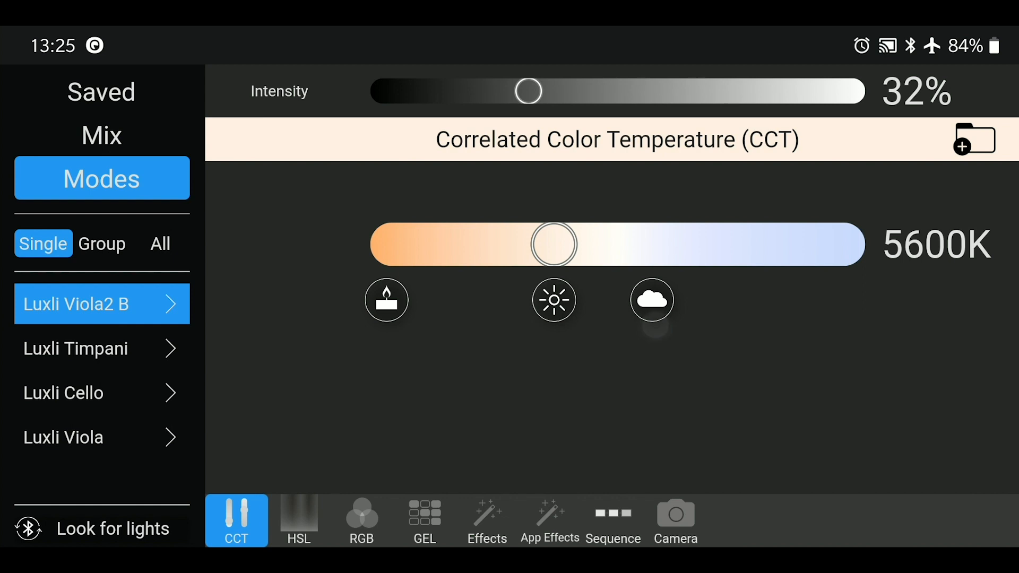
Raise the temperature to 7000K and switch Luxli Viola2 B to HSL colour mode
drag(554, 244, 654, 245)
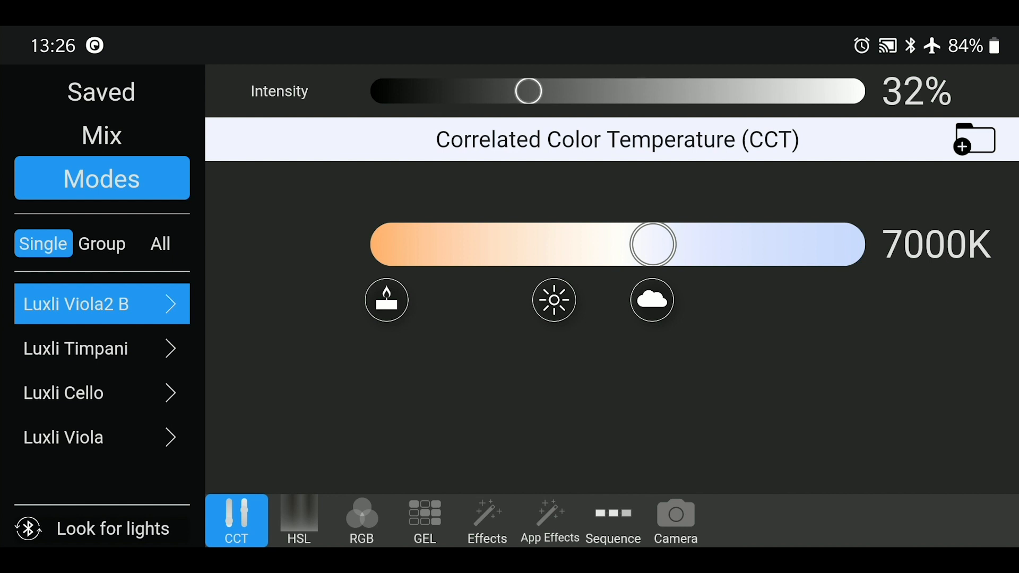
click(298, 520)
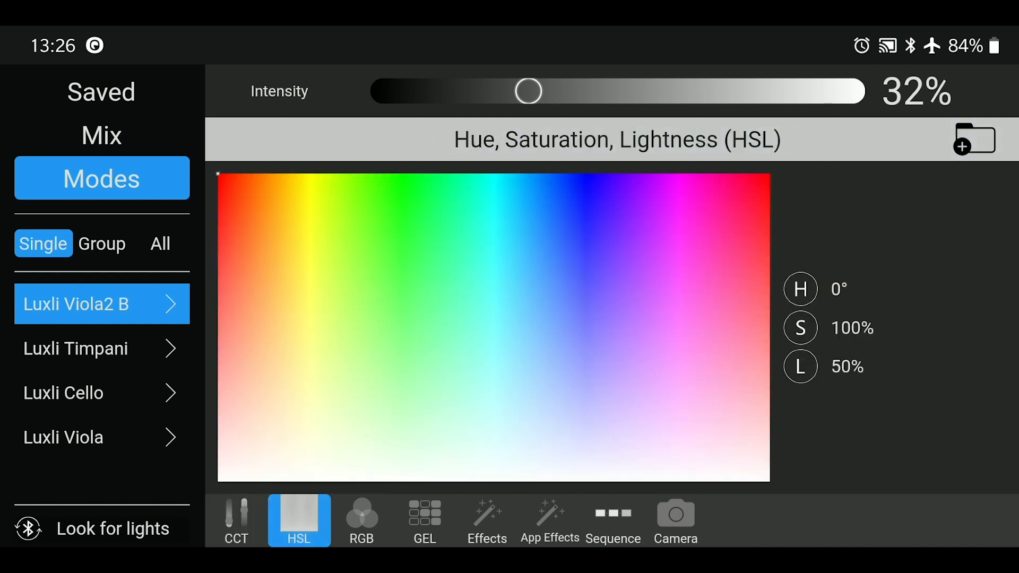
Try purple, pale green, cyan, sky blue and bright green hues, then switch Viola2 B to RGB mode
click(631, 262)
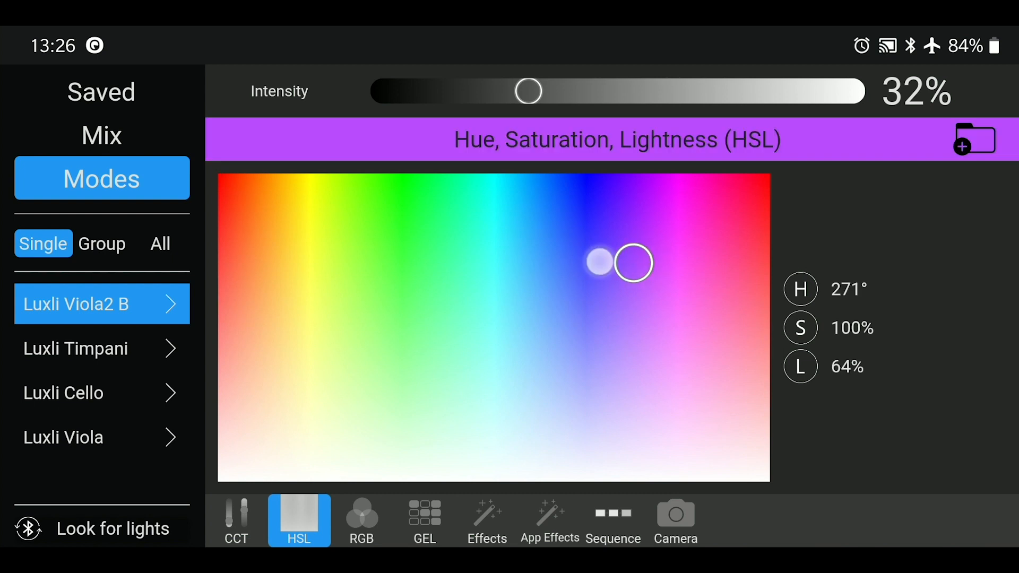
drag(632, 262, 449, 299)
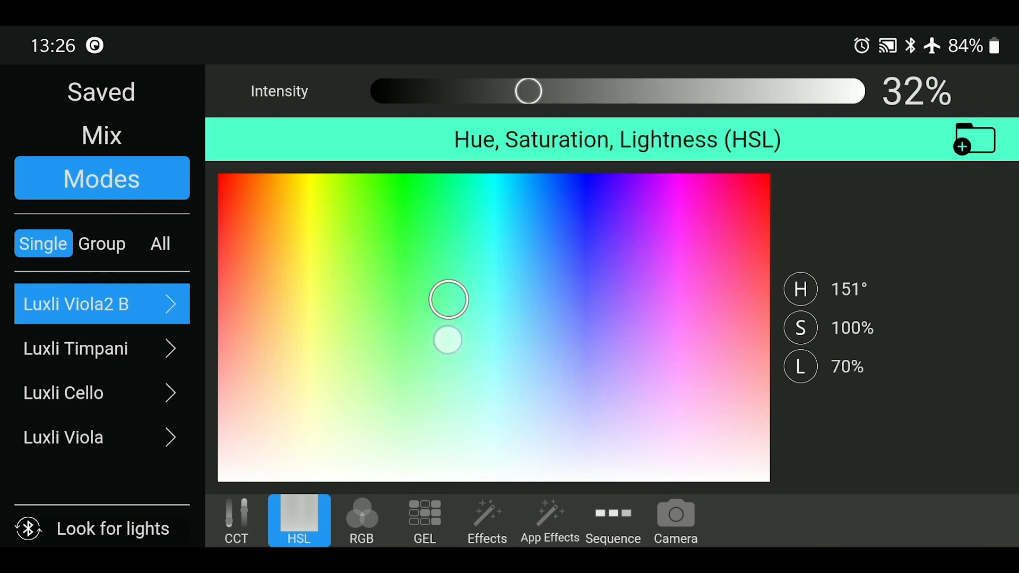
drag(449, 300, 472, 317)
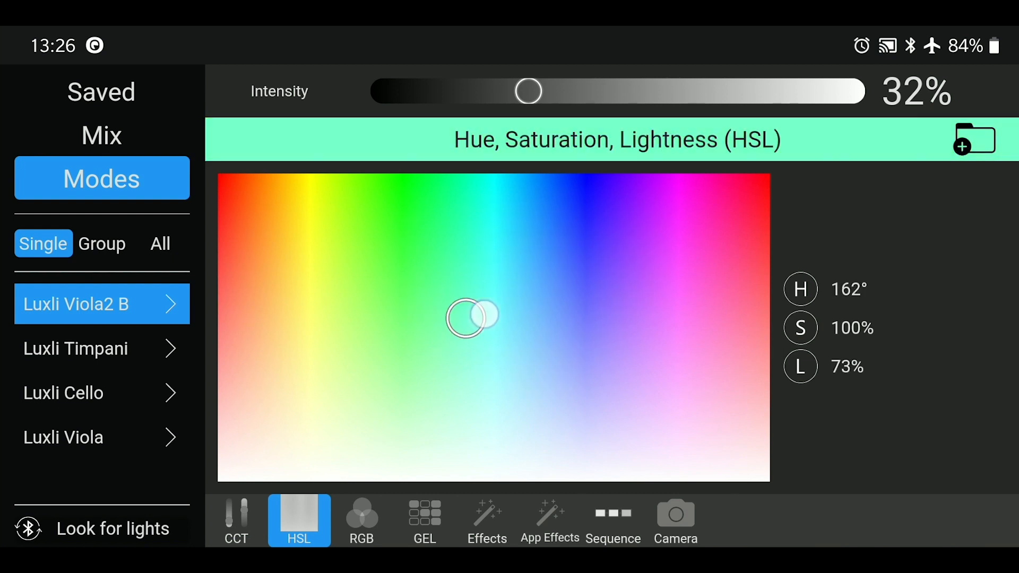
drag(473, 319, 447, 217)
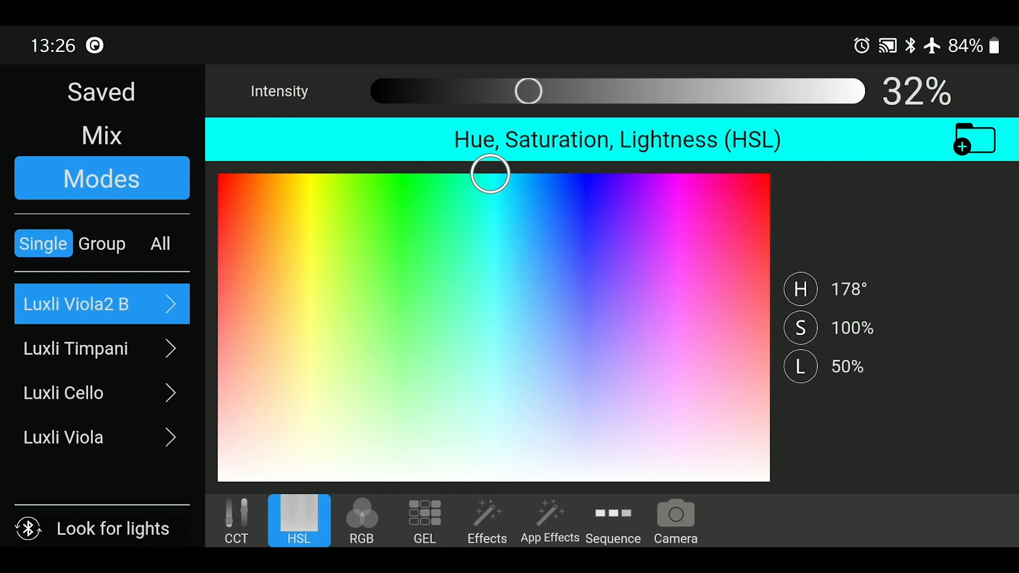
drag(490, 173, 527, 195)
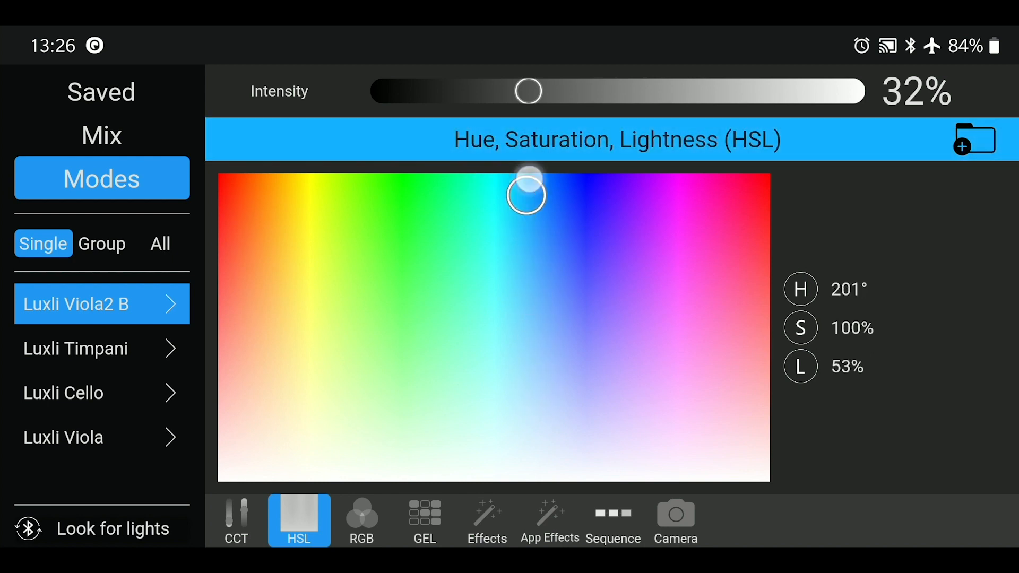
drag(528, 194, 385, 174)
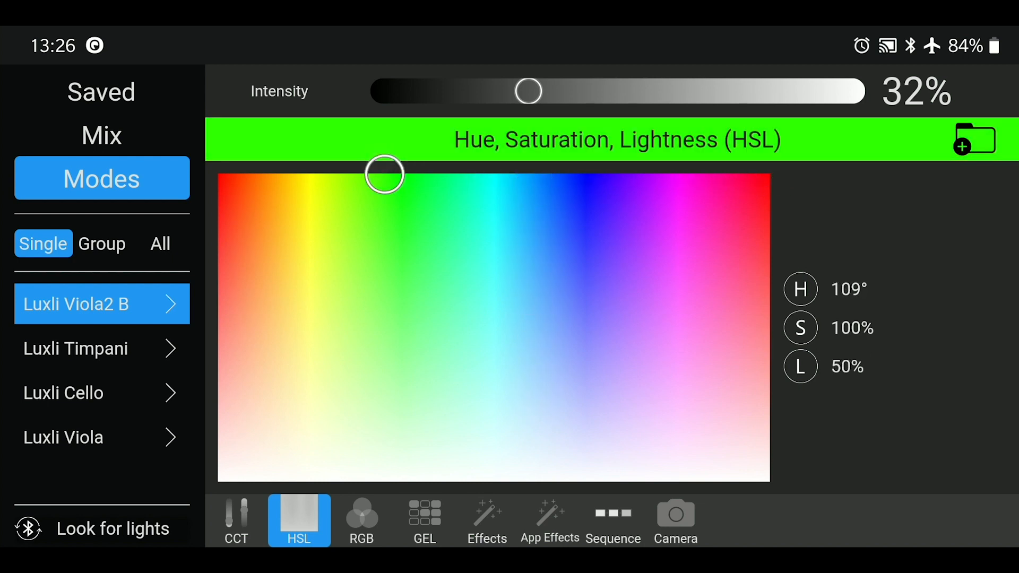
click(362, 521)
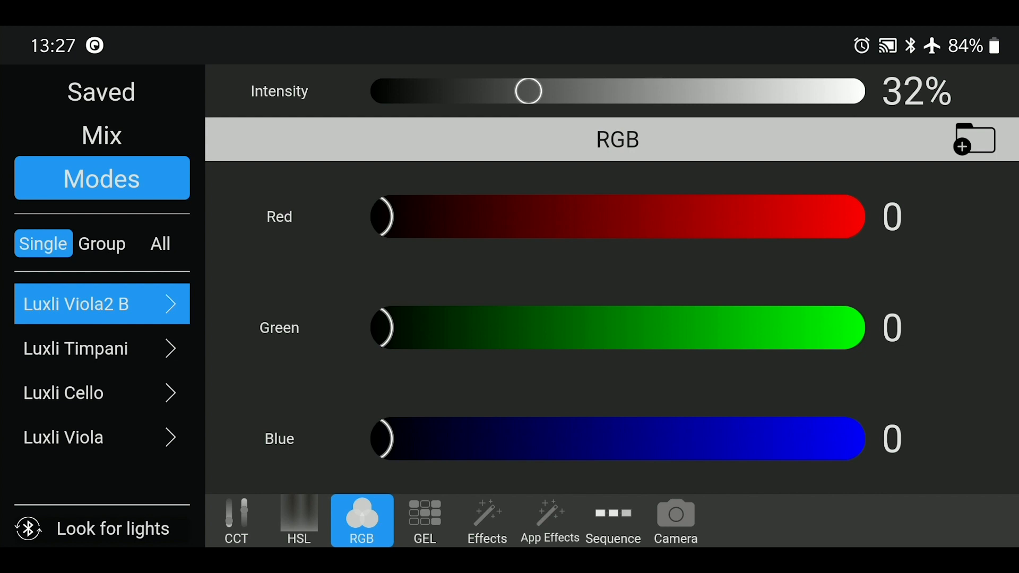
Work the Red and Green sliders through orange and amber mixes, ending with red at maximum
drag(383, 218, 623, 217)
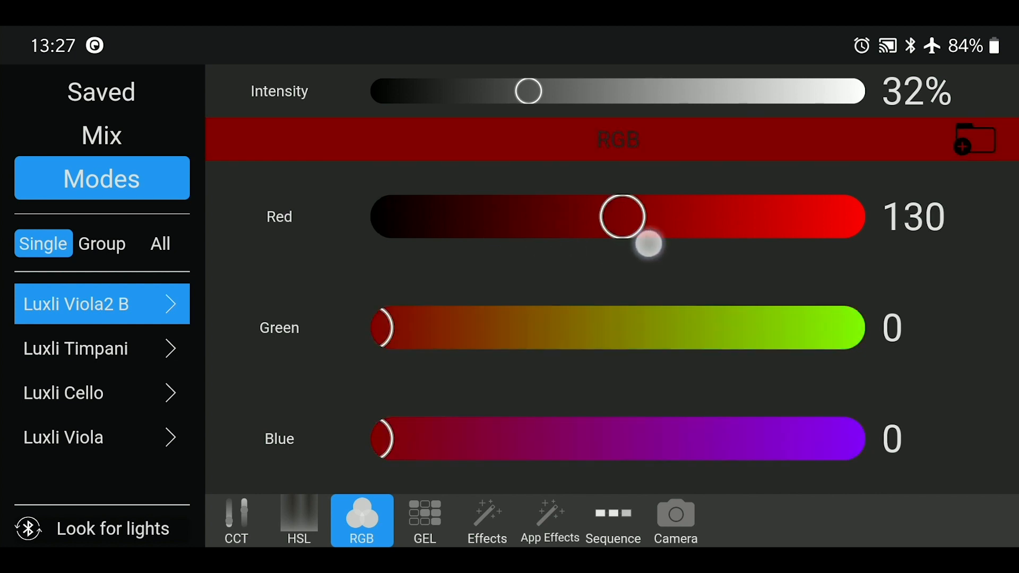
drag(624, 217, 849, 217)
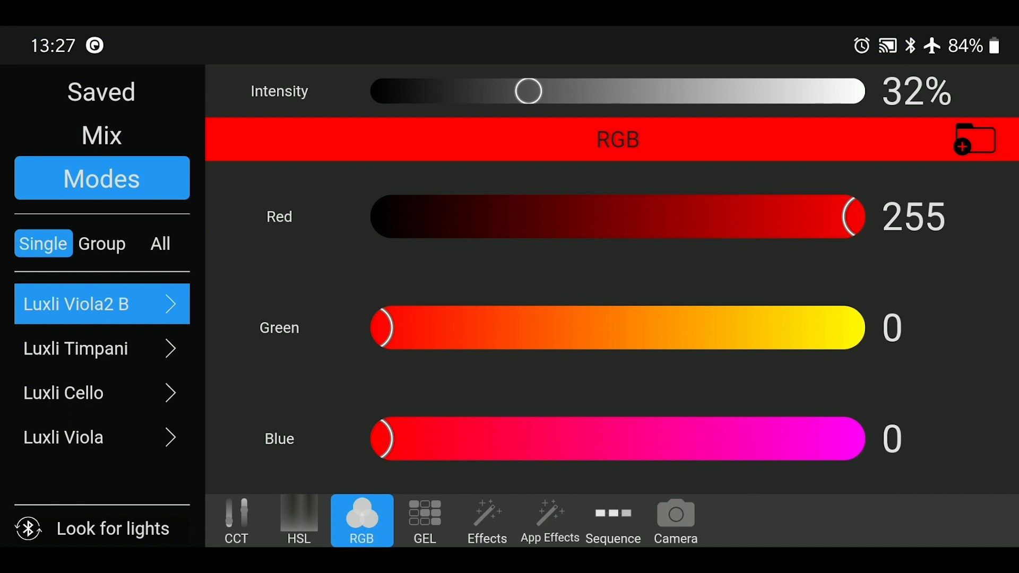
drag(387, 328, 543, 327)
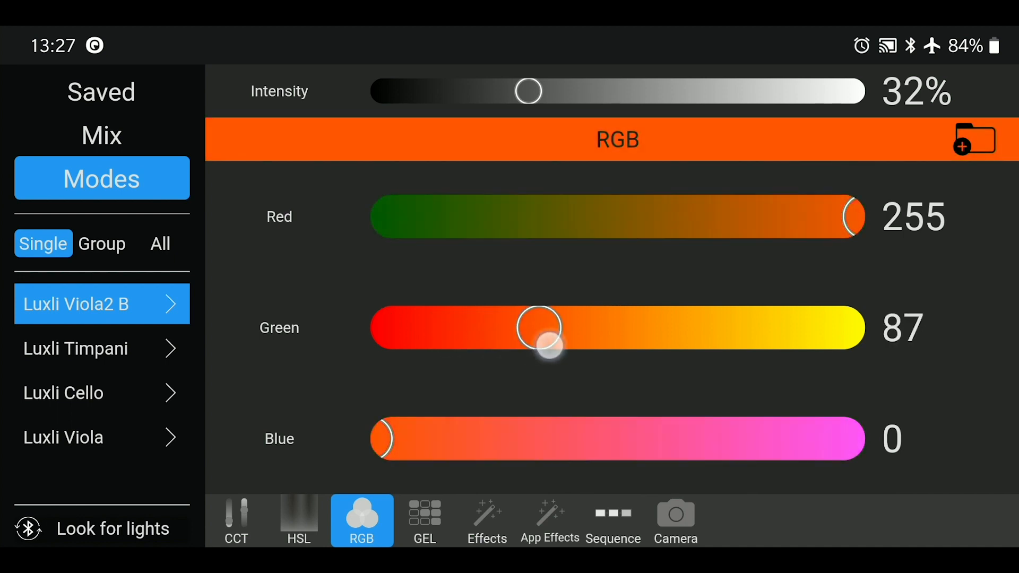
drag(539, 328, 709, 328)
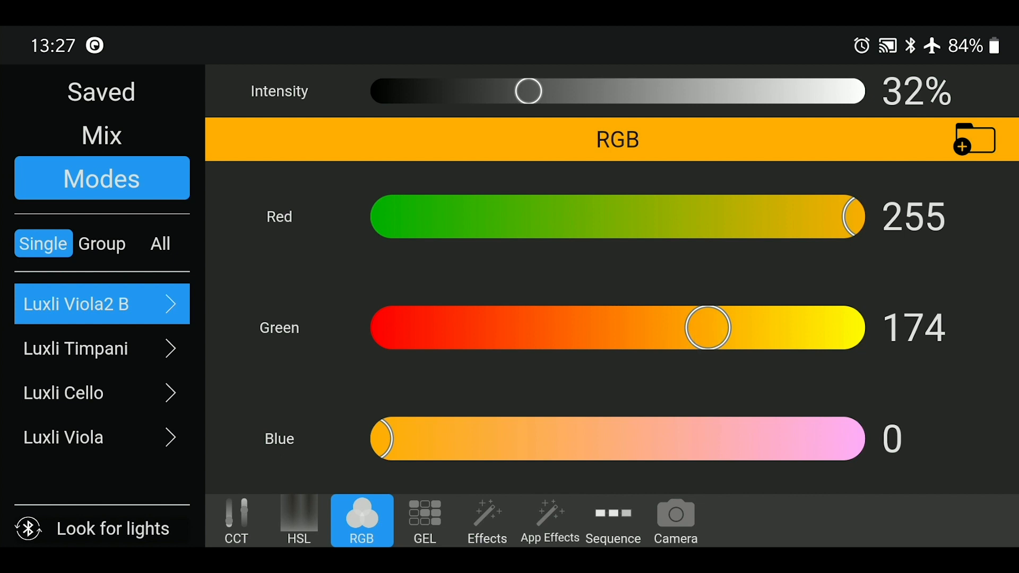
drag(851, 217, 555, 217)
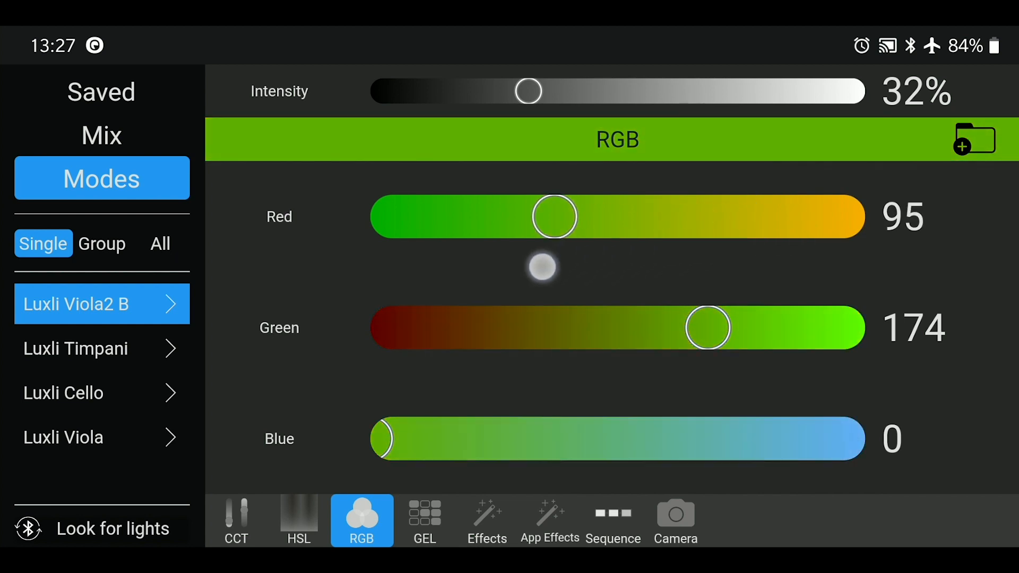
drag(556, 216, 842, 217)
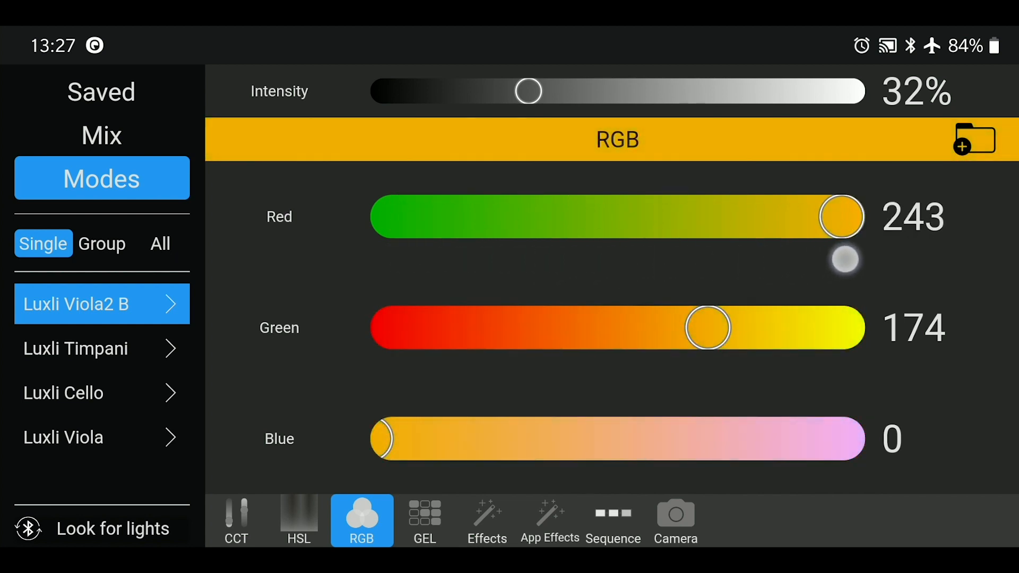
drag(842, 218, 852, 217)
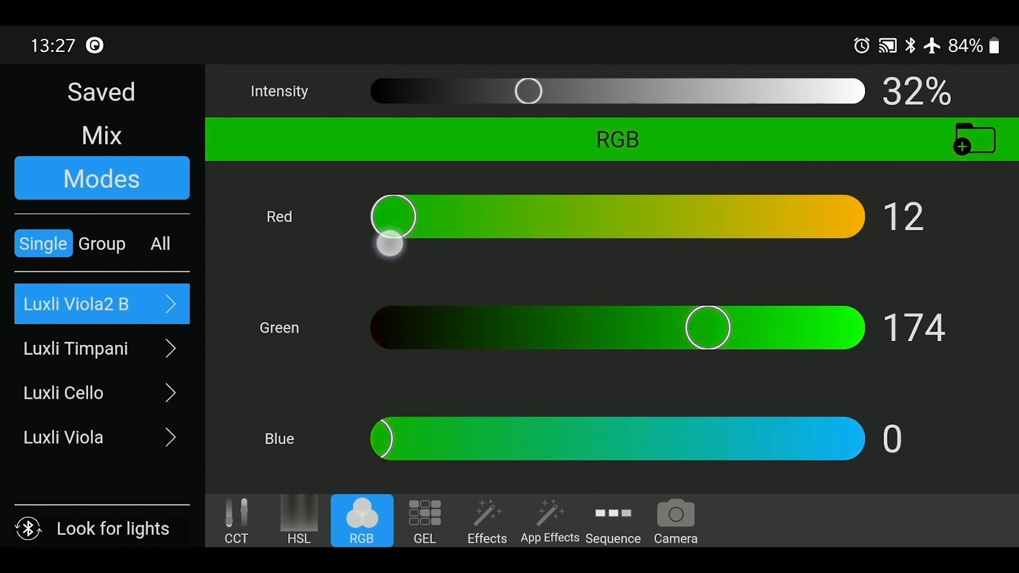
drag(394, 216, 832, 216)
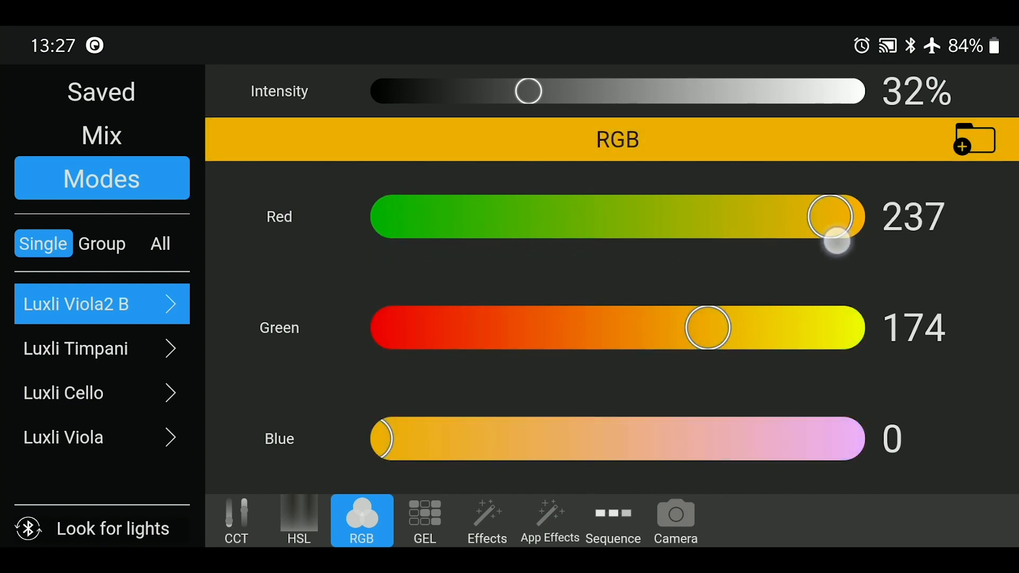
drag(831, 216, 848, 217)
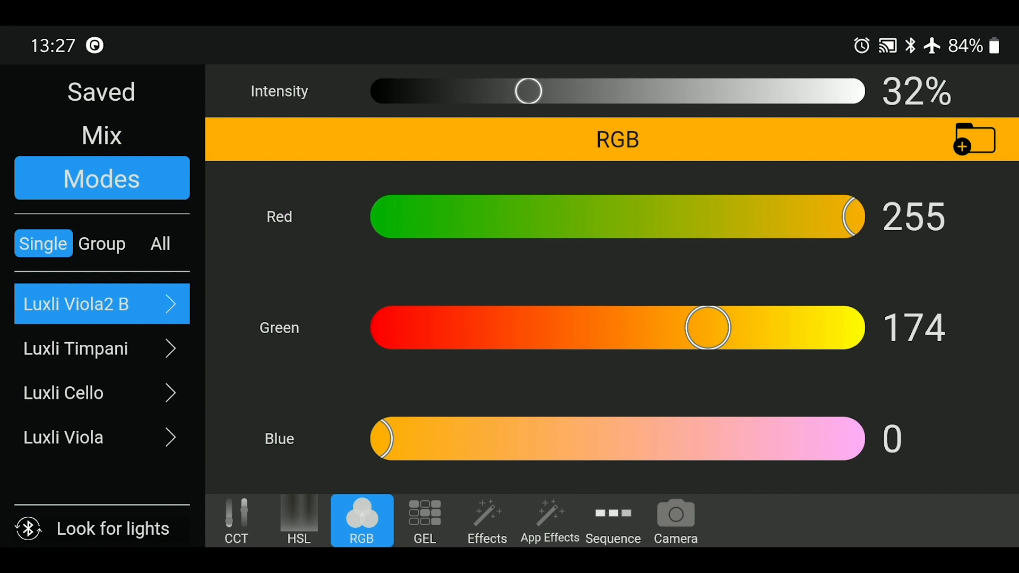
Raise blue to 255 and green to 167, then start entering an exact red value of 128
drag(385, 438, 503, 438)
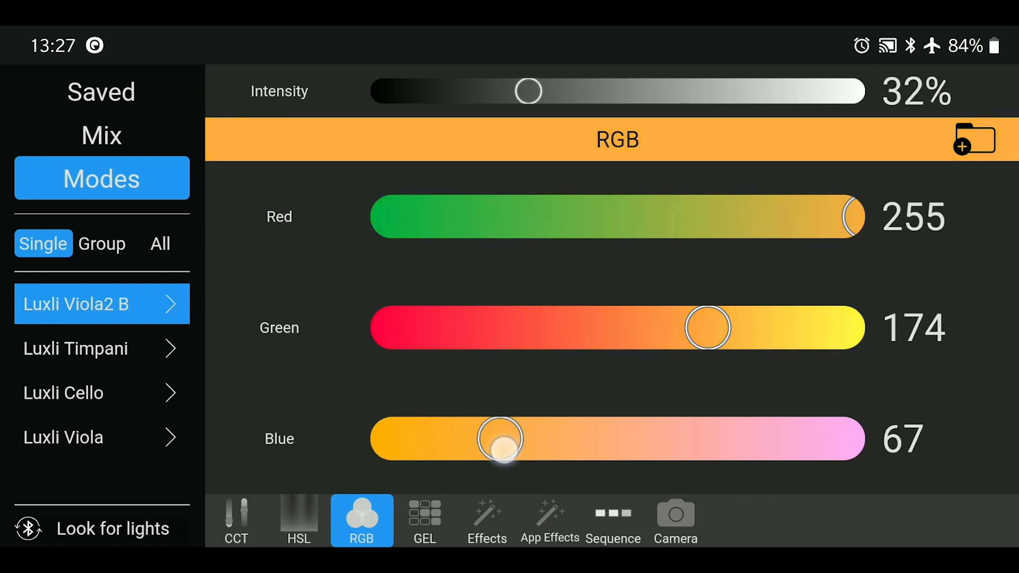
drag(501, 438, 851, 438)
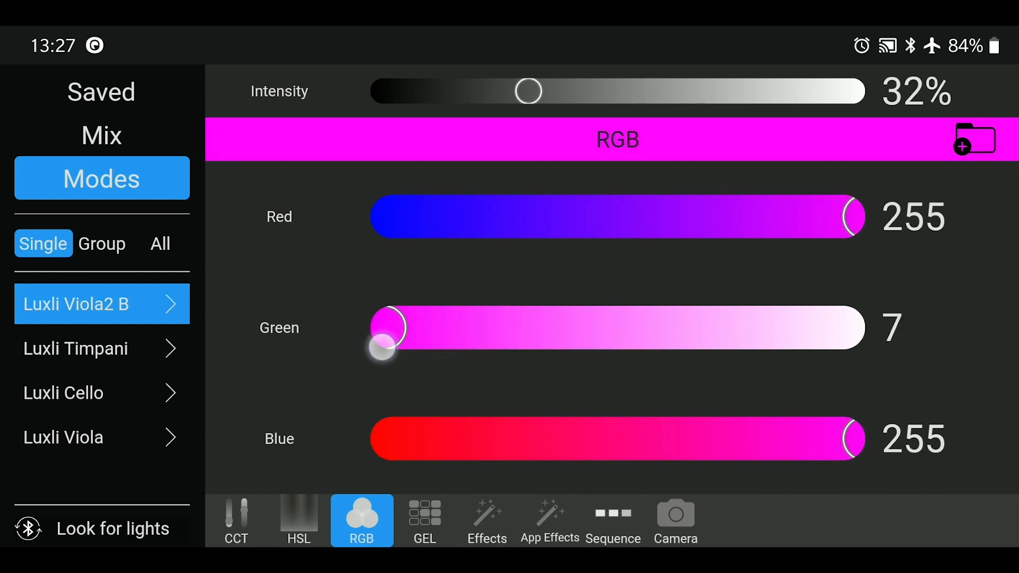
drag(383, 345, 526, 328)
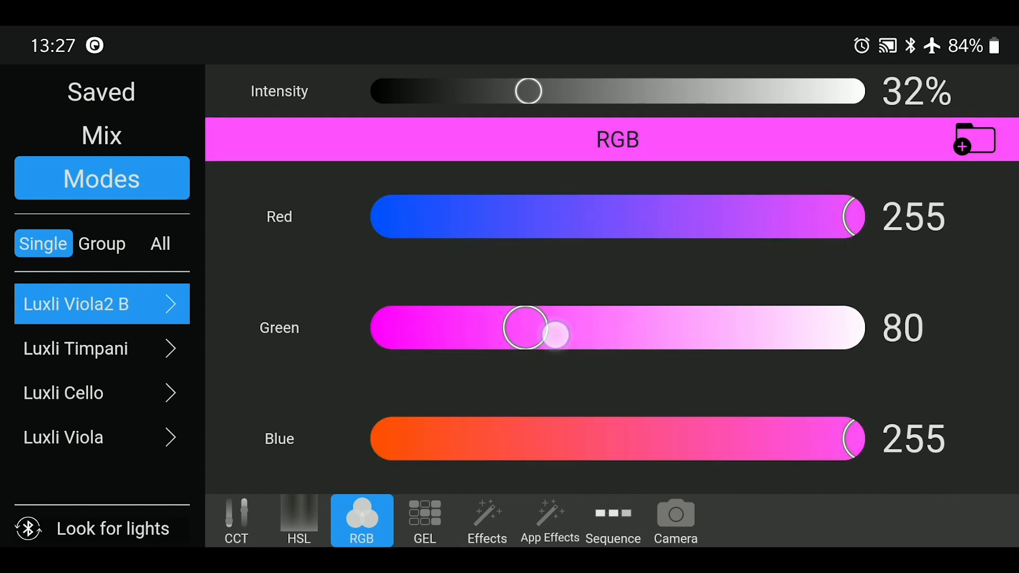
drag(527, 327, 694, 328)
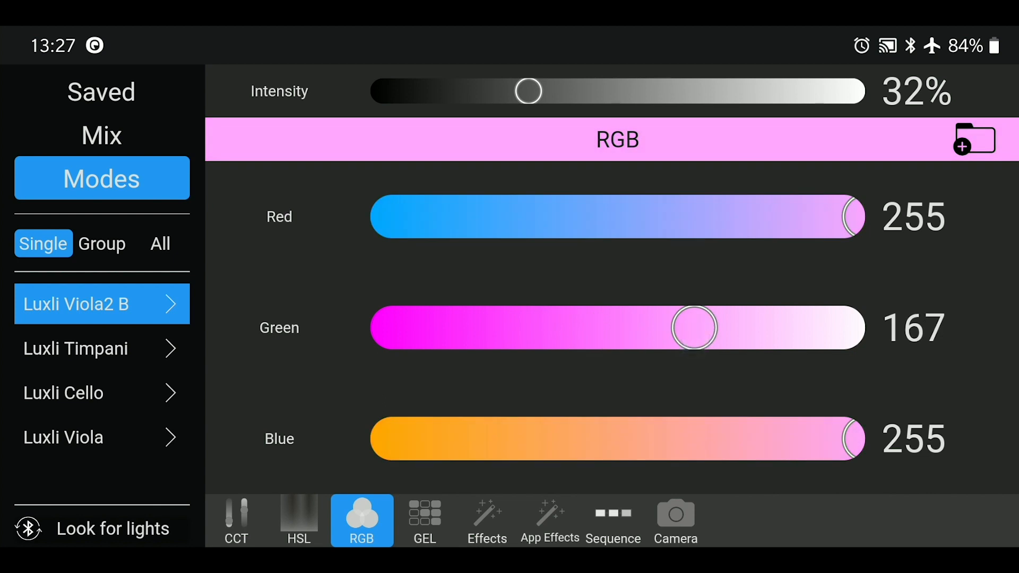
click(913, 217)
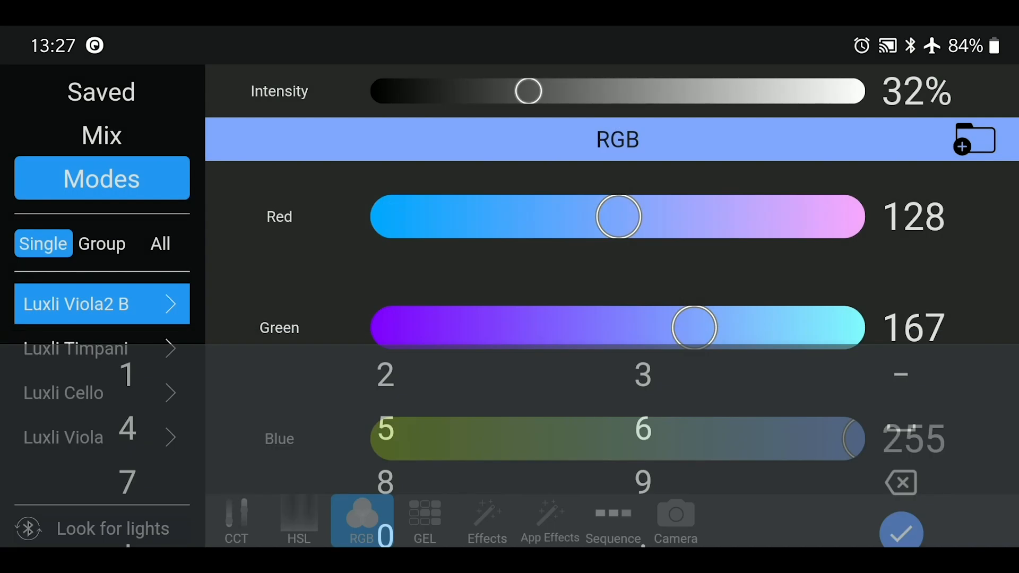
Confirm red at 128 and start saving the 128, 167, 255 colour as a favourite
click(901, 530)
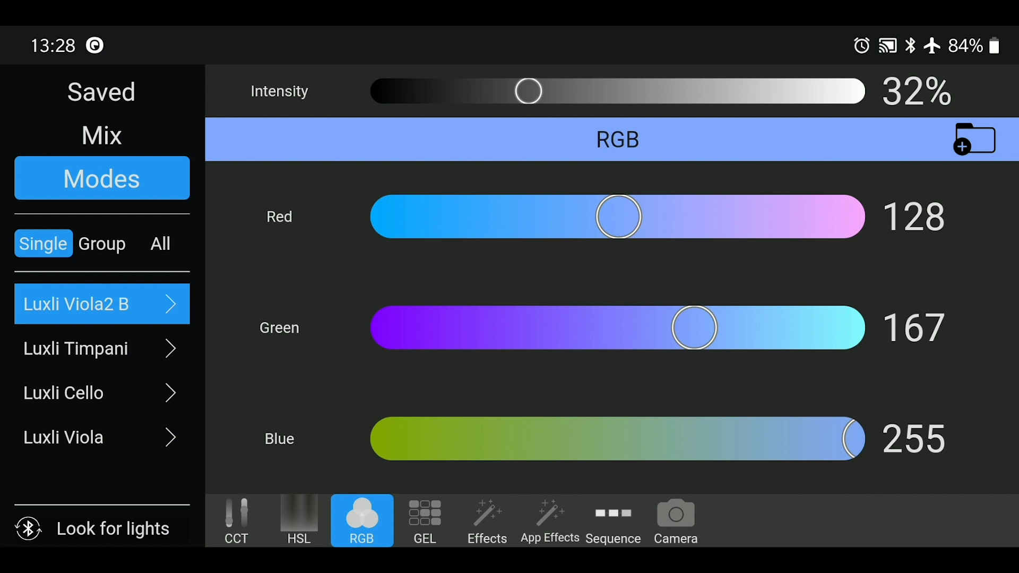
click(975, 139)
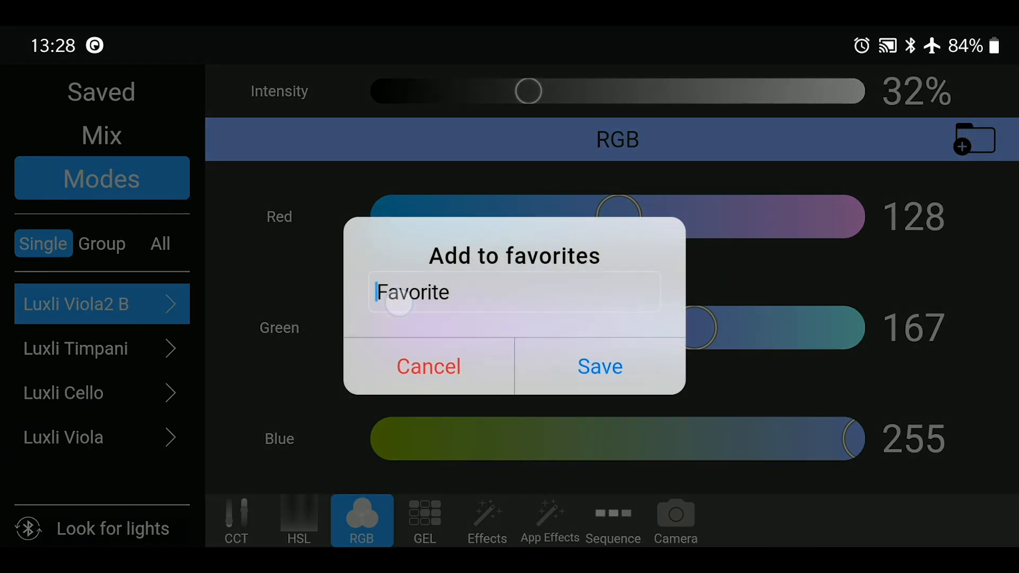
Name the favourite 'lilac rgb', save it, and go to the saved modes collection
click(513, 292)
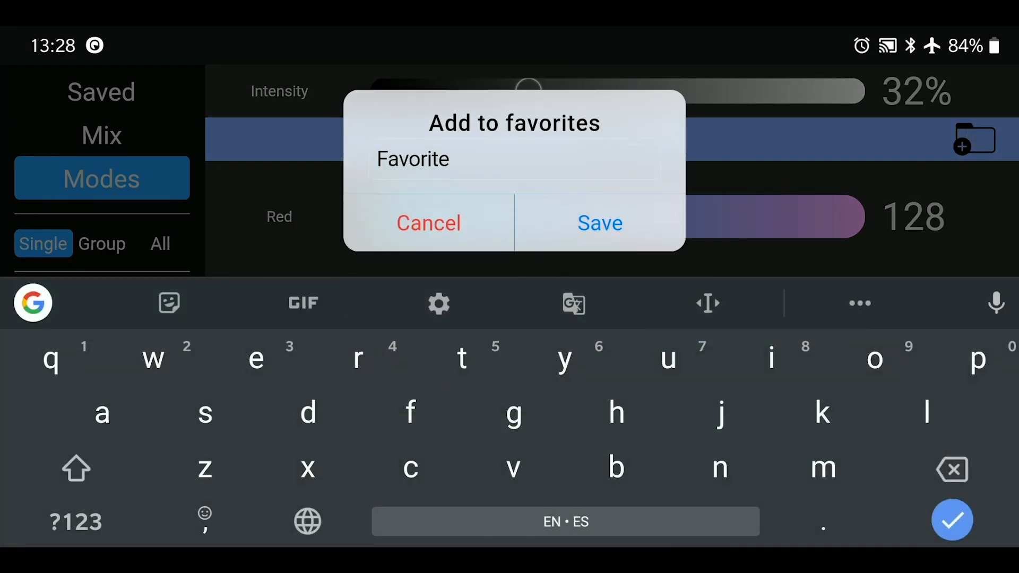
text(lilac rgb)
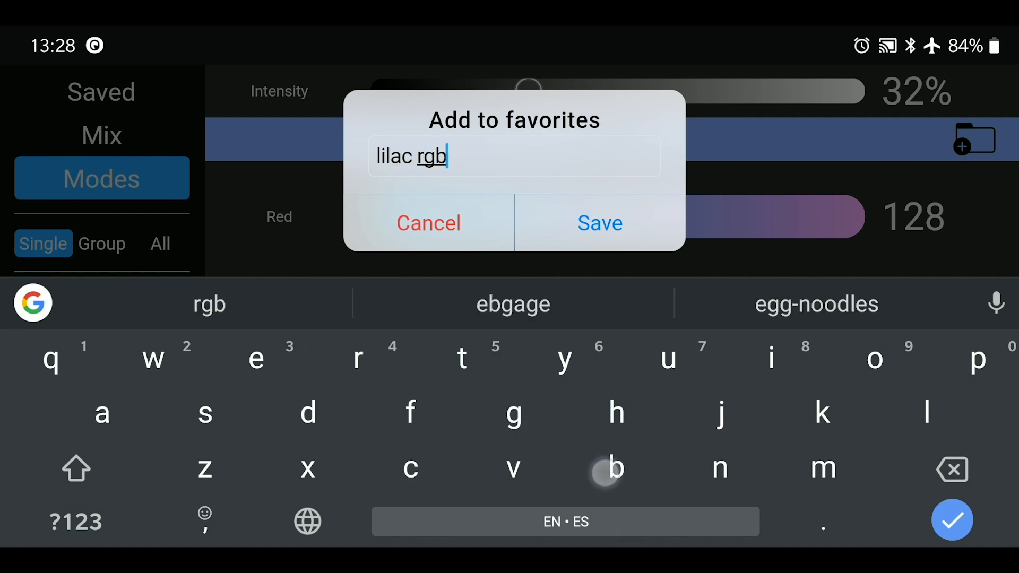
click(599, 223)
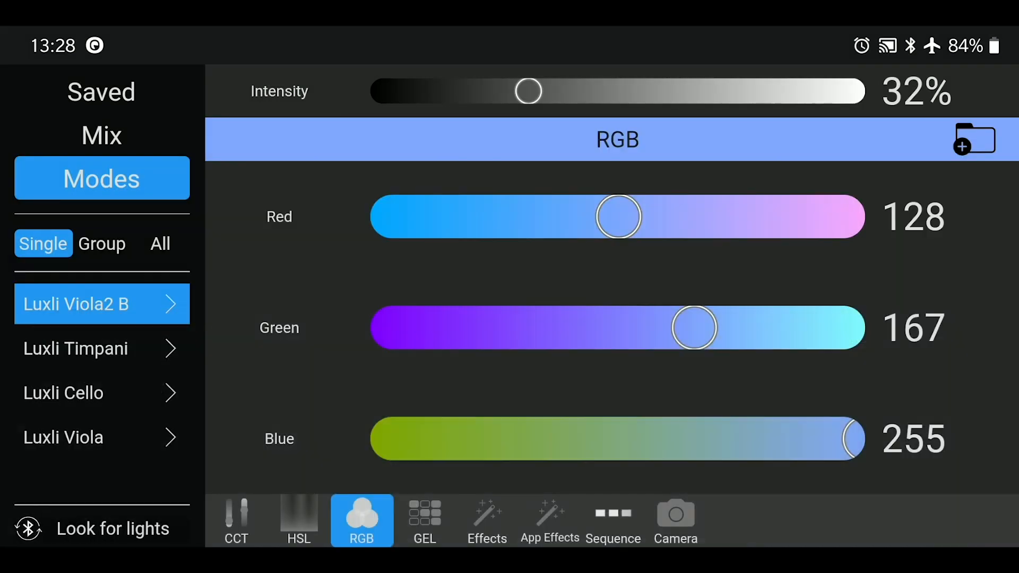
click(101, 91)
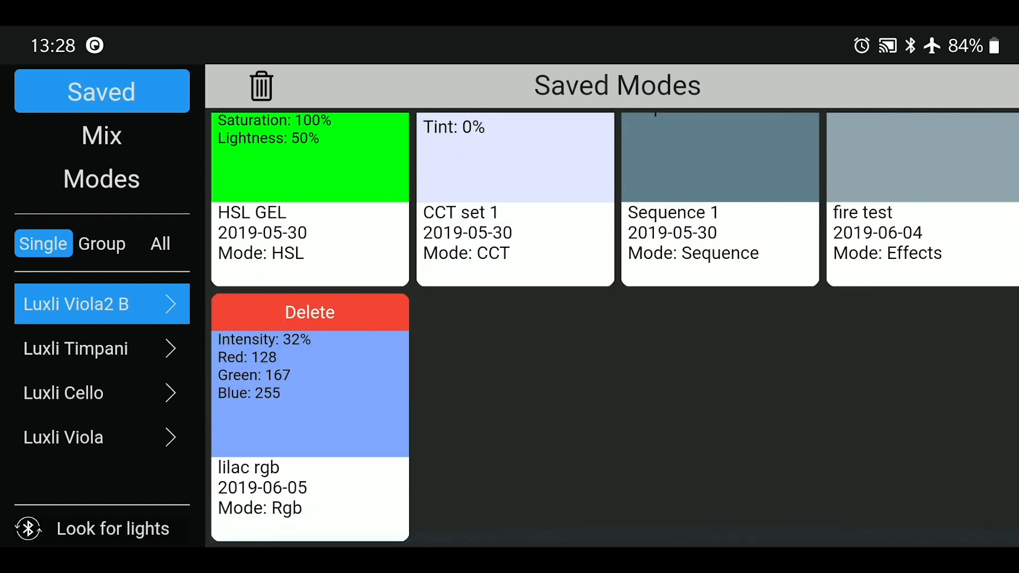
Recall the lilac rgb saved mode onto the light and return to its colour controls
click(310, 391)
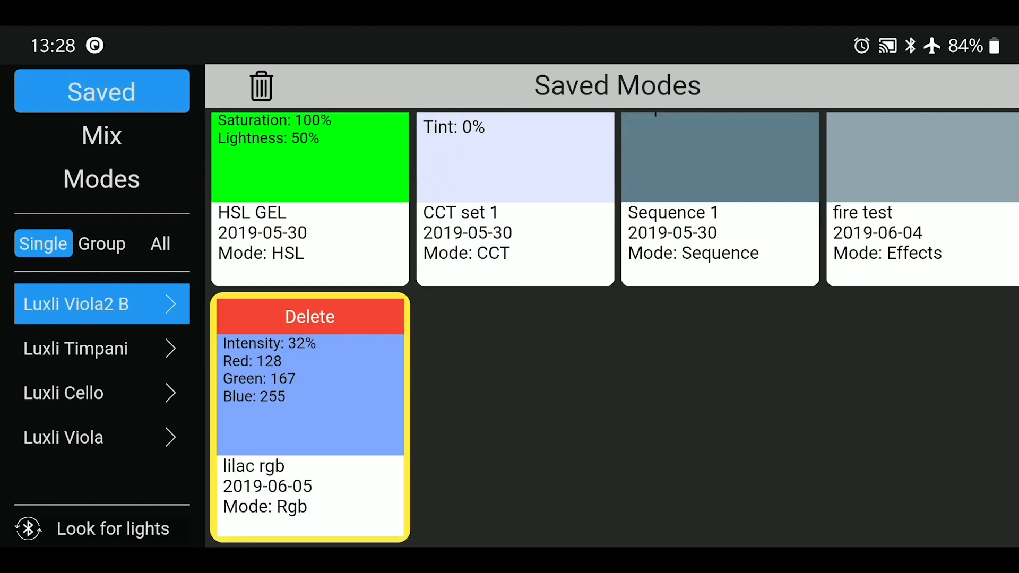
click(102, 348)
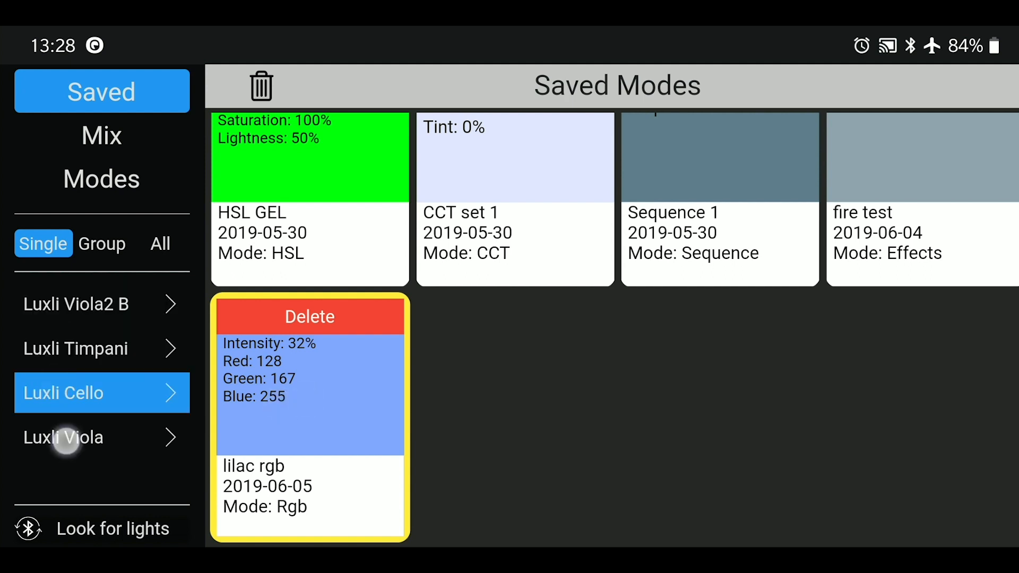
click(64, 438)
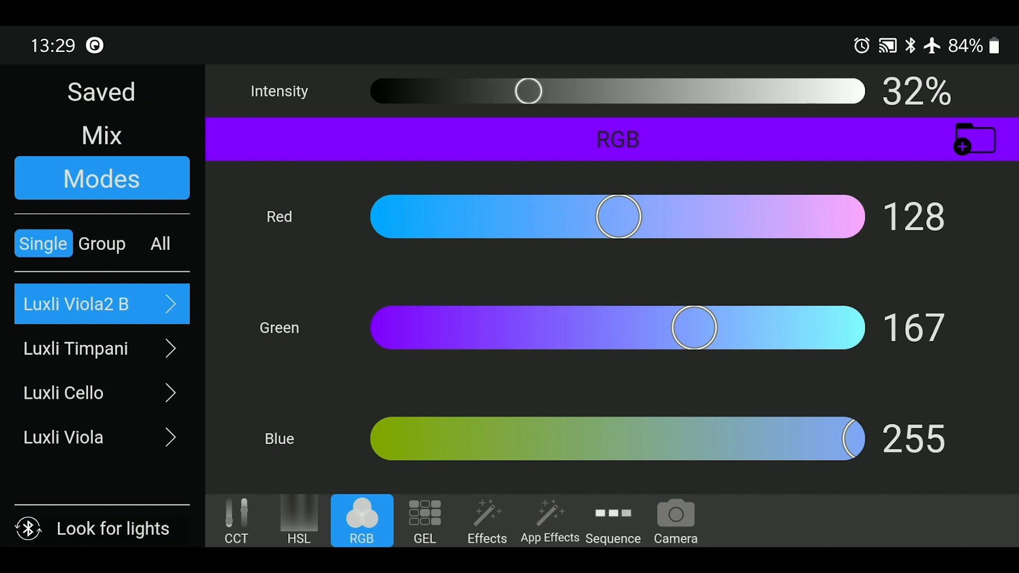
Set the intensity to exactly 52% via the value dialog, then go to the saved modes collection
drag(527, 91, 414, 91)
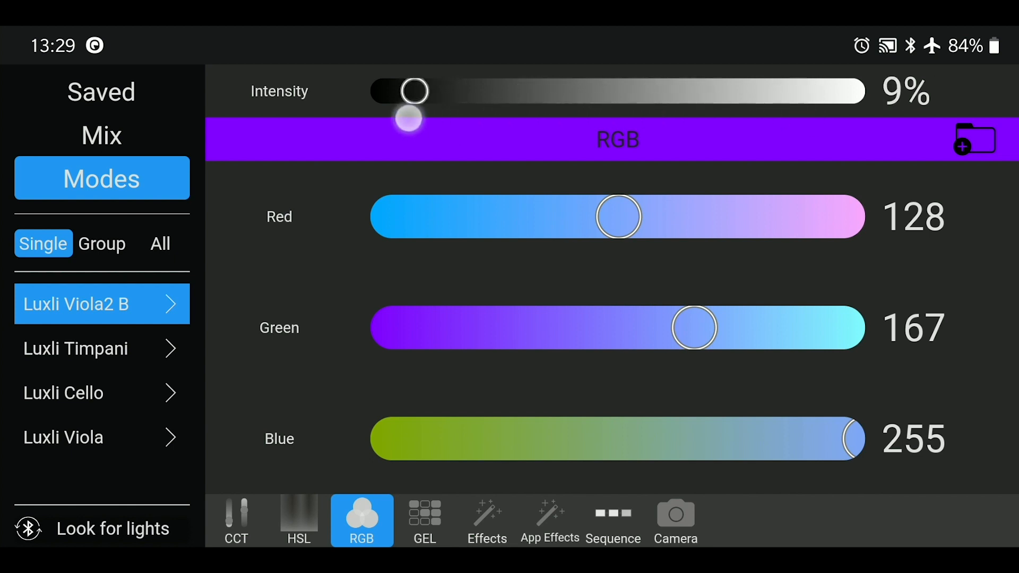
drag(414, 90, 632, 90)
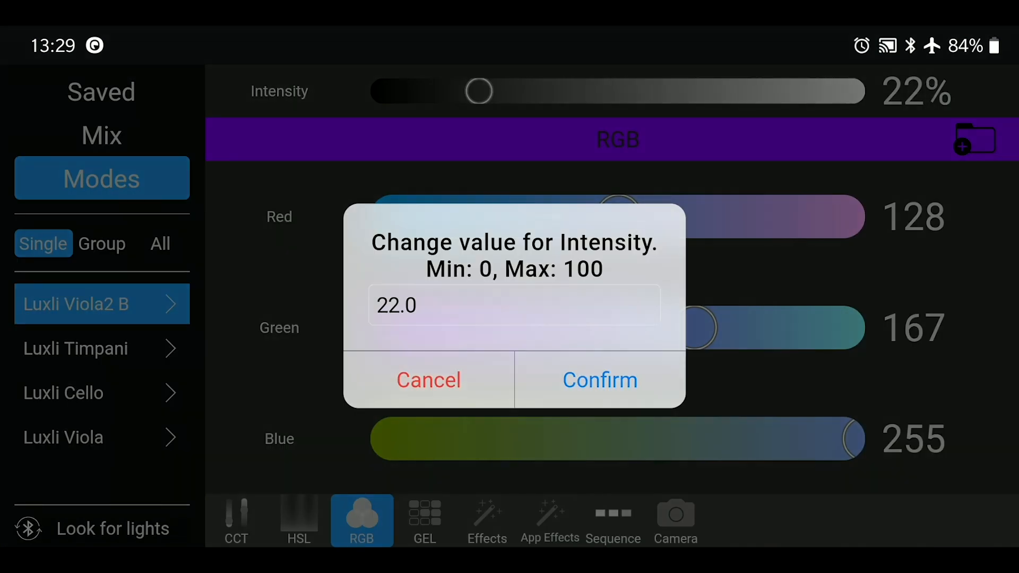
click(513, 305)
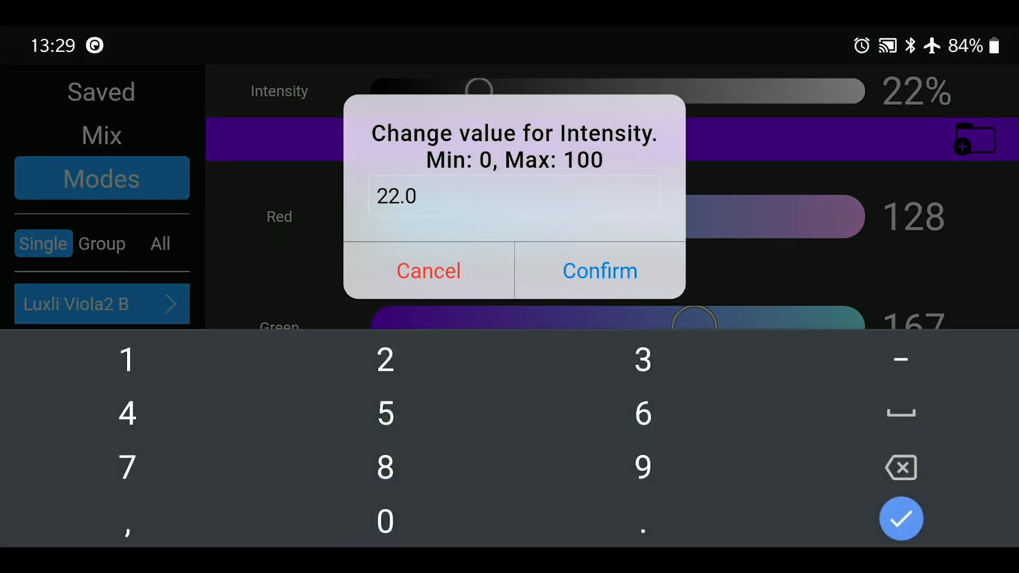
click(599, 271)
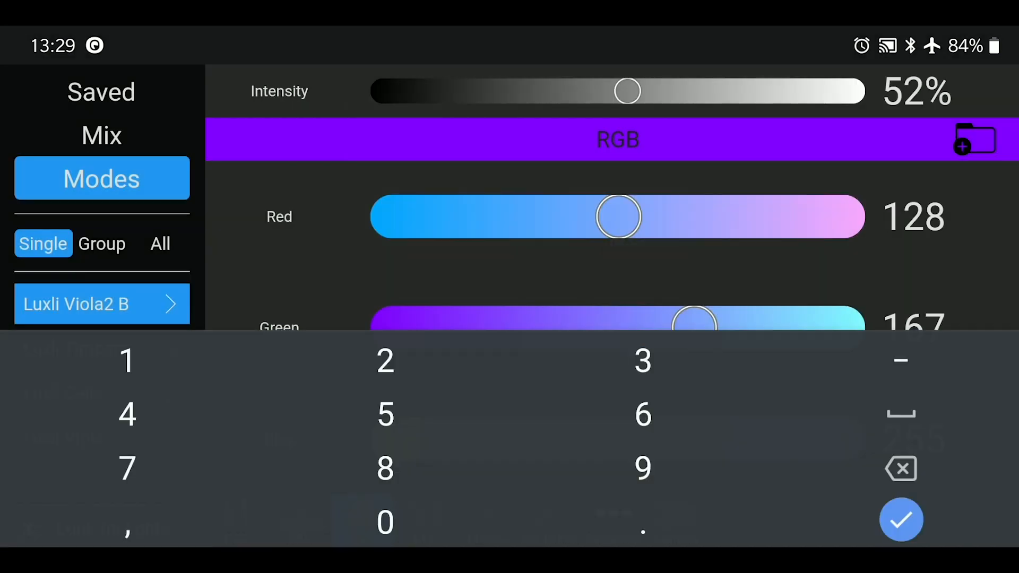
click(901, 519)
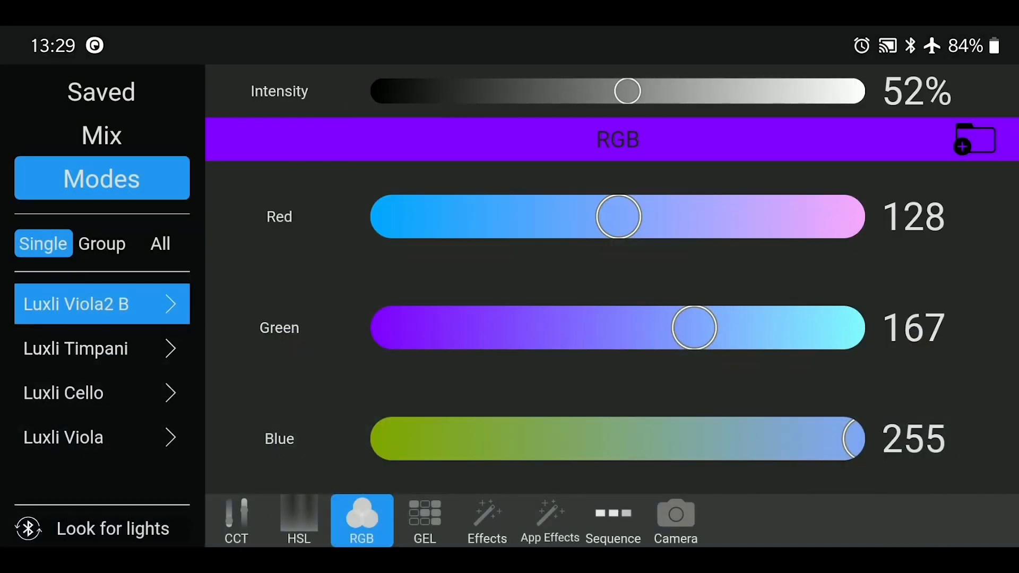
click(975, 138)
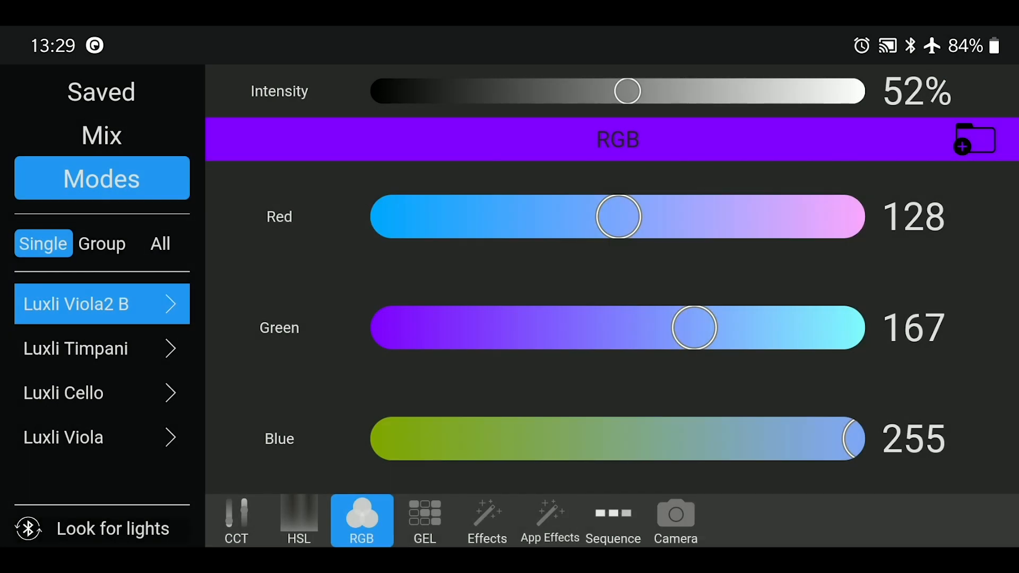
click(101, 91)
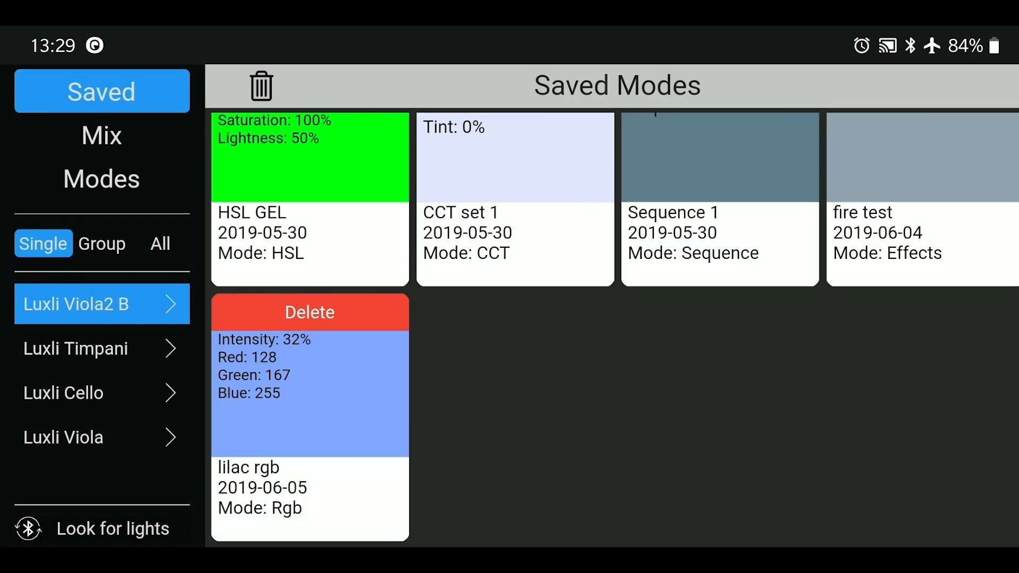
Return to Luxli Viola2 B's RGB colour controls at 128, 167, 255 and 52%
click(310, 357)
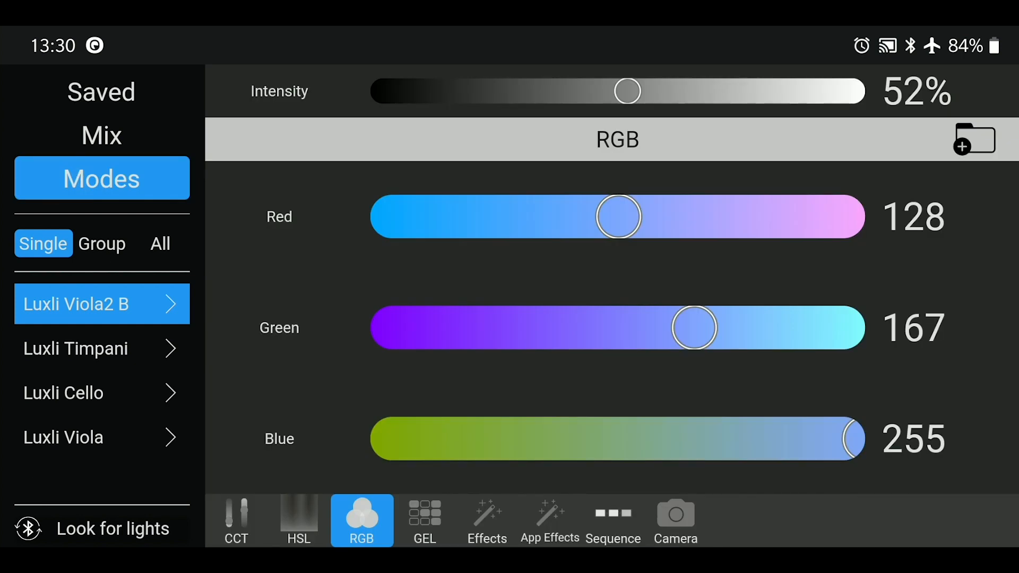
Switch to gel mode, try temperatures 5100K, 4300K and 9500K, then choose the 36: Pink gel
click(424, 520)
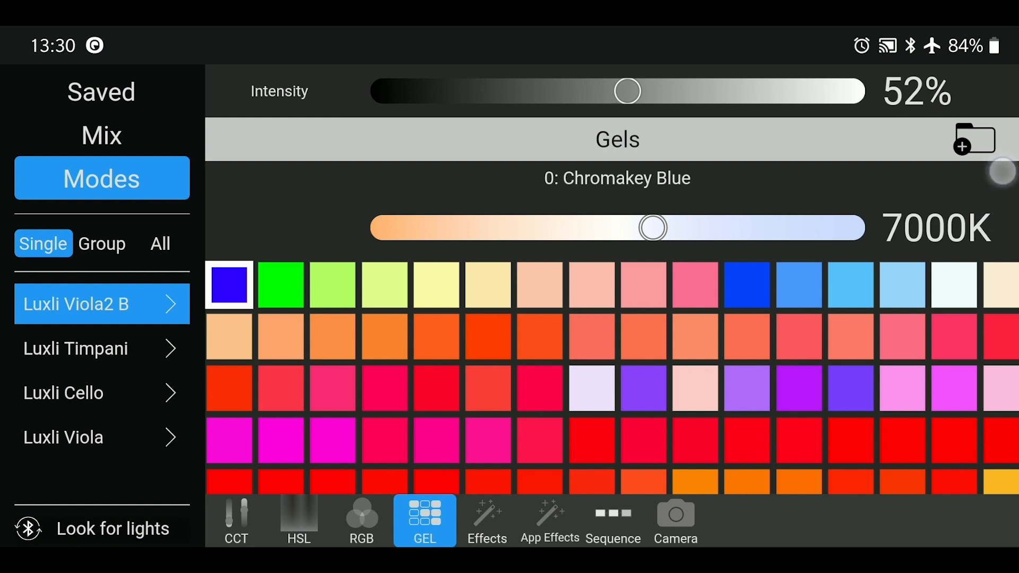
drag(652, 228, 518, 227)
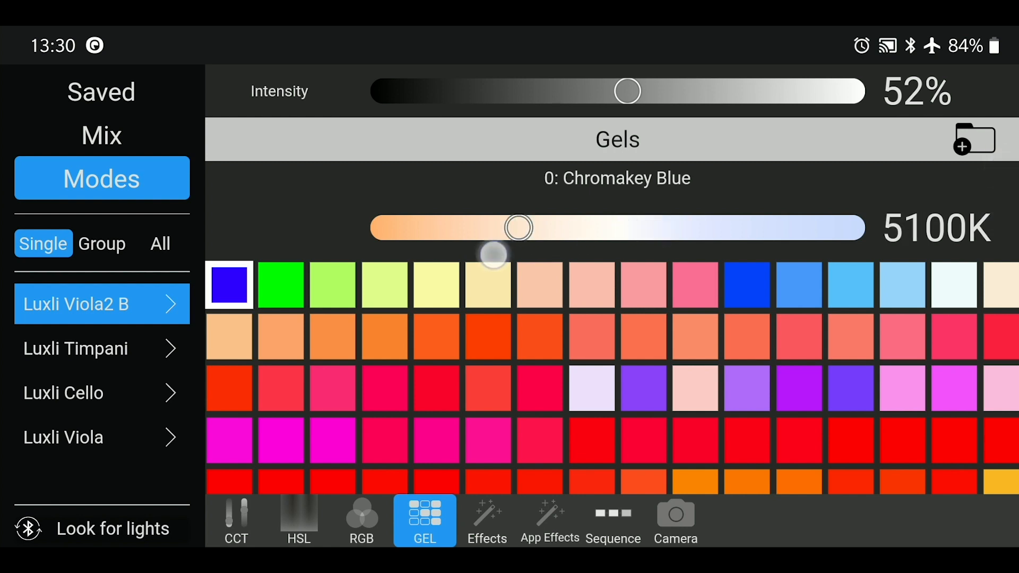
drag(519, 228, 463, 228)
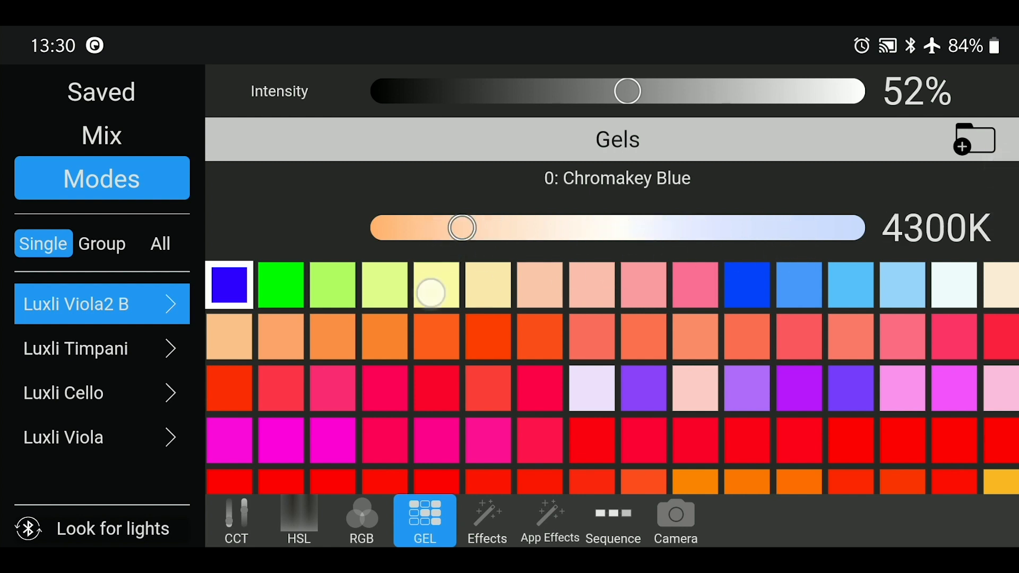
drag(463, 227, 830, 228)
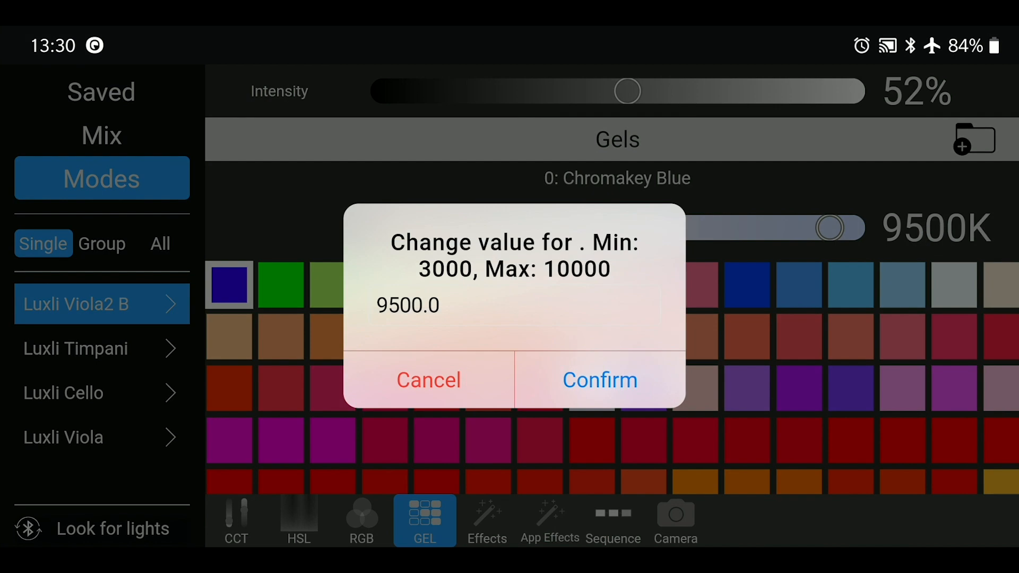
click(599, 380)
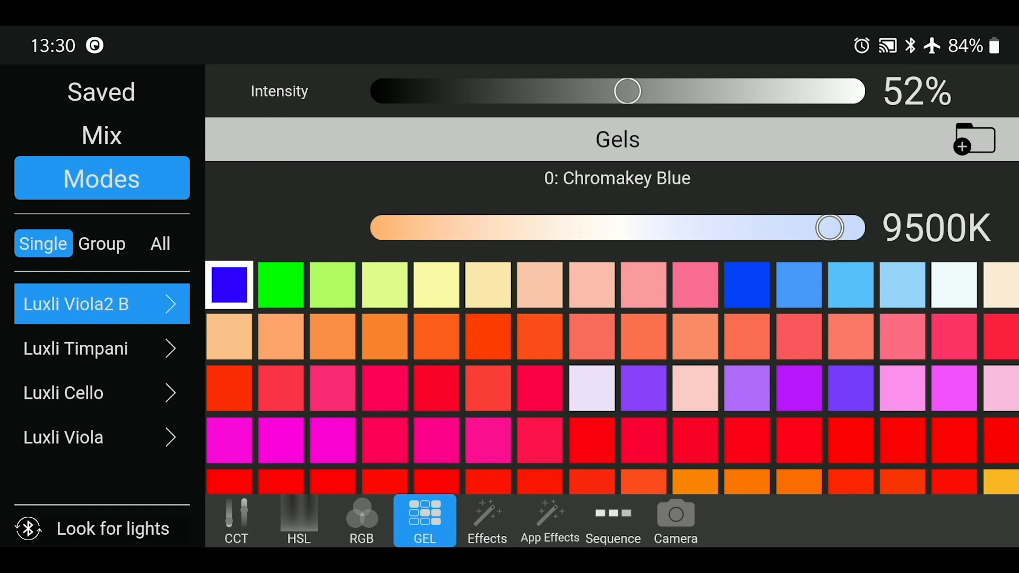
click(436, 285)
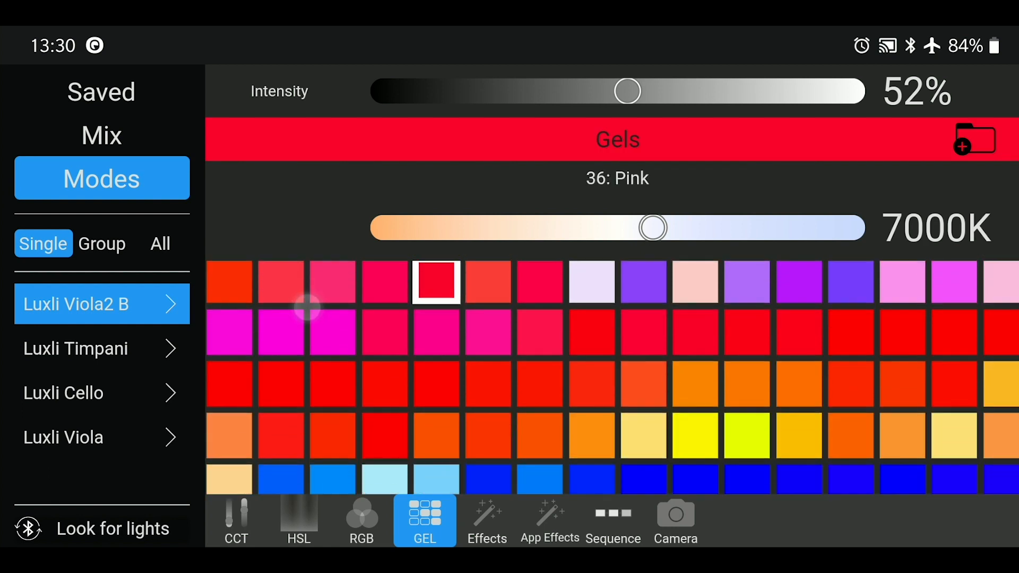
Dim the pink gel look to 23% intensity and save it as a favourite
drag(626, 91, 484, 91)
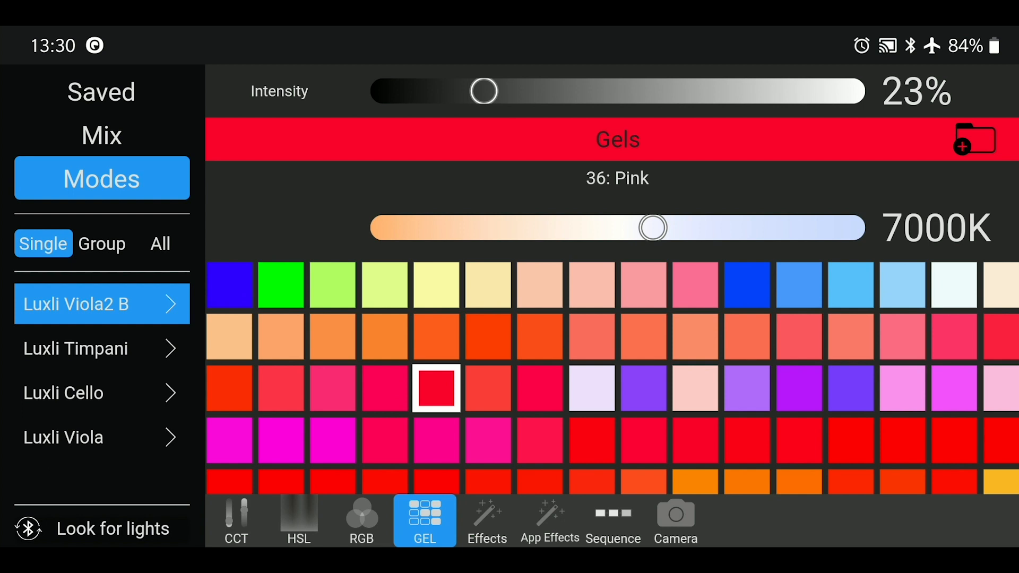
click(974, 139)
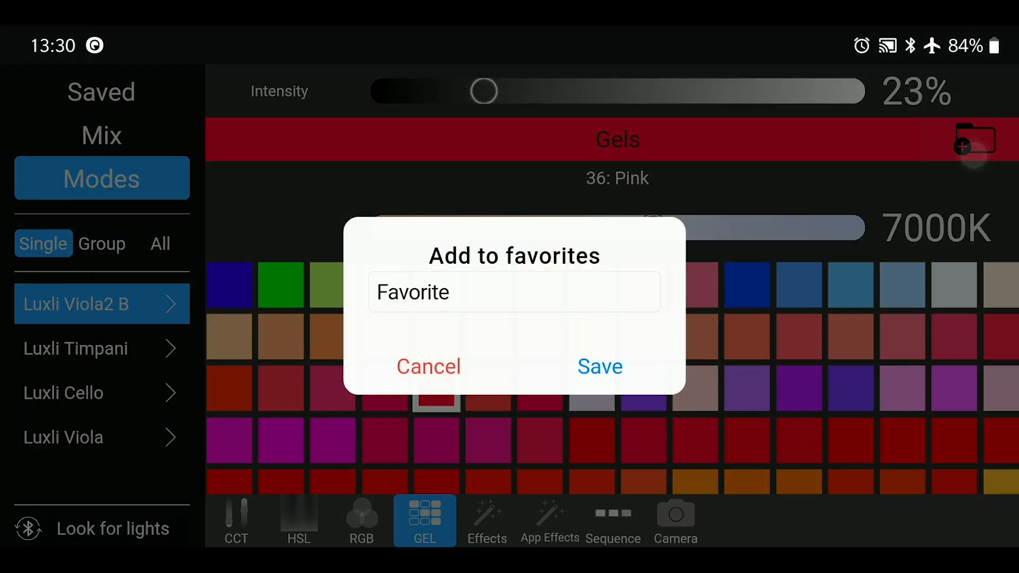
click(428, 366)
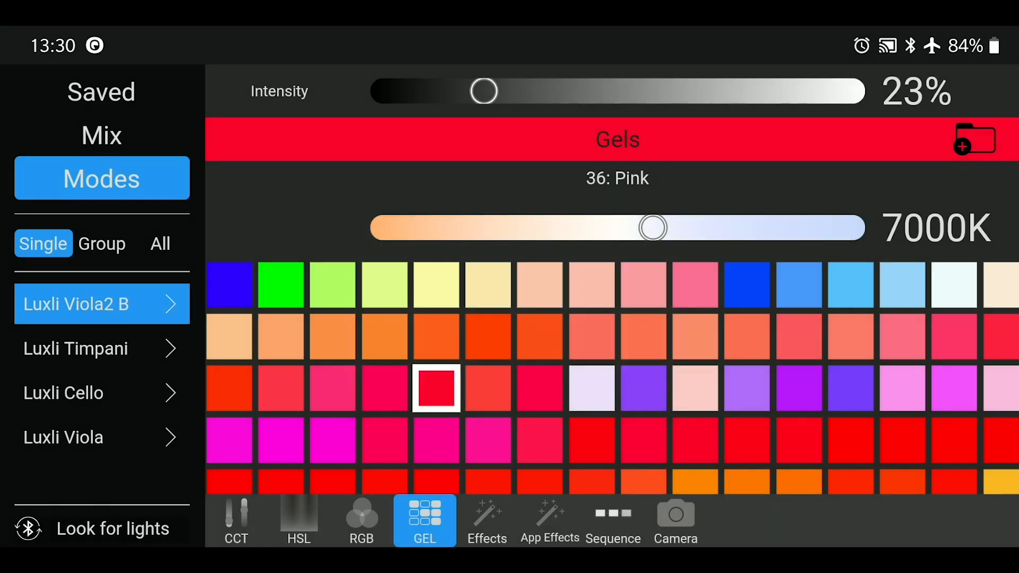
Switch to light effects and preview Color chase, Lightning, Siren and CCT chase
click(486, 521)
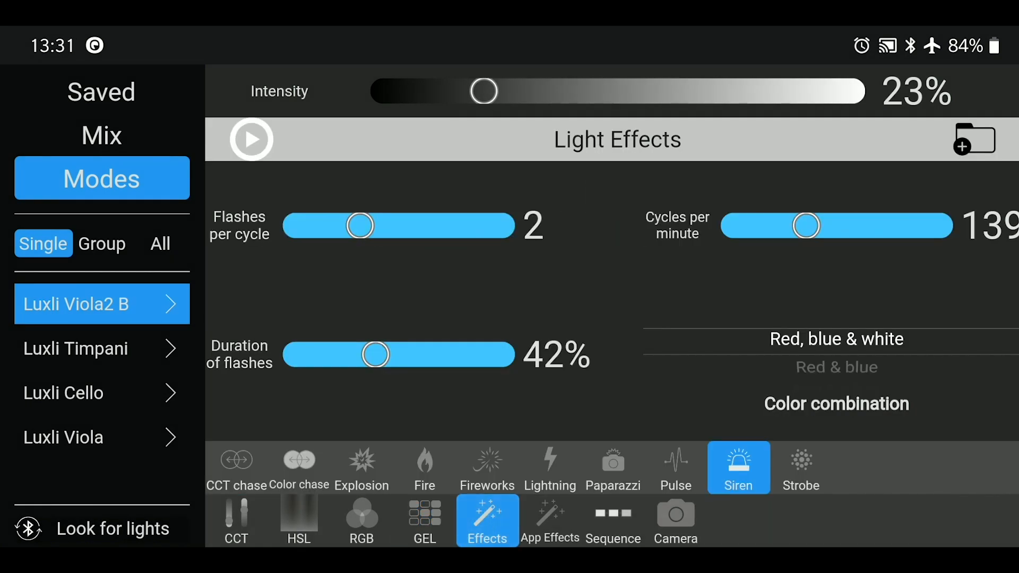
click(299, 467)
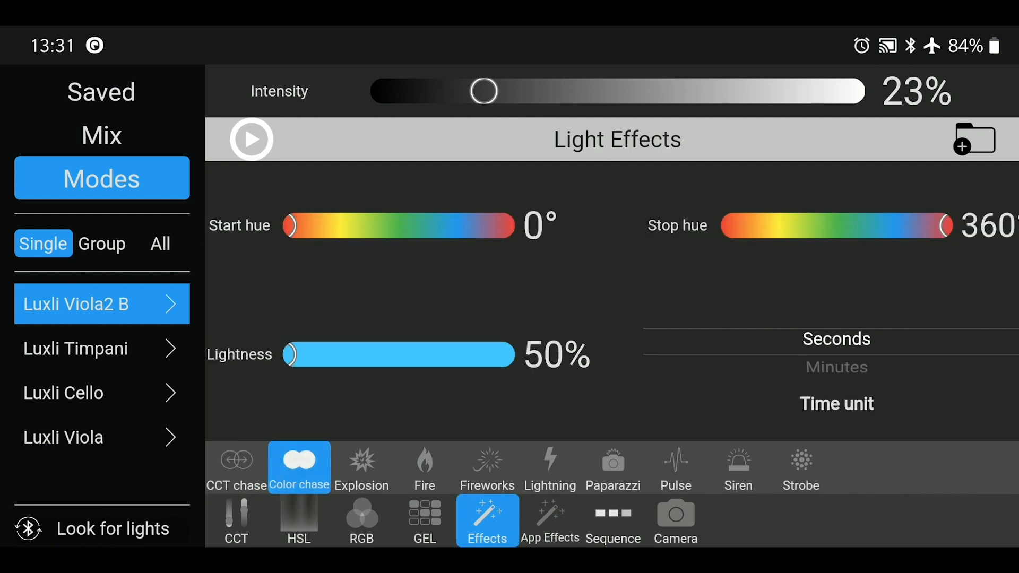
click(549, 467)
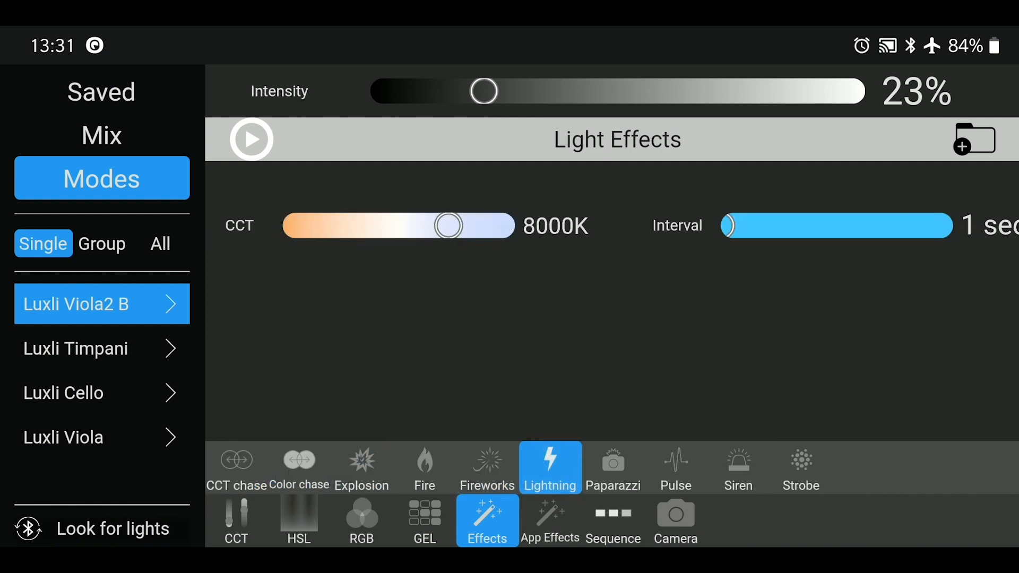
click(738, 467)
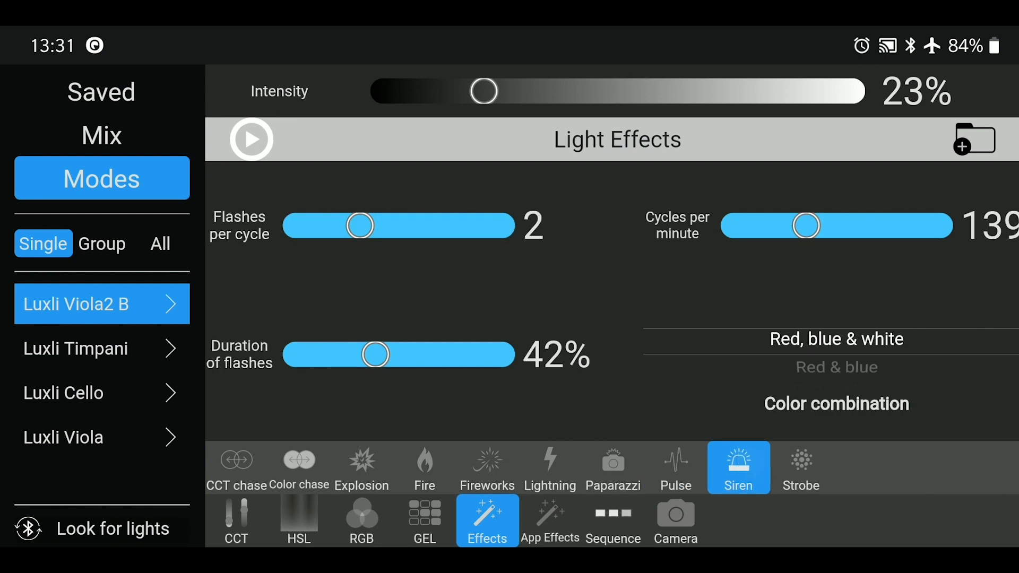
click(235, 467)
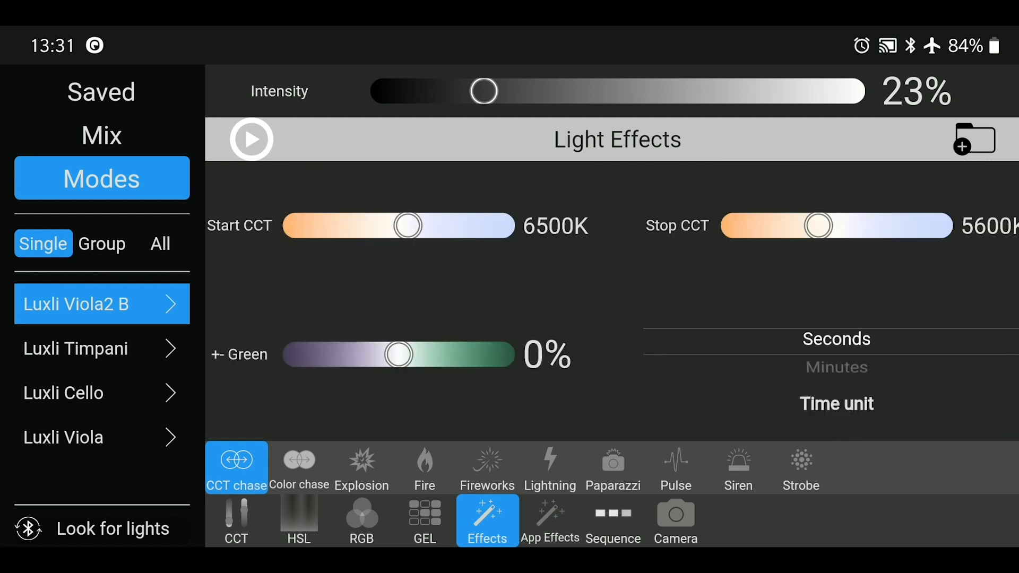
Choose the Fire effect with Storm wind type, then switch to the Explosion effect
click(424, 467)
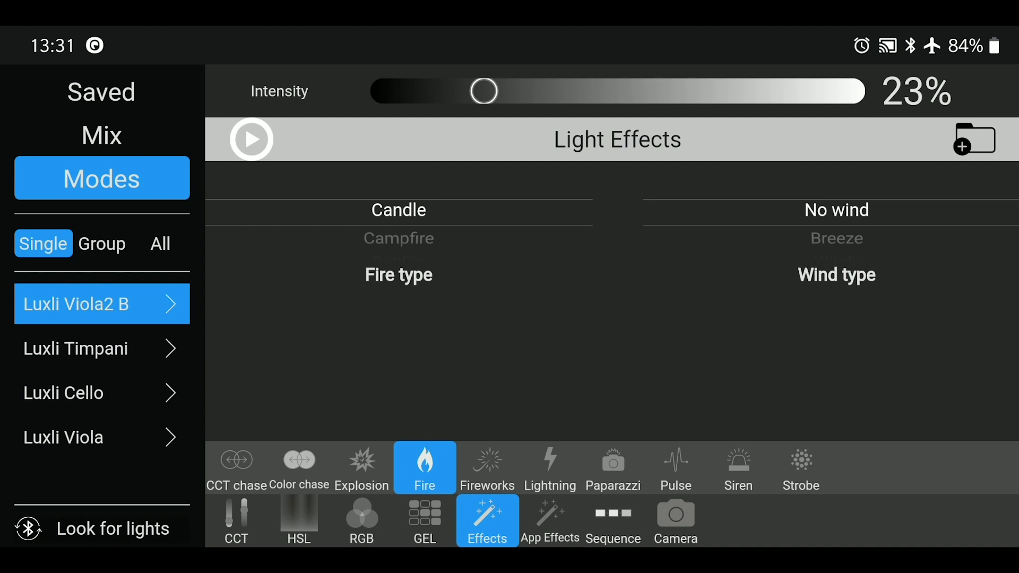
scroll(down, 3)
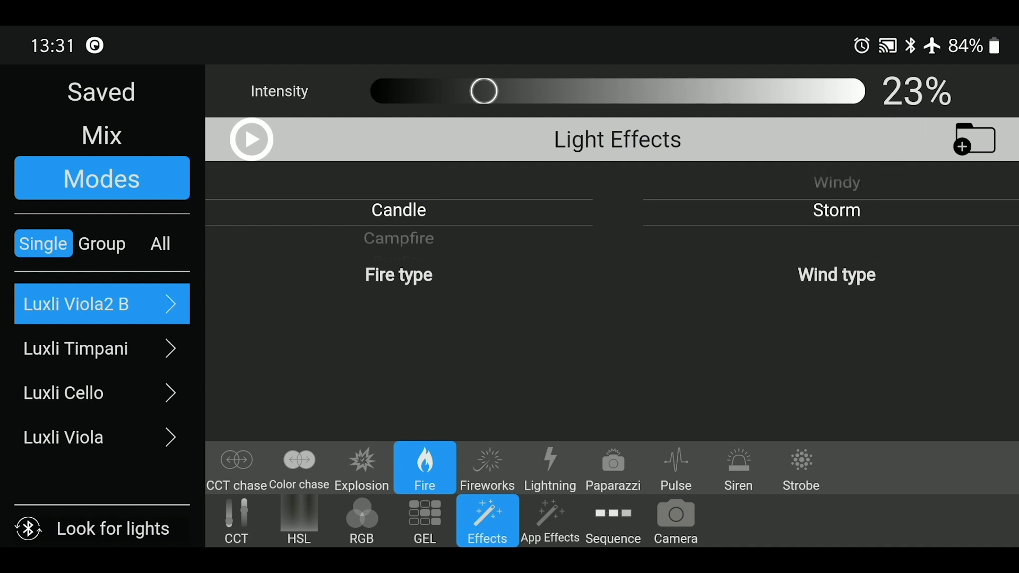
click(250, 138)
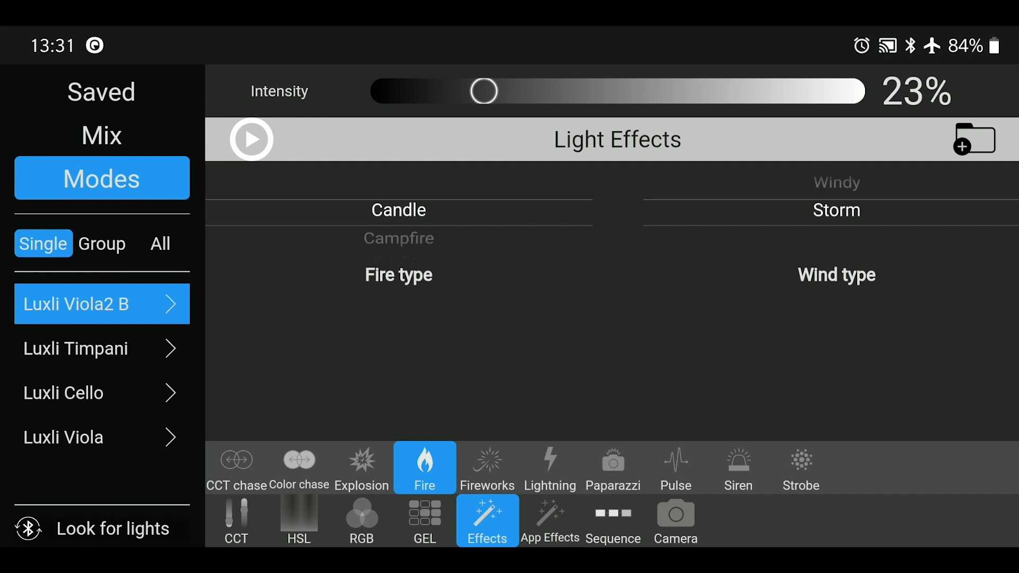
click(361, 467)
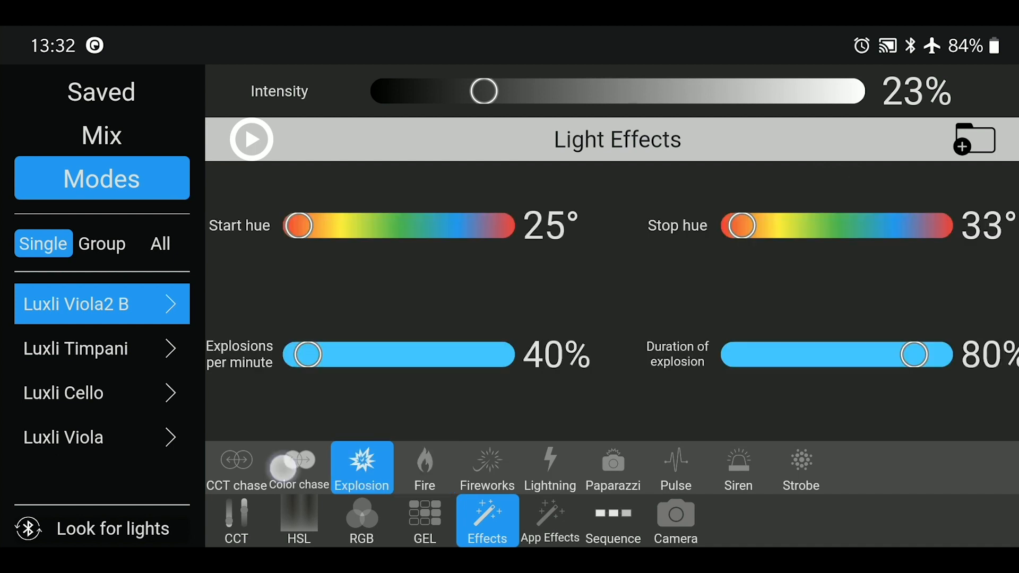
Preview CCT chase, Explosion, Fireworks, Paparazzi and Siren, then switch to the Strobe effect
click(236, 467)
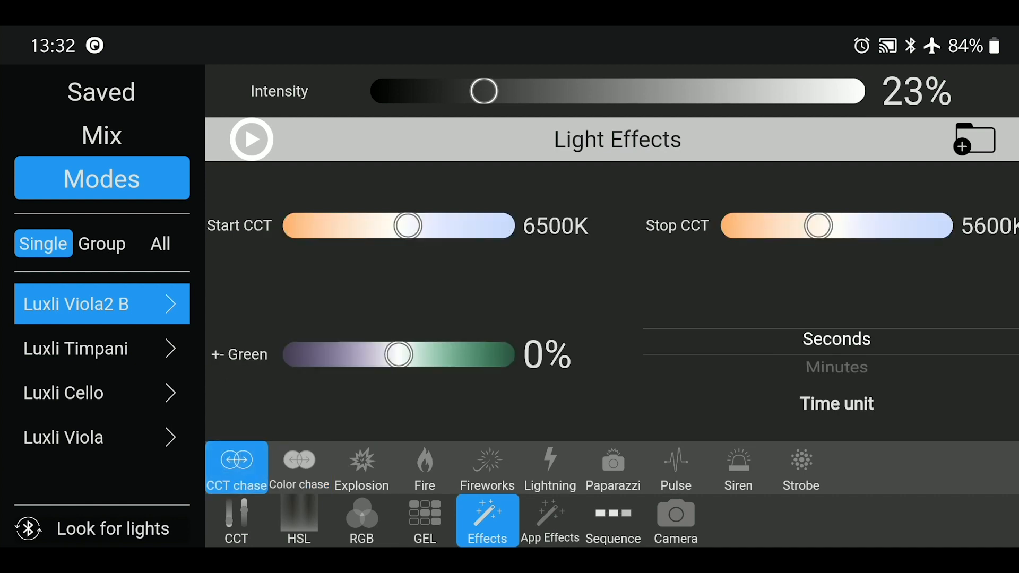
click(361, 467)
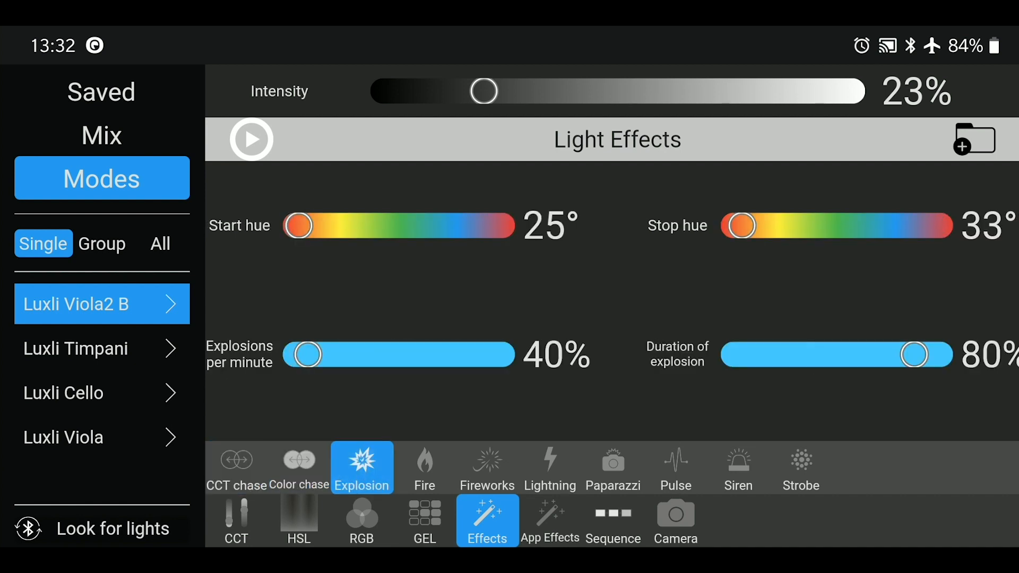
click(486, 467)
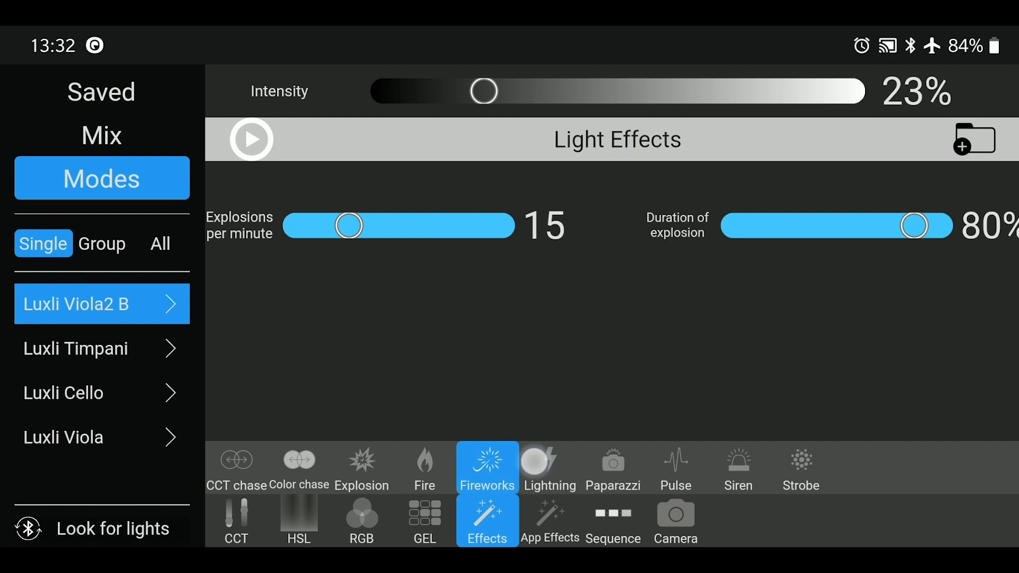
click(612, 467)
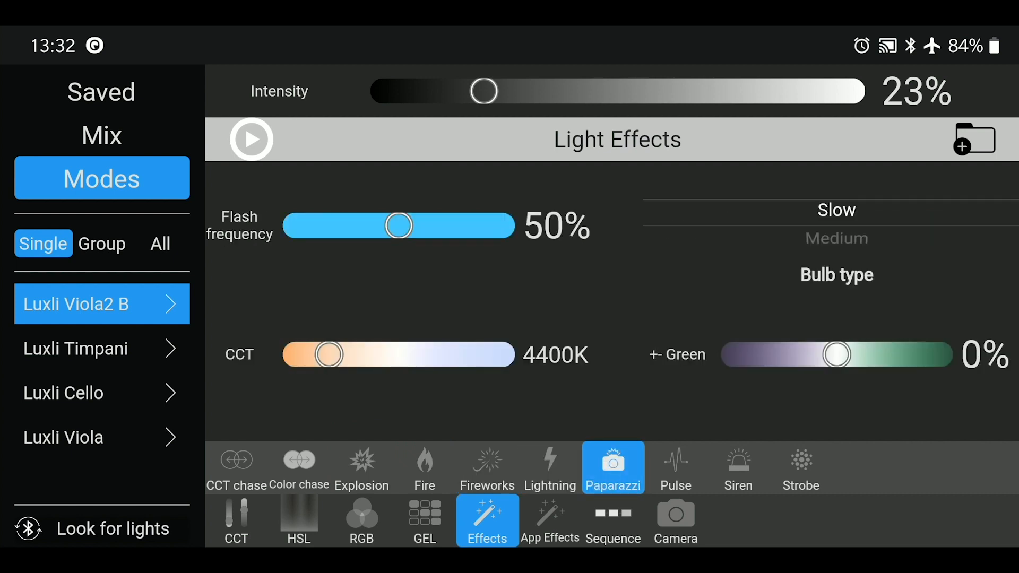
click(738, 467)
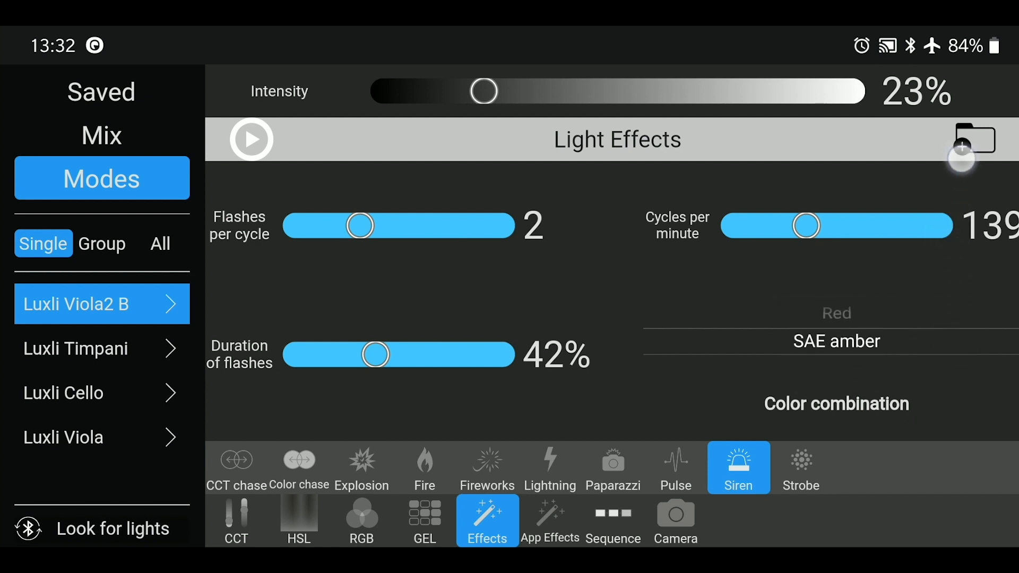
scroll(down, 3)
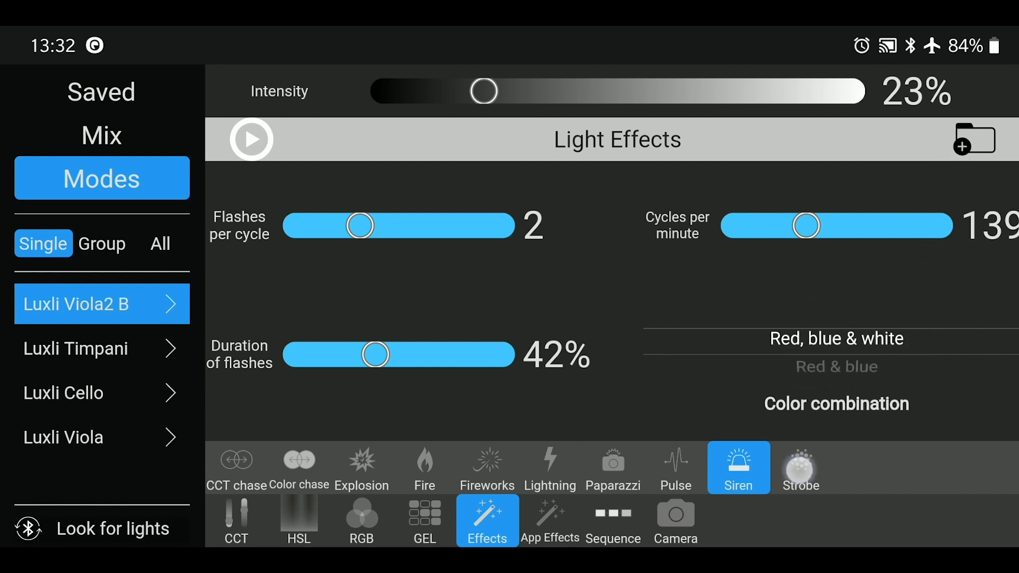
click(800, 467)
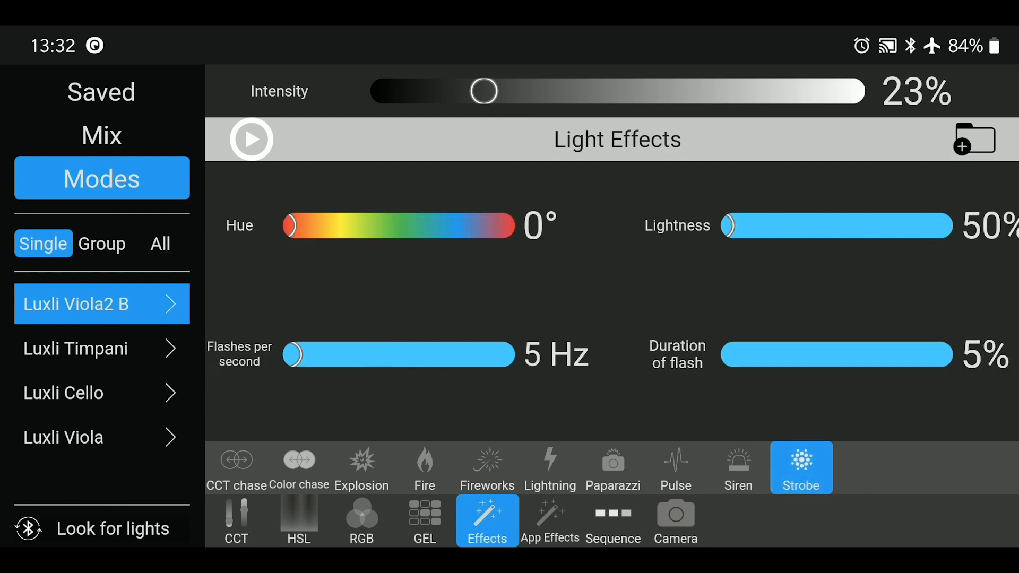
Try the strobe hue at 198°, return it to 0°, and save the strobe settings as a favourite
drag(290, 225, 411, 226)
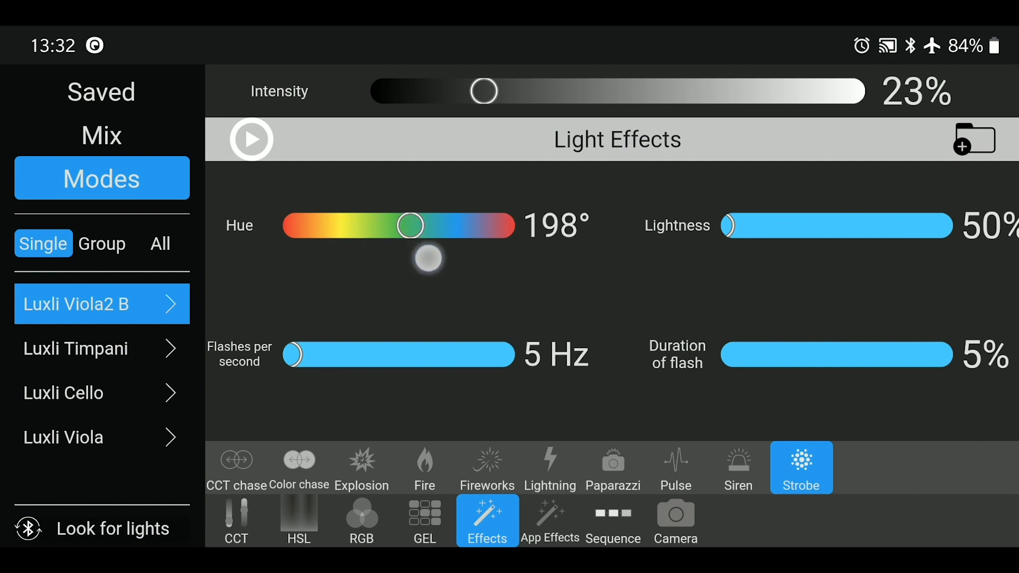
drag(411, 226, 287, 226)
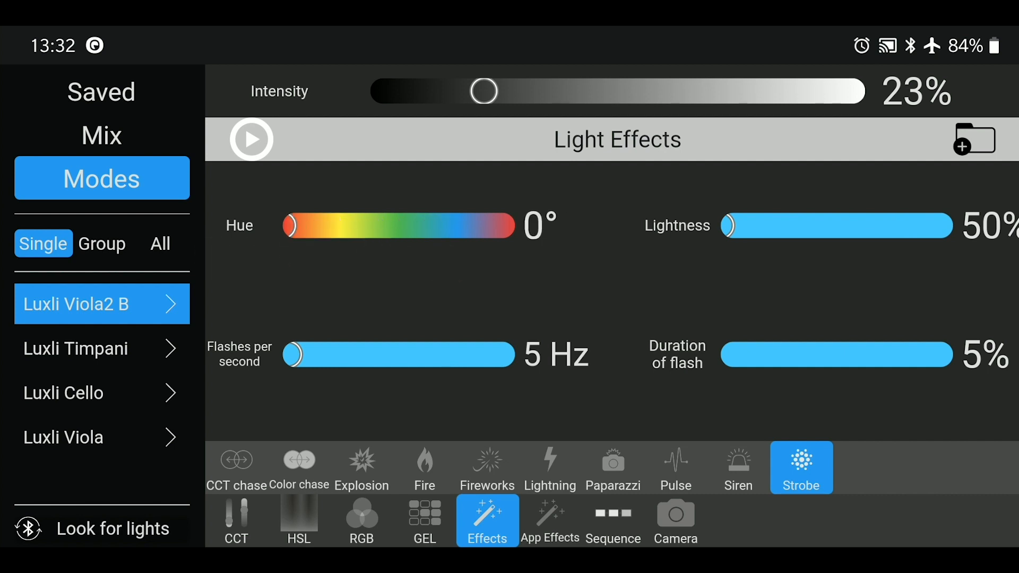
click(975, 139)
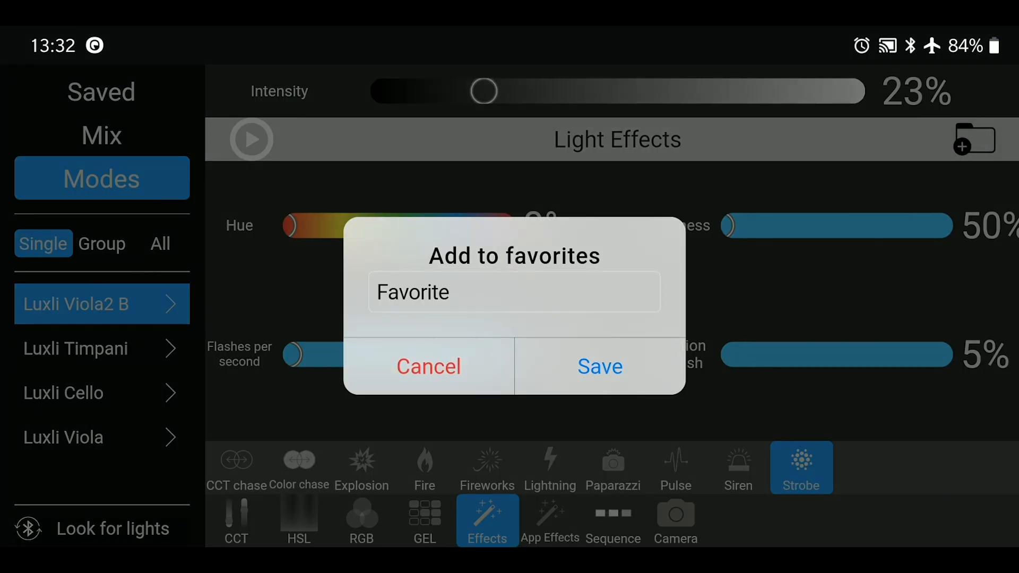
click(428, 366)
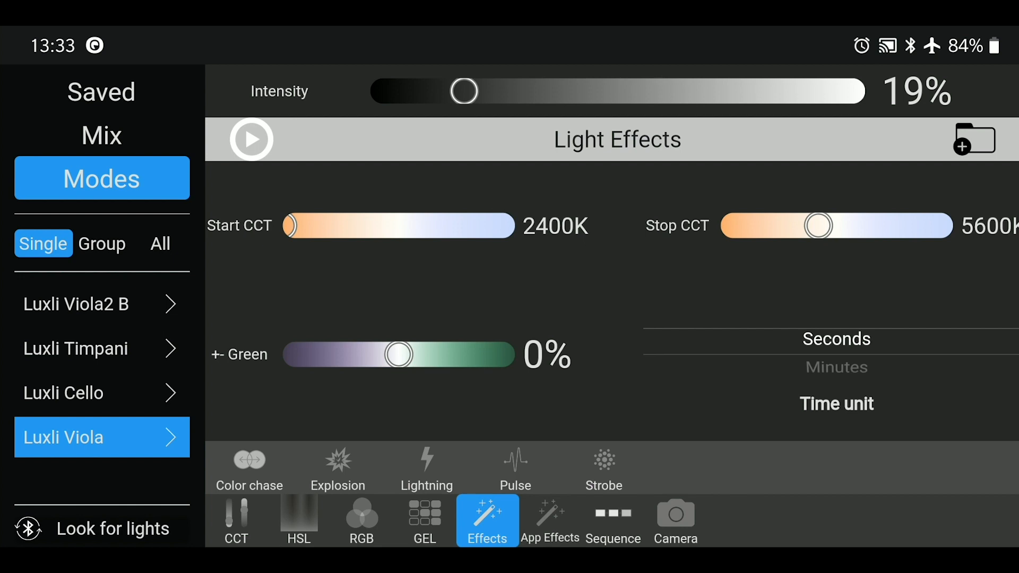
Run Luxli Viola's Lightning effect at 8000K, then show Luxli Viola2 B's Television app effect
click(249, 468)
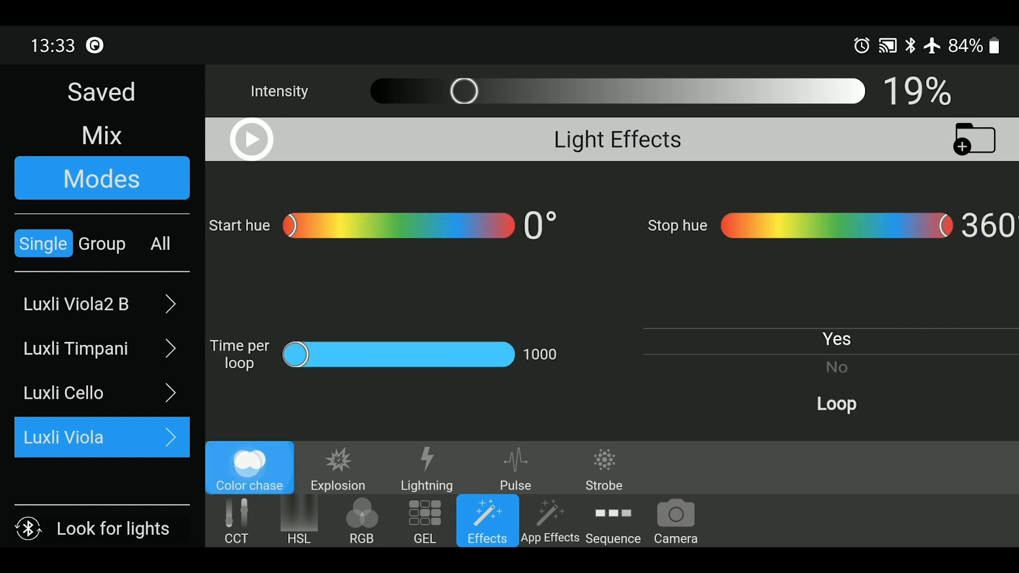
click(426, 468)
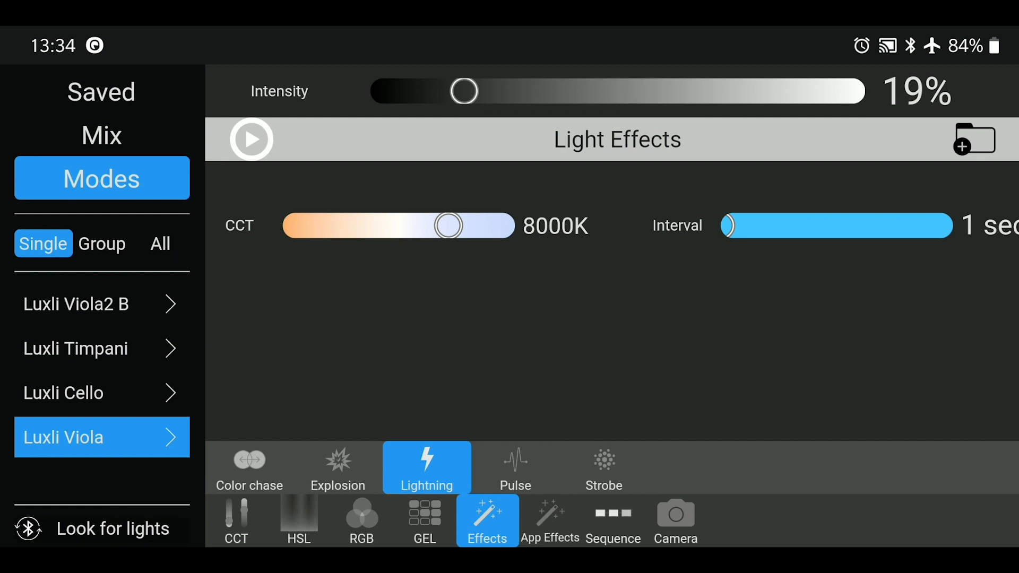
click(250, 139)
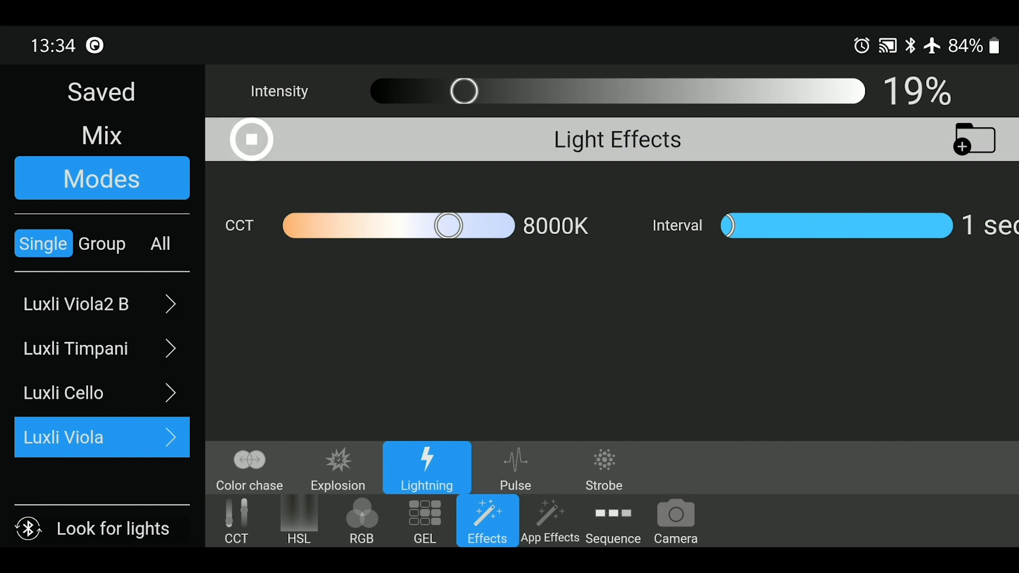
click(250, 139)
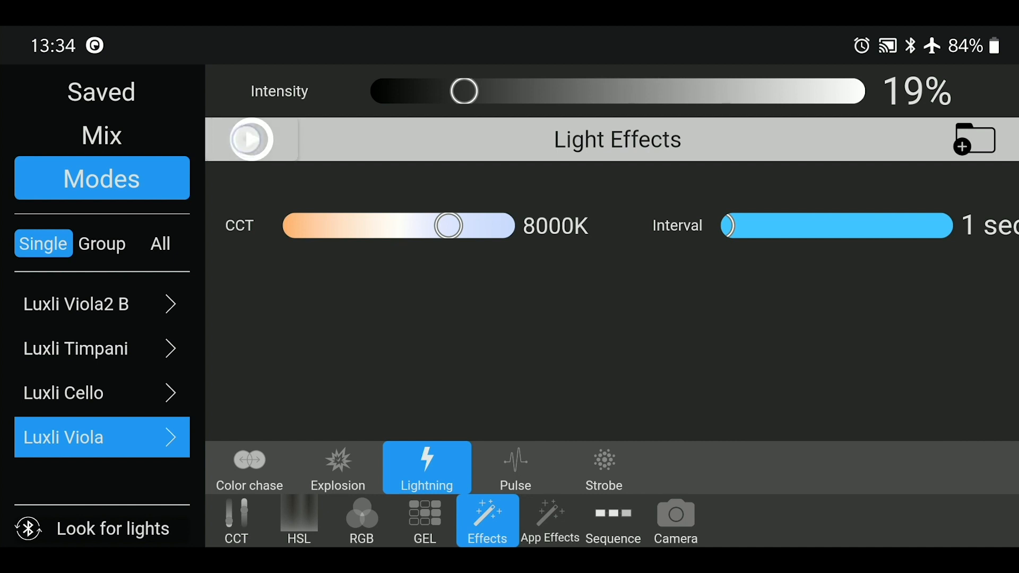
click(250, 140)
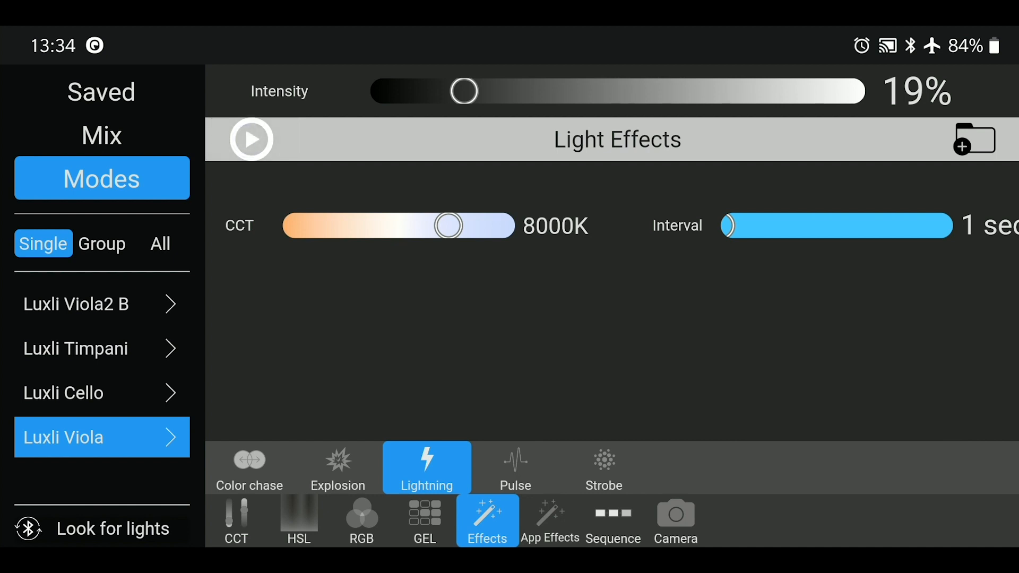
click(64, 318)
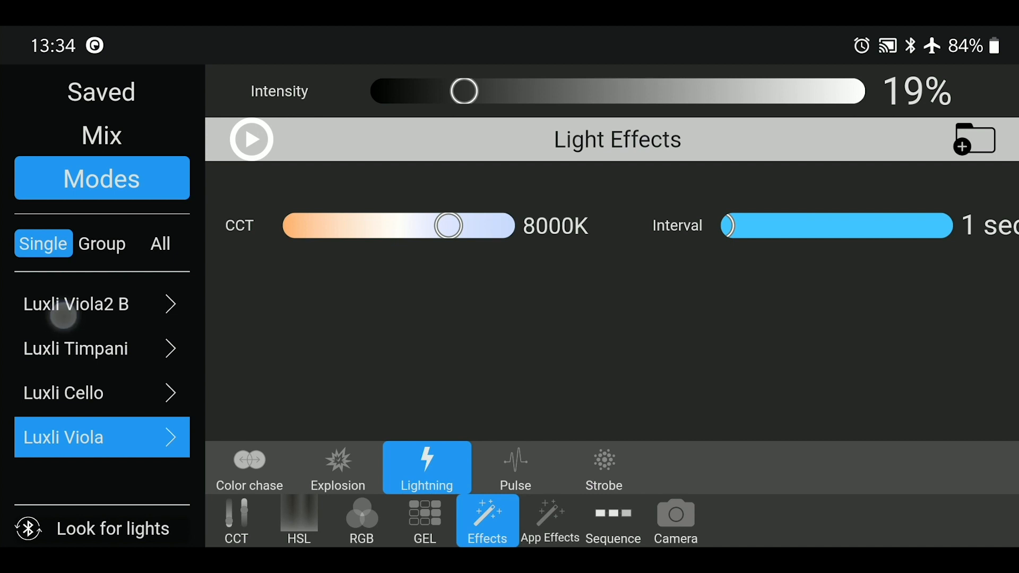
click(549, 520)
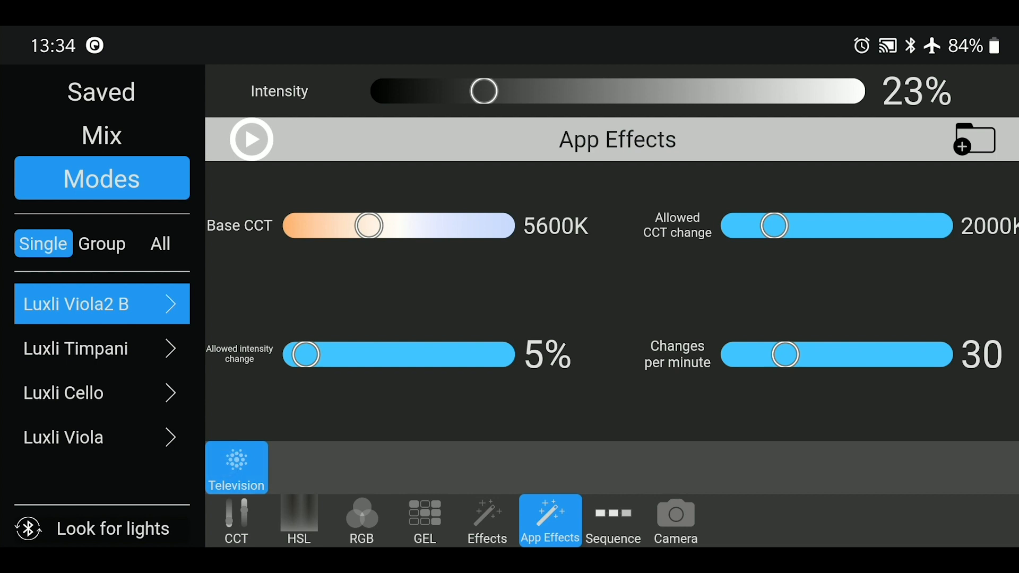
Set Viola2 B's Television effect to base CCT 7950K with a 13% allowed intensity change
drag(369, 226, 447, 225)
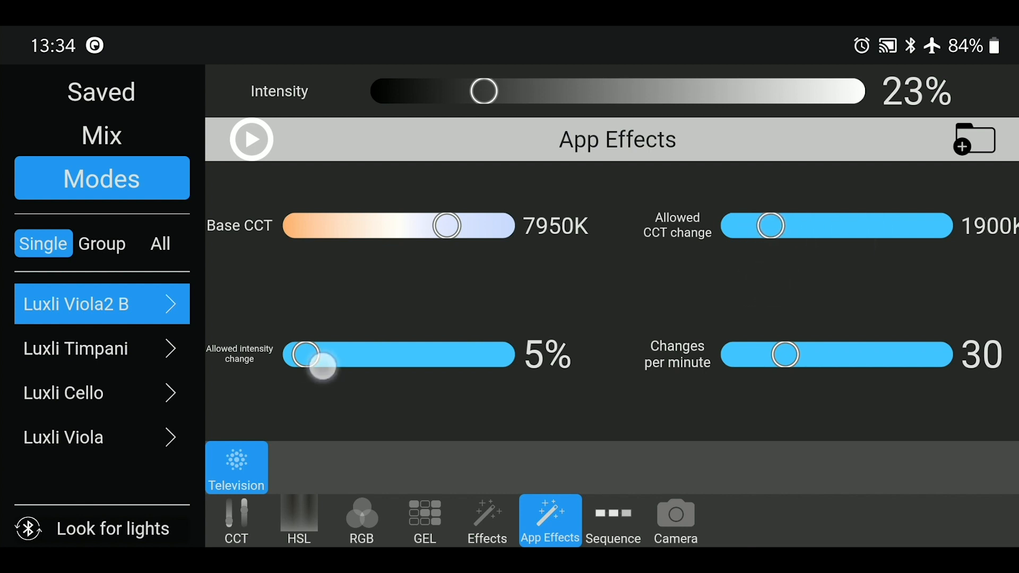
drag(303, 355, 344, 354)
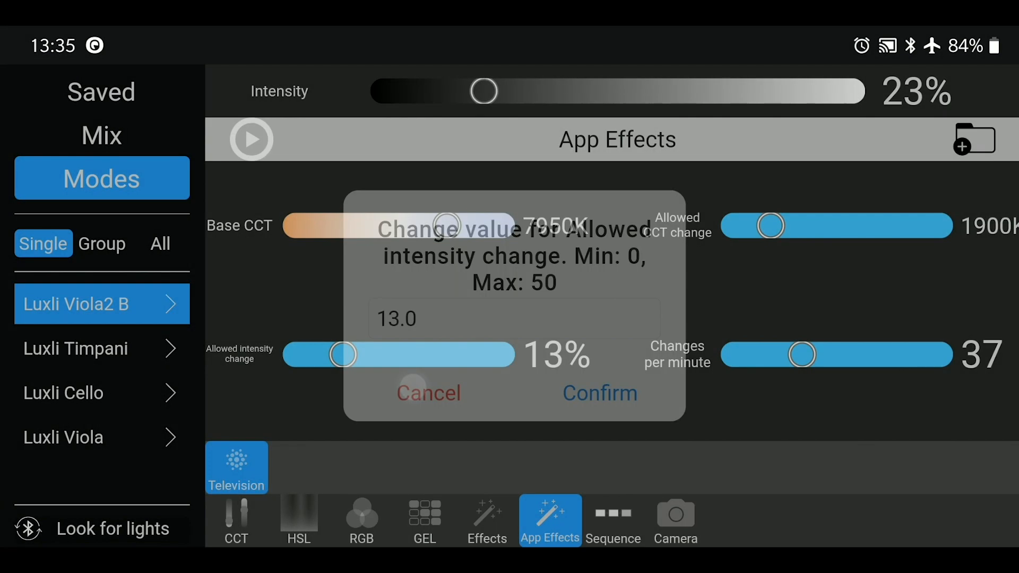
click(612, 520)
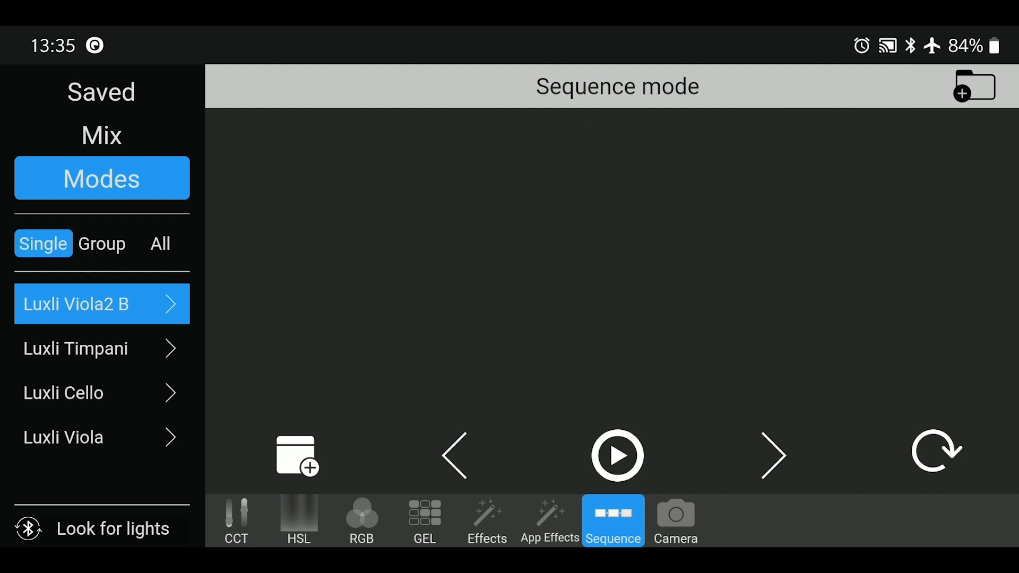
Check Luxli Cello's mode, list the Luxli Gen 2 group, and start a new sequence card
click(237, 521)
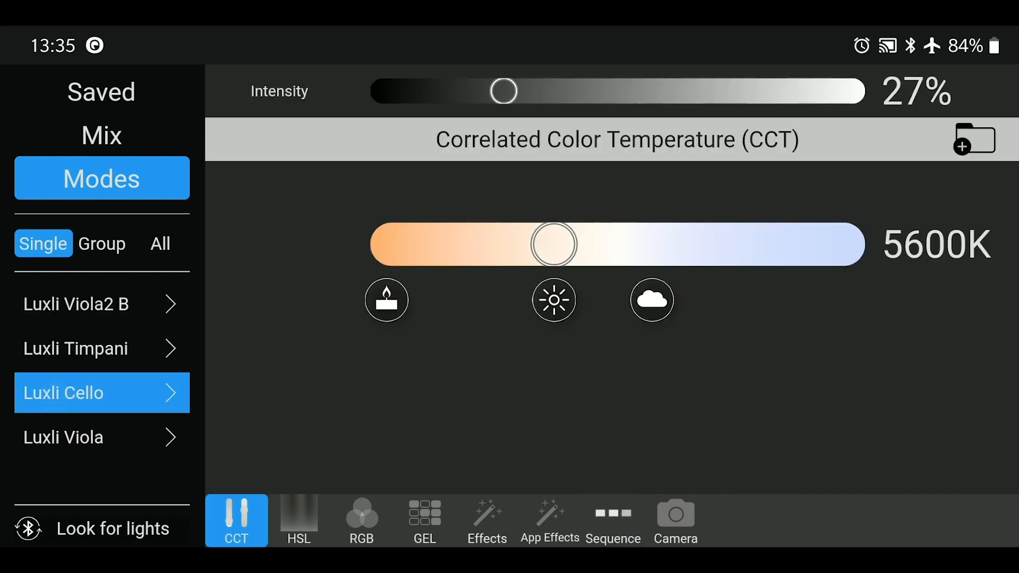
click(611, 520)
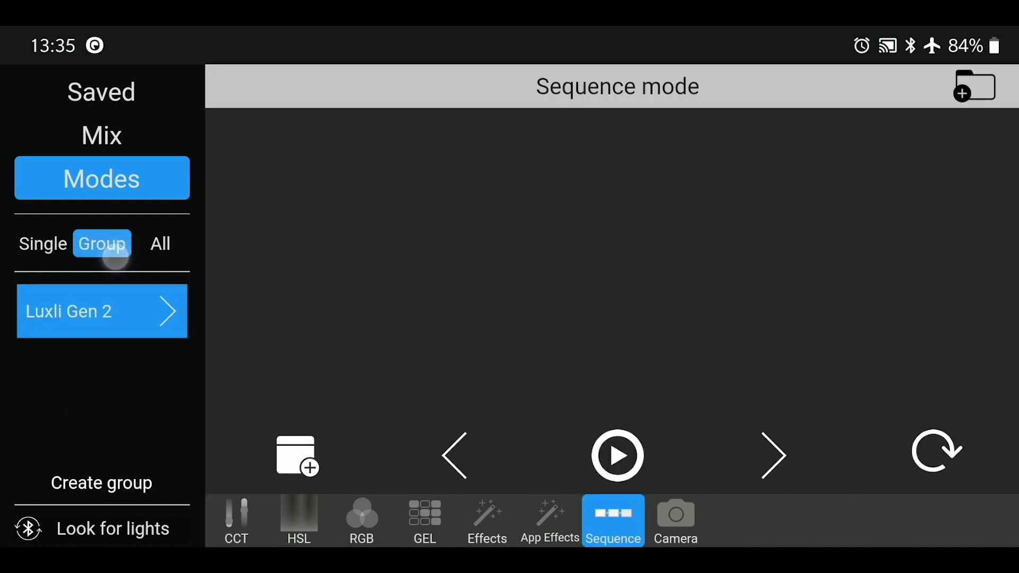
click(43, 243)
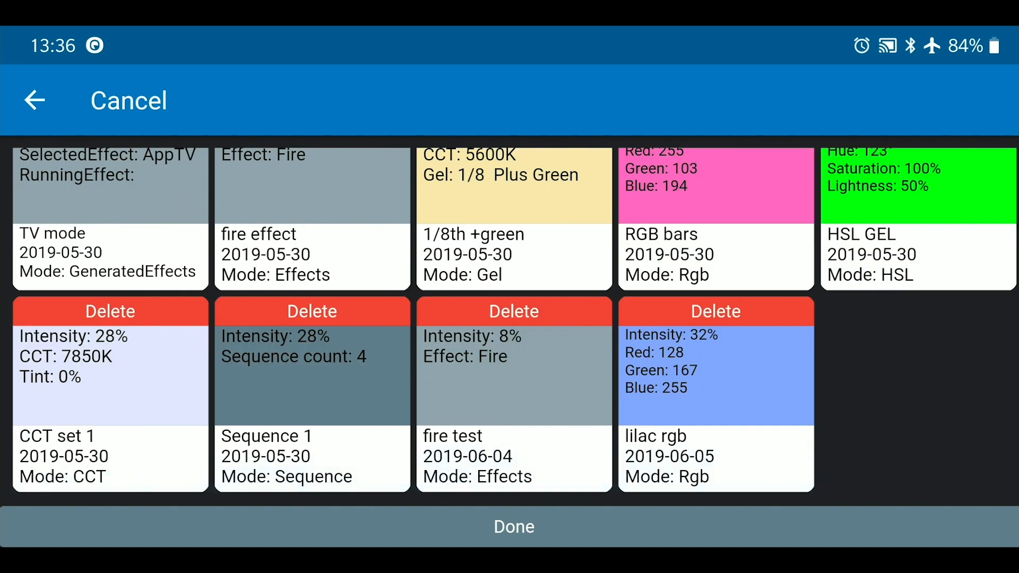
Base the first card on the lilac rgb saved mode with a Manual trigger
click(715, 396)
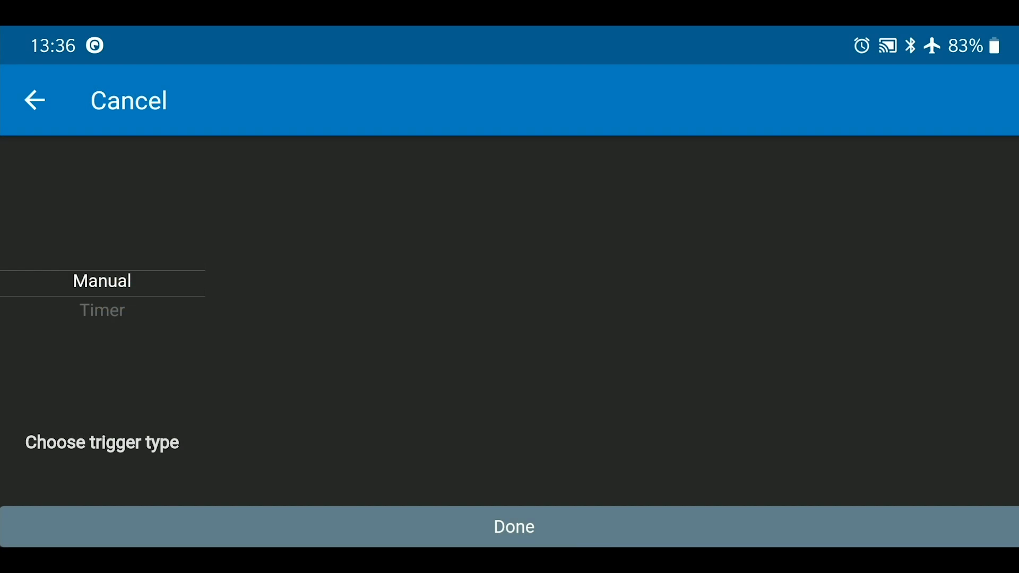
click(102, 310)
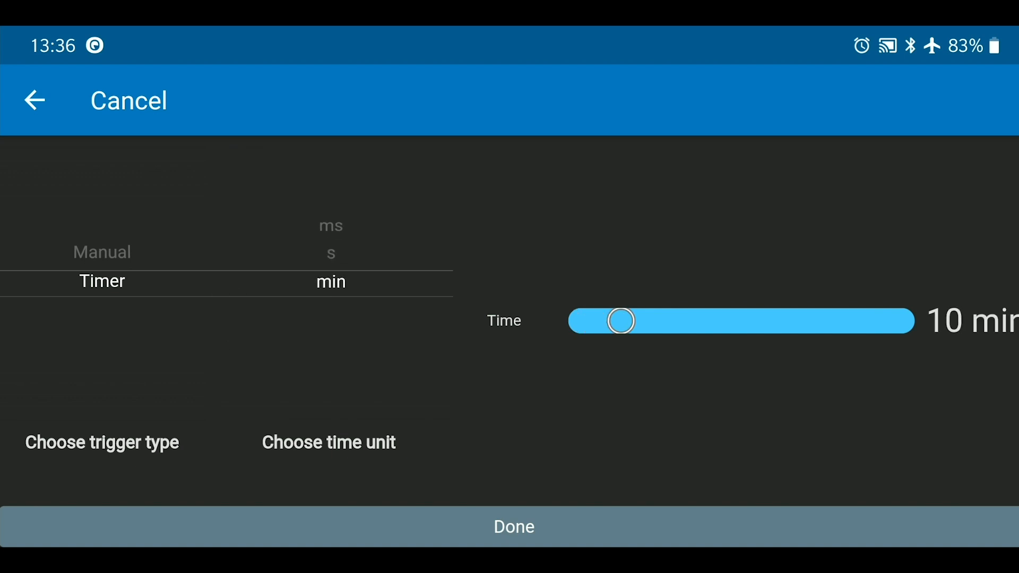
click(619, 320)
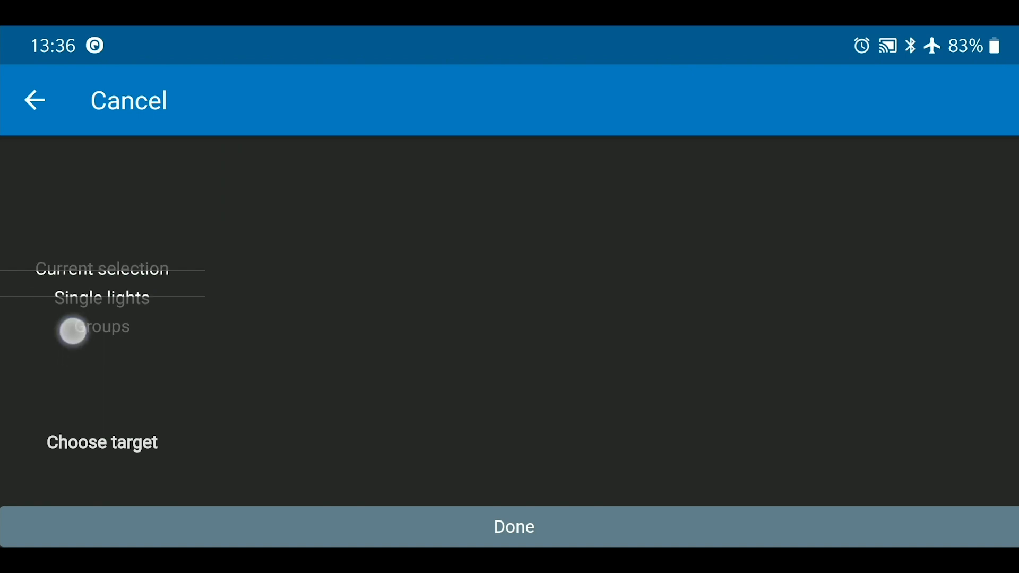
Target the card at single lights Luxli Viola2 B and Luxli Cello plus the Luxli Gen 2 group
click(102, 297)
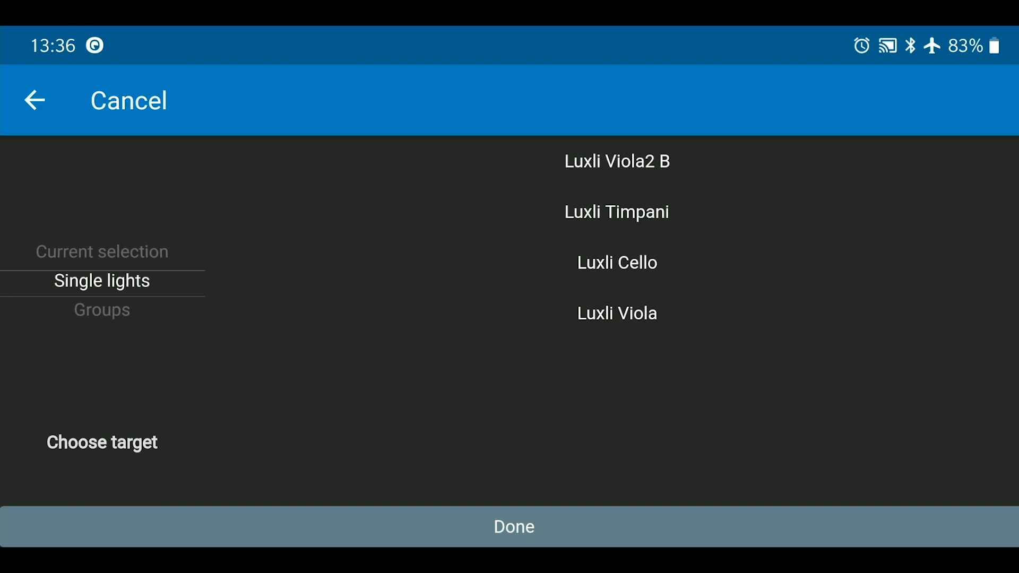
click(616, 161)
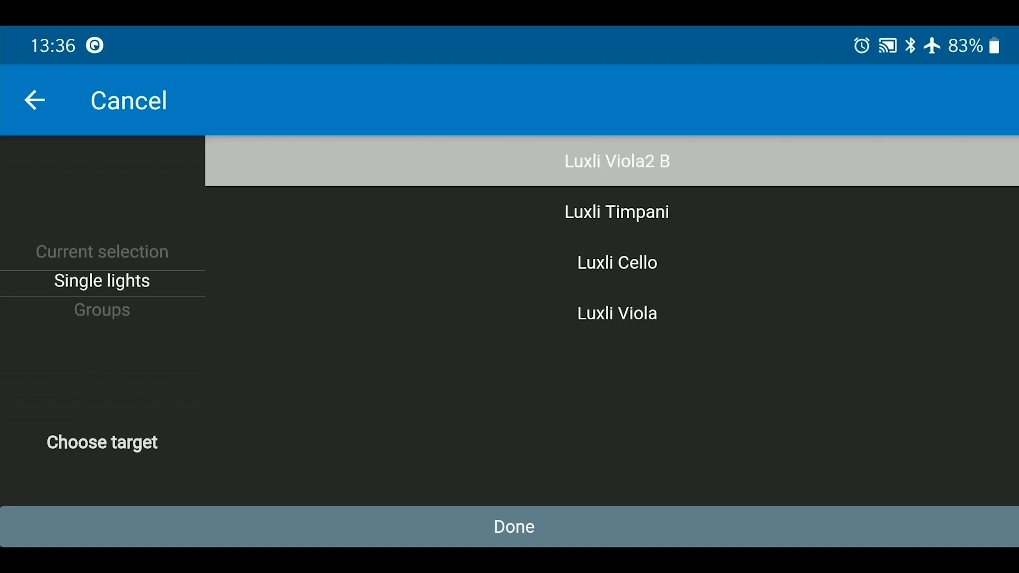
click(616, 263)
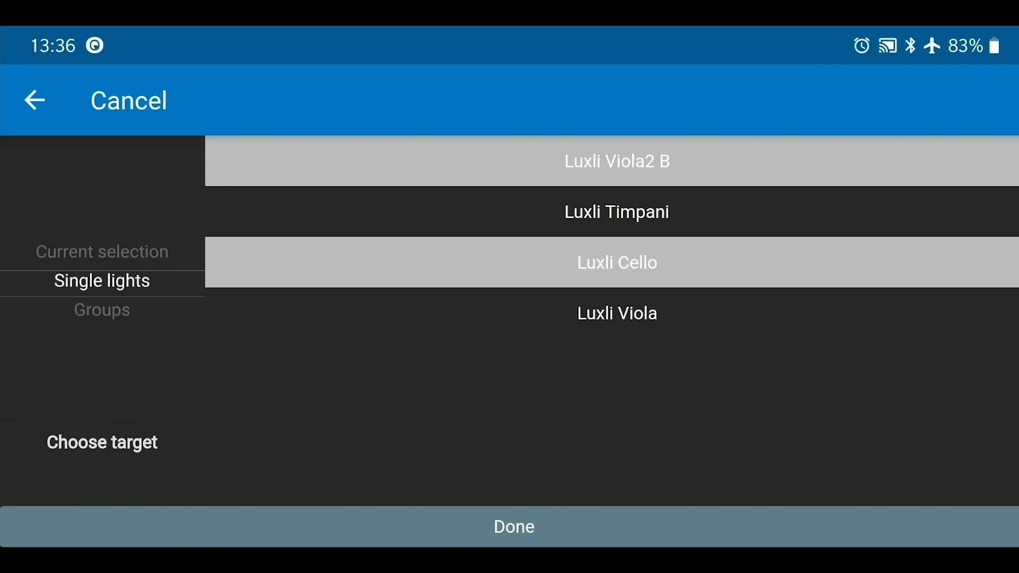
click(741, 211)
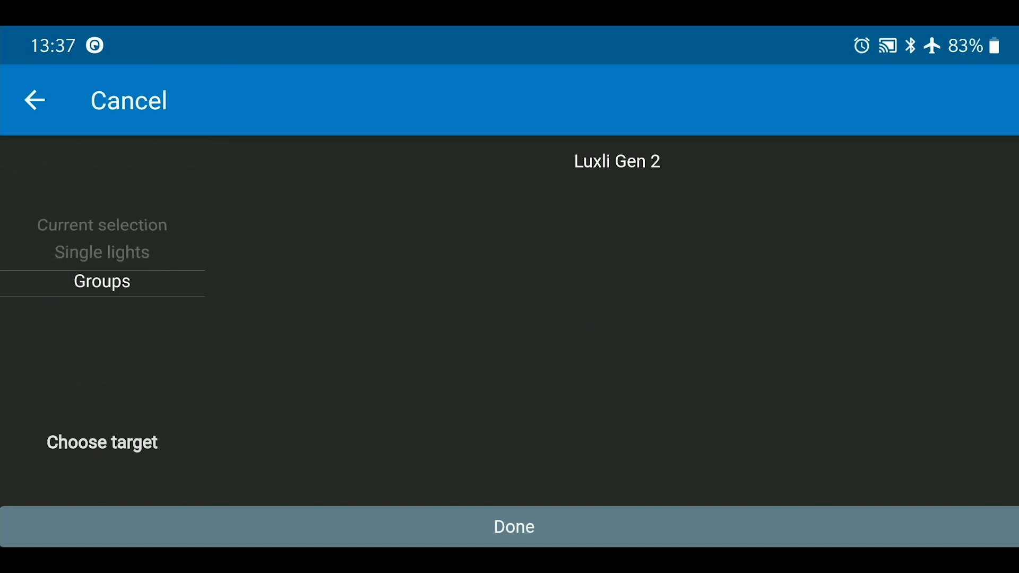
click(617, 162)
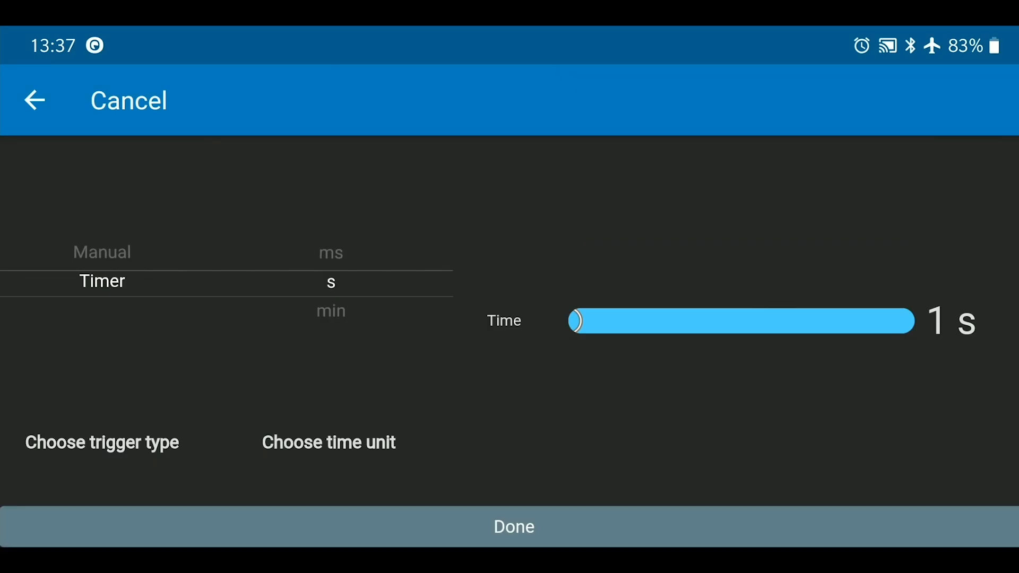
Finish a 1 s fire effect card on Luxli Timpani and a TV mode card on the current selection
click(510, 527)
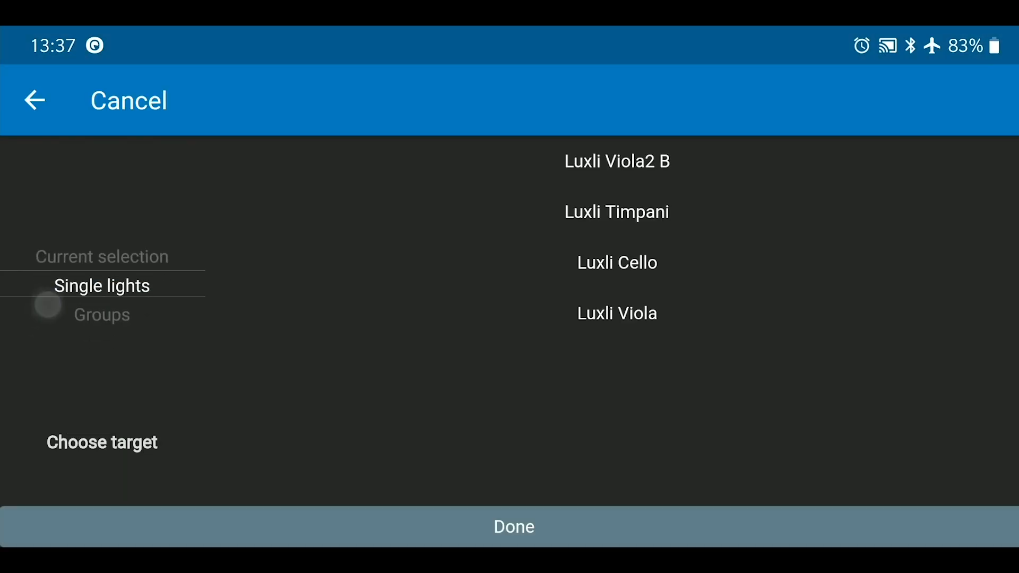
click(617, 211)
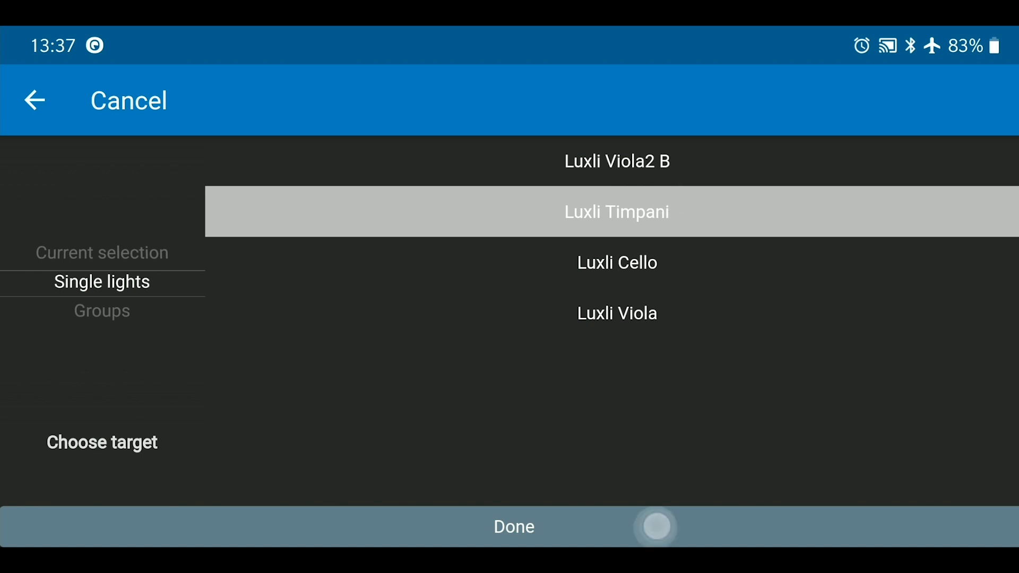
click(513, 527)
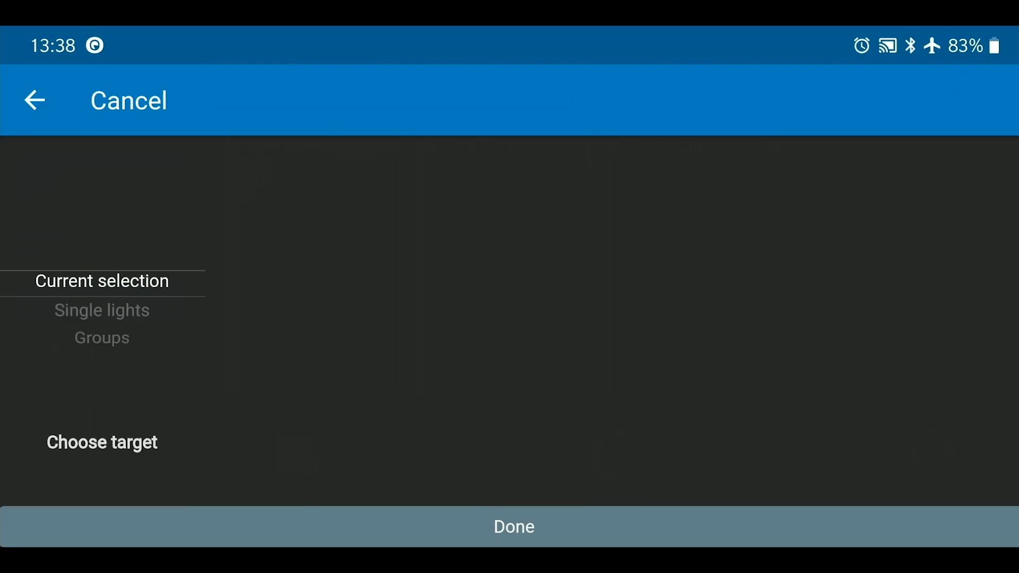
click(102, 310)
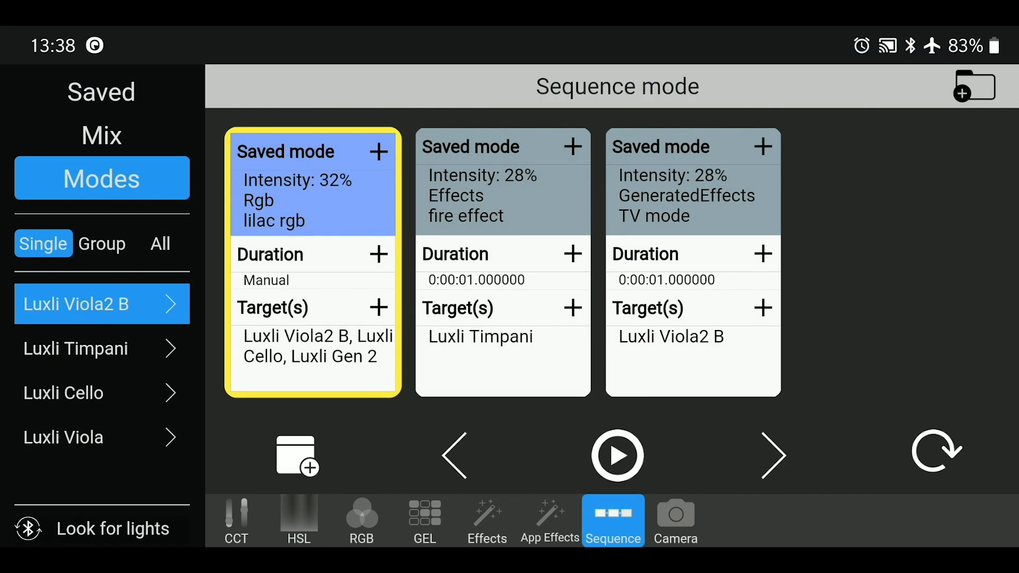
Play the three-card sequence, stepping back and forward through cards, and switch looping on
click(616, 455)
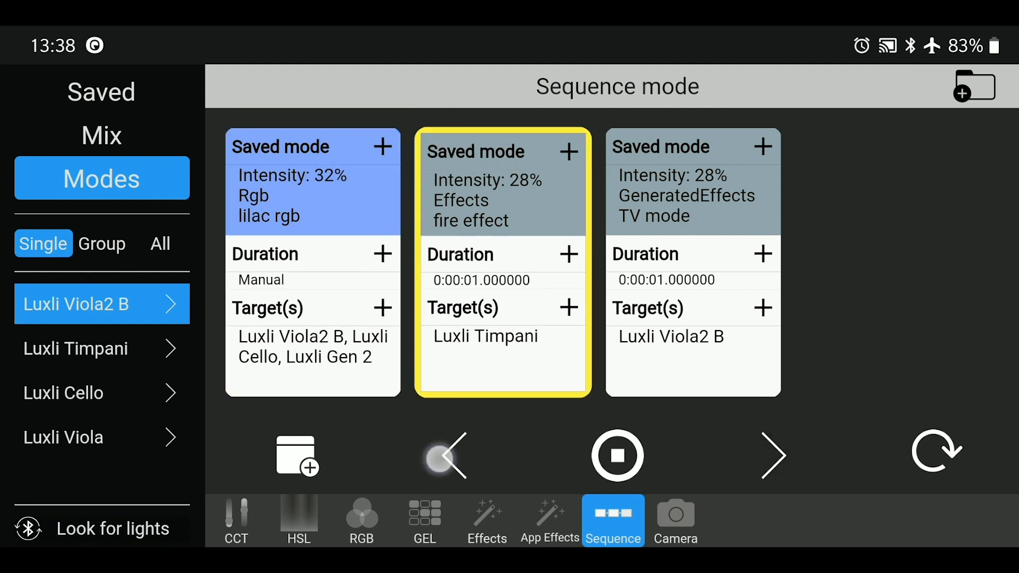
click(453, 455)
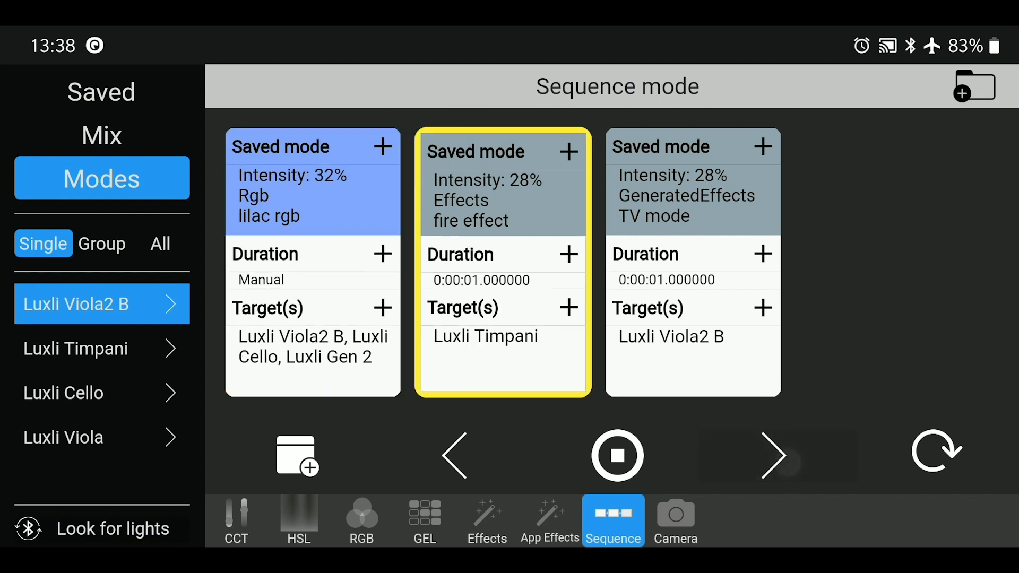
click(773, 455)
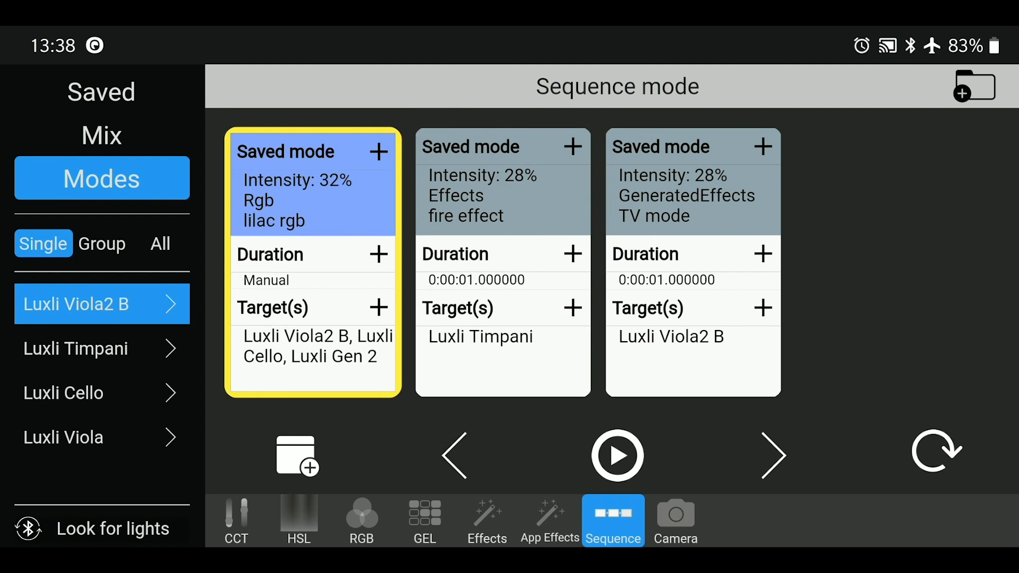
click(617, 455)
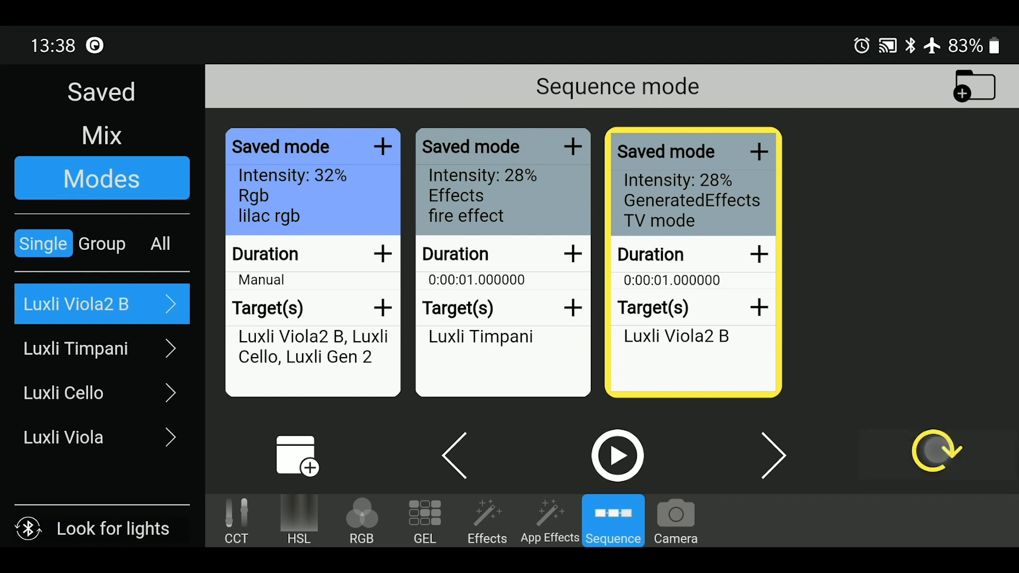
click(616, 456)
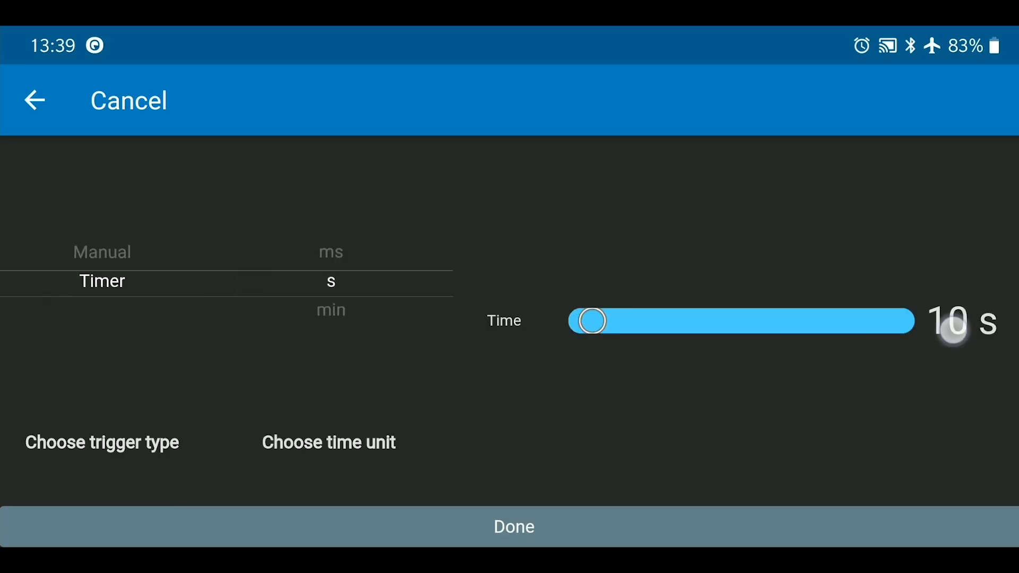
Confirm the 10 s card duration, play the looping sequence, and put Viola2 B in CCT mode at 7000K
click(963, 321)
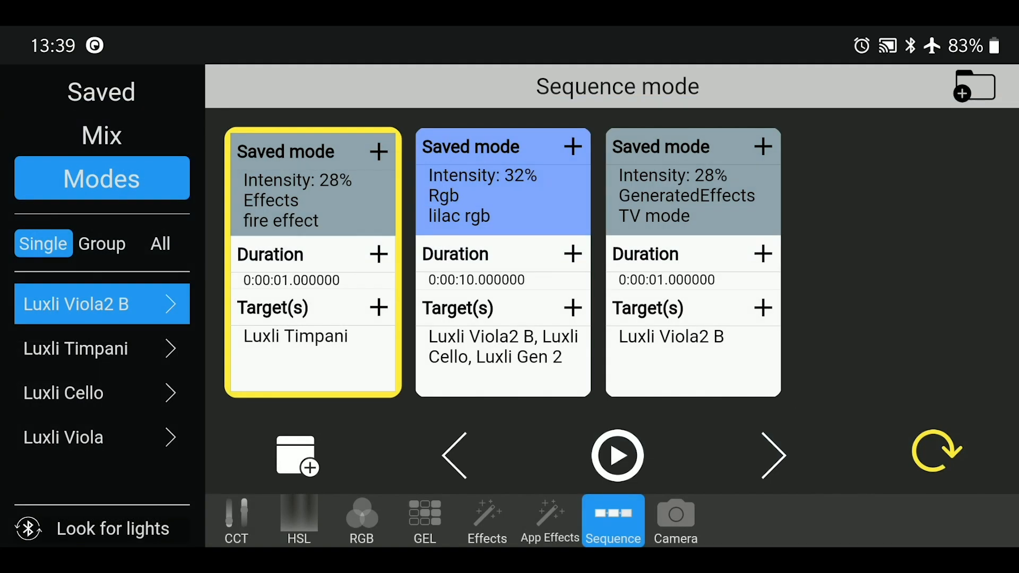
click(617, 455)
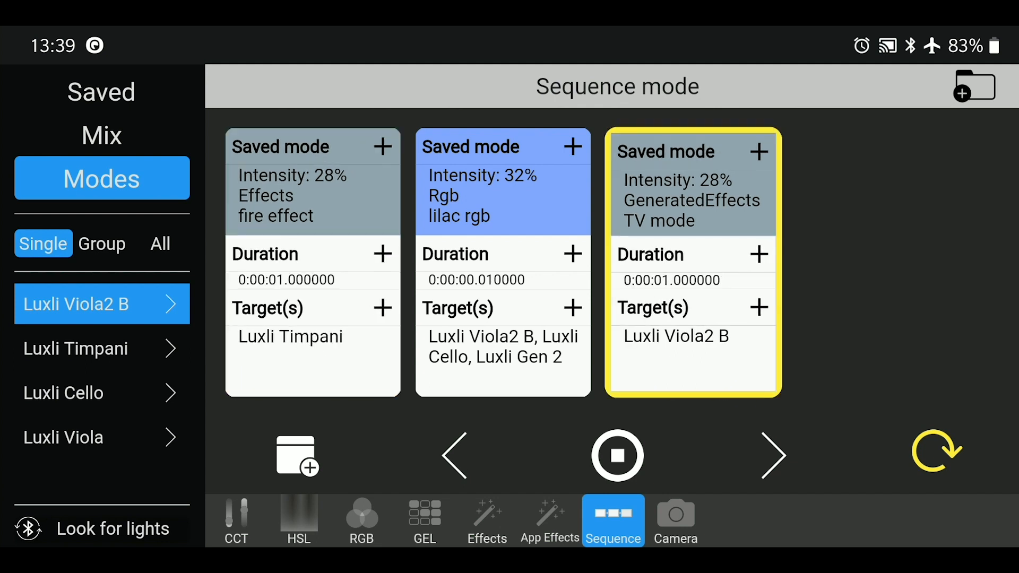
click(616, 455)
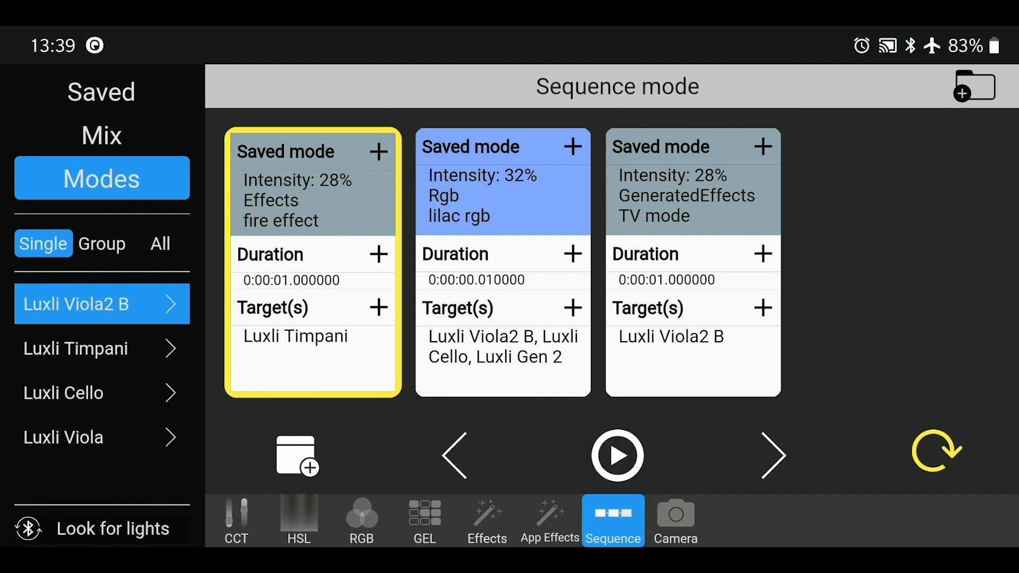
click(675, 521)
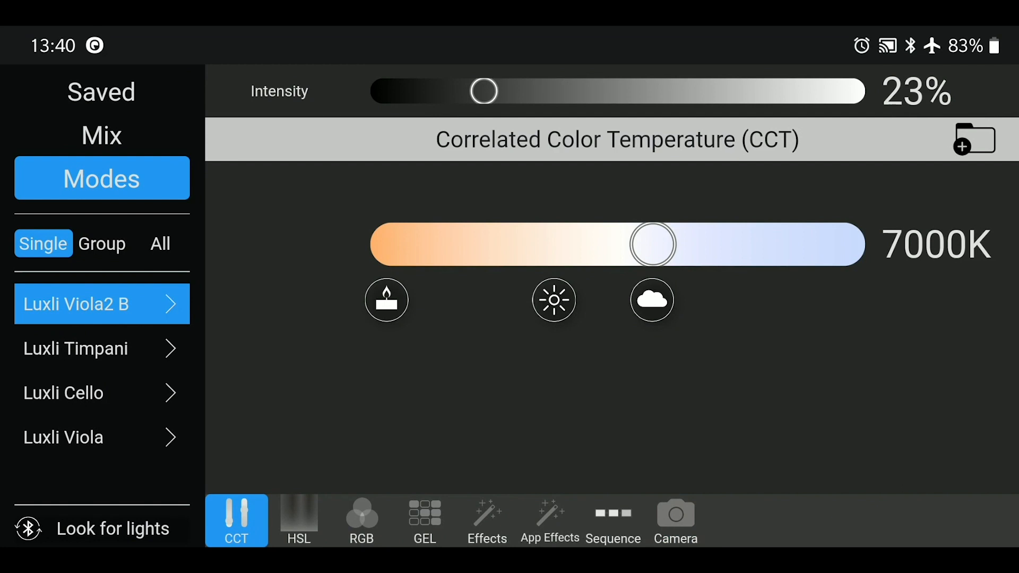
Set mixing levels to Viola2 B 58%, Timpani 42%, Cello 69% and Viola 54%
click(101, 135)
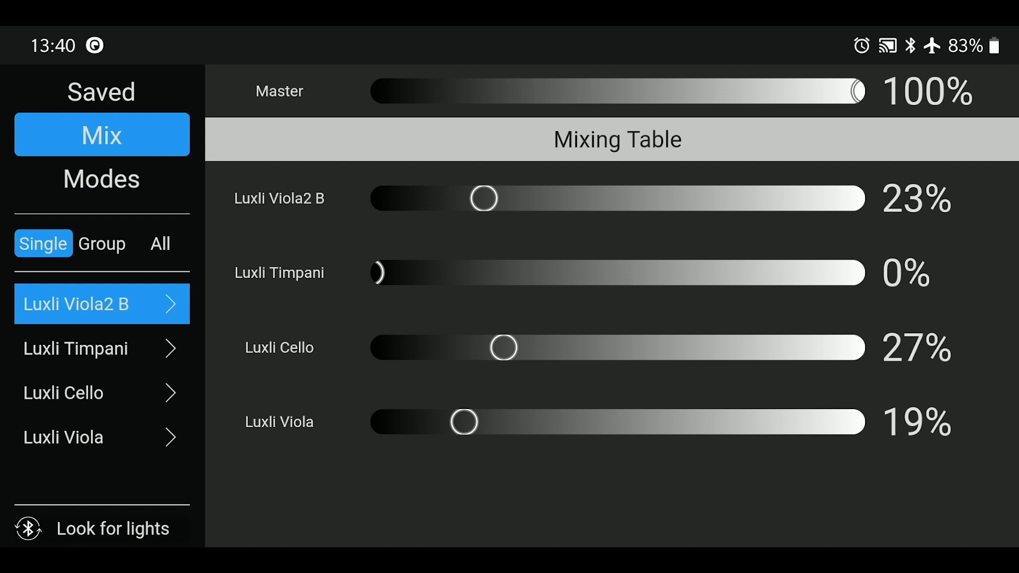
drag(484, 198, 640, 198)
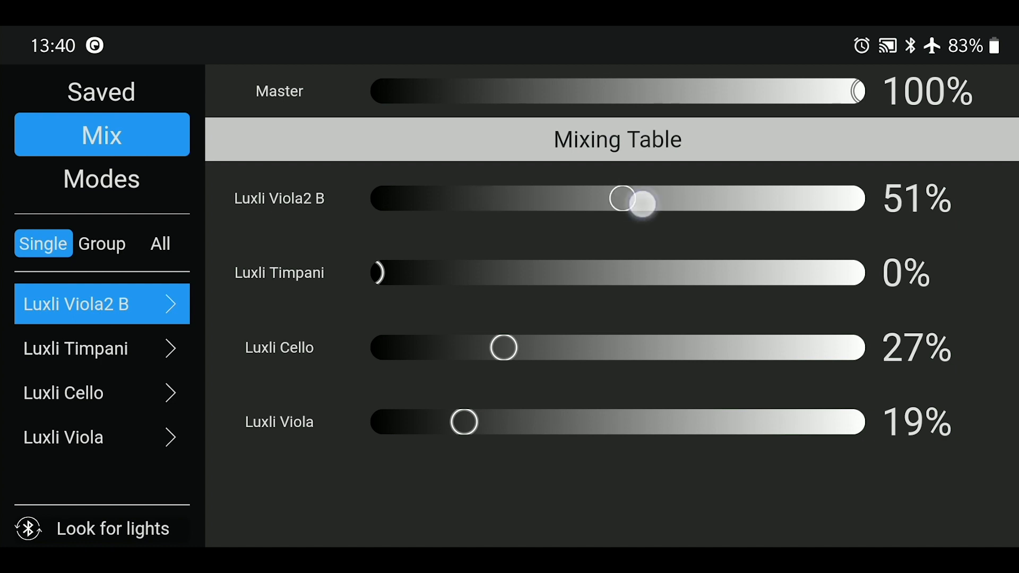
drag(379, 272, 777, 272)
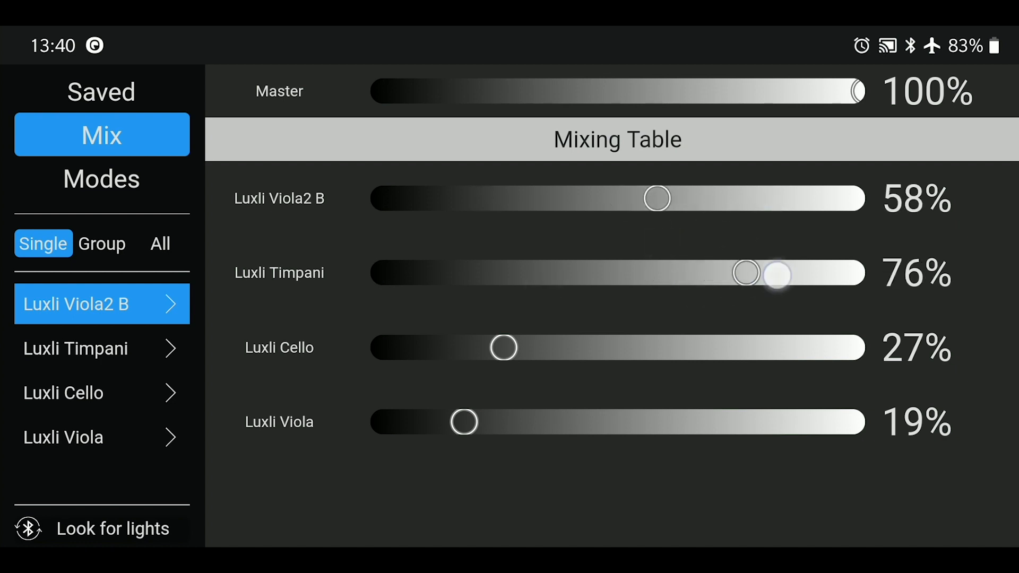
drag(504, 348, 758, 348)
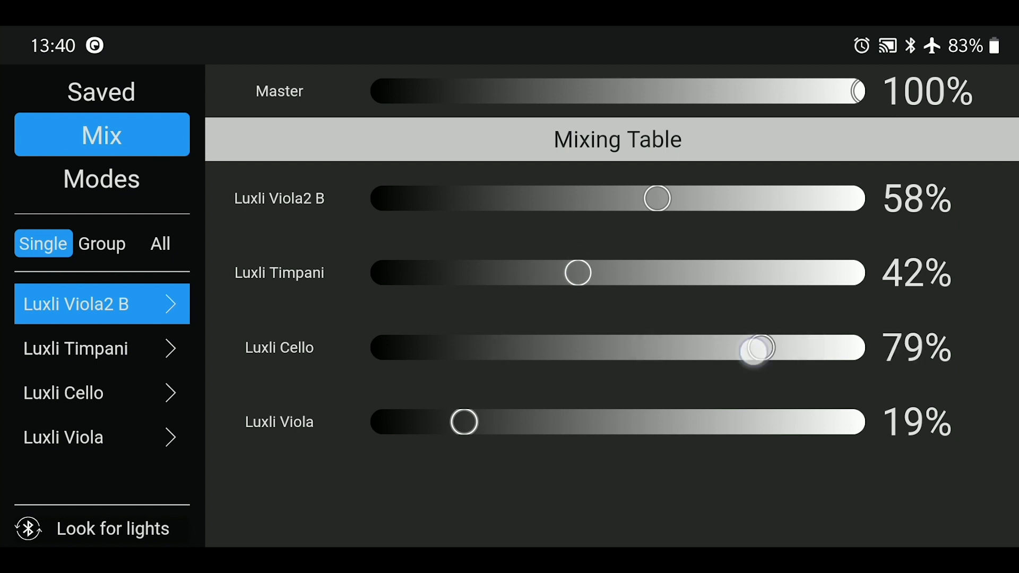
drag(466, 421, 533, 421)
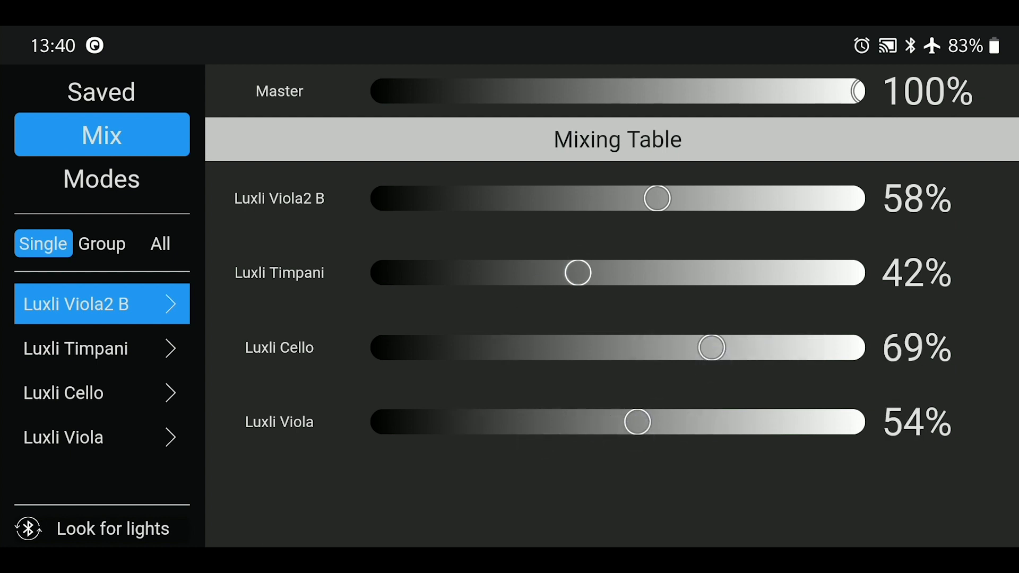
Dim the master level to about a third and 27%, then bring it back up toward full
drag(855, 91, 538, 91)
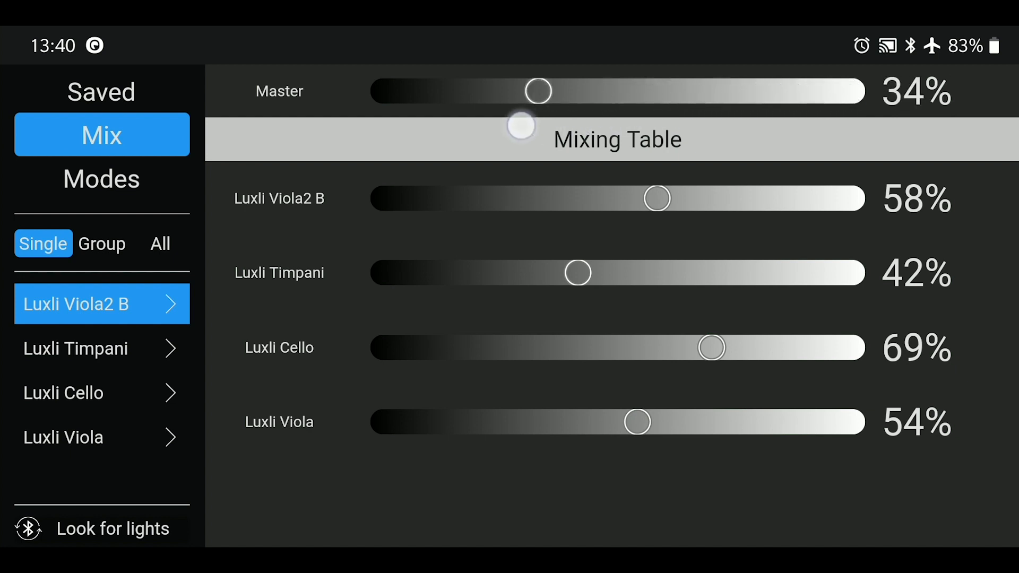
drag(538, 91, 858, 91)
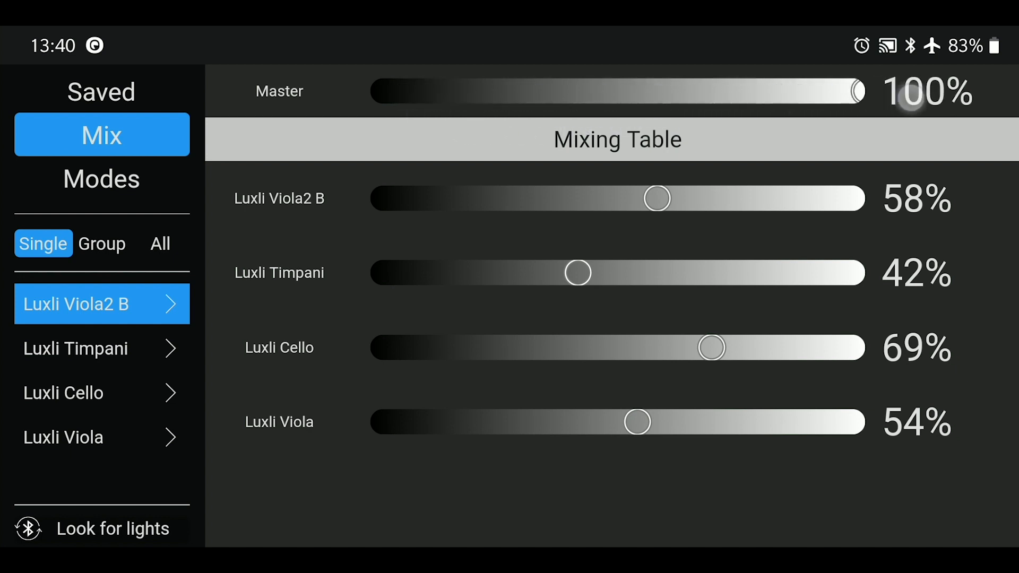
drag(856, 91, 837, 92)
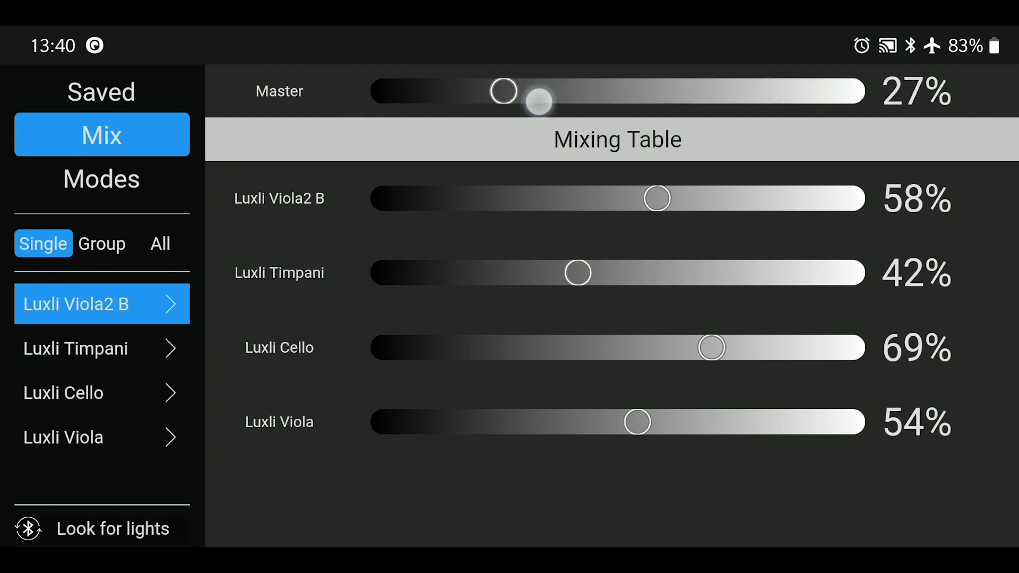
drag(538, 101, 858, 91)
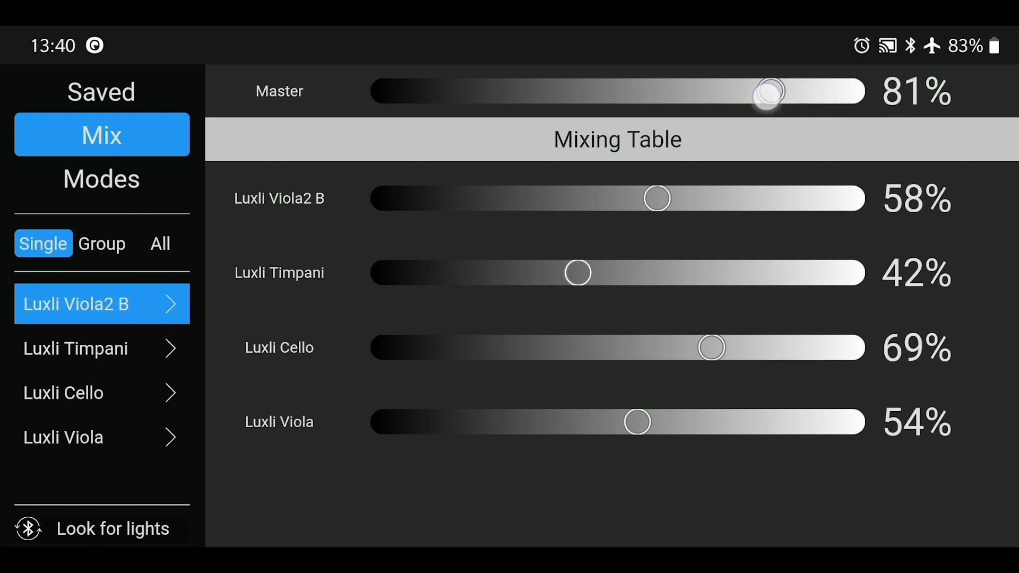
drag(770, 91, 800, 91)
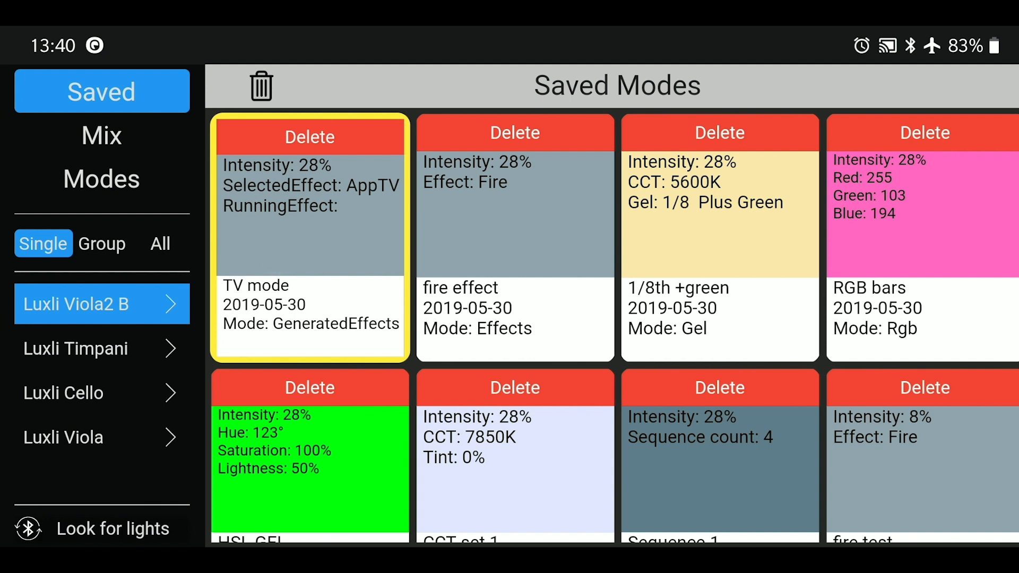
Cancel the delete-all-saved-modes prompt, keeping every mode, and return to the mixing table
click(261, 86)
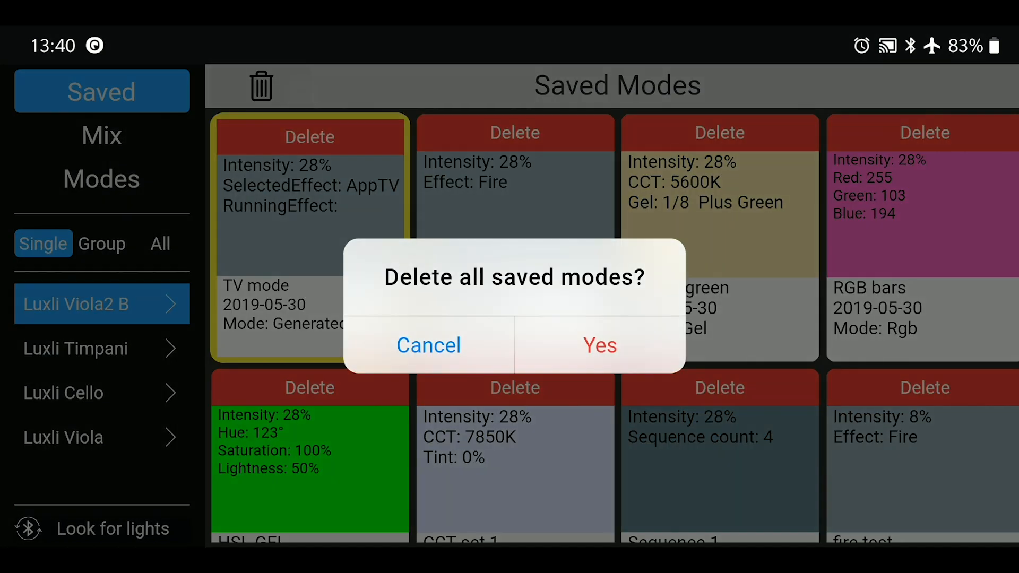
click(429, 345)
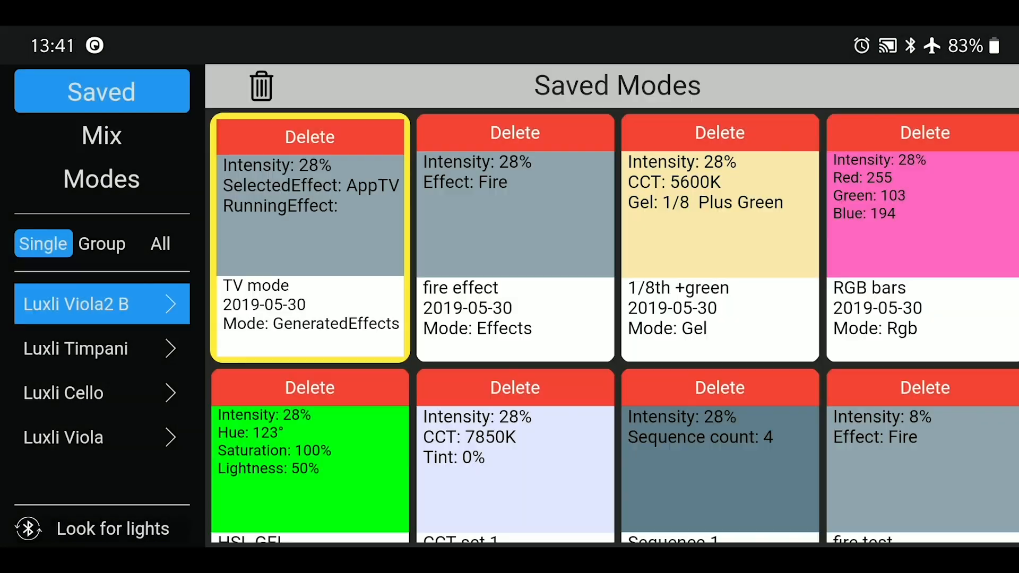
click(100, 135)
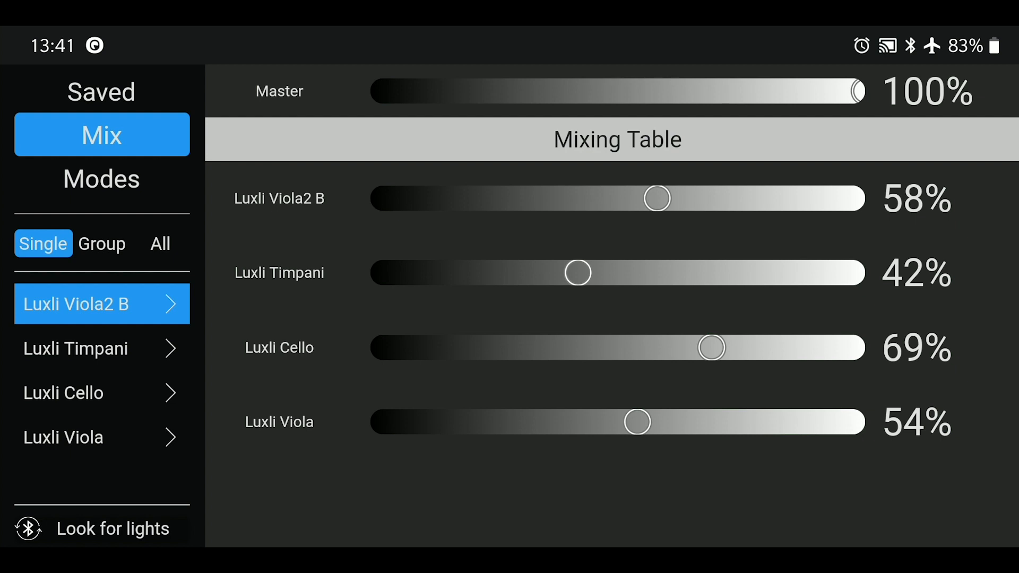
Set the Luxli Gen 2 group to 82% and Luxli Timpani to 54% in the mixing table
click(101, 244)
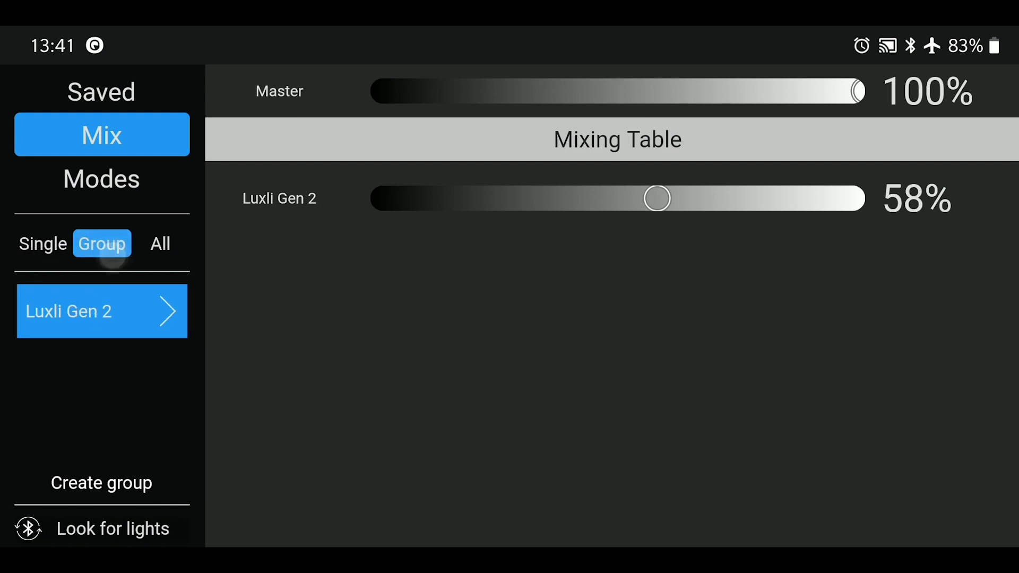
drag(657, 198, 776, 198)
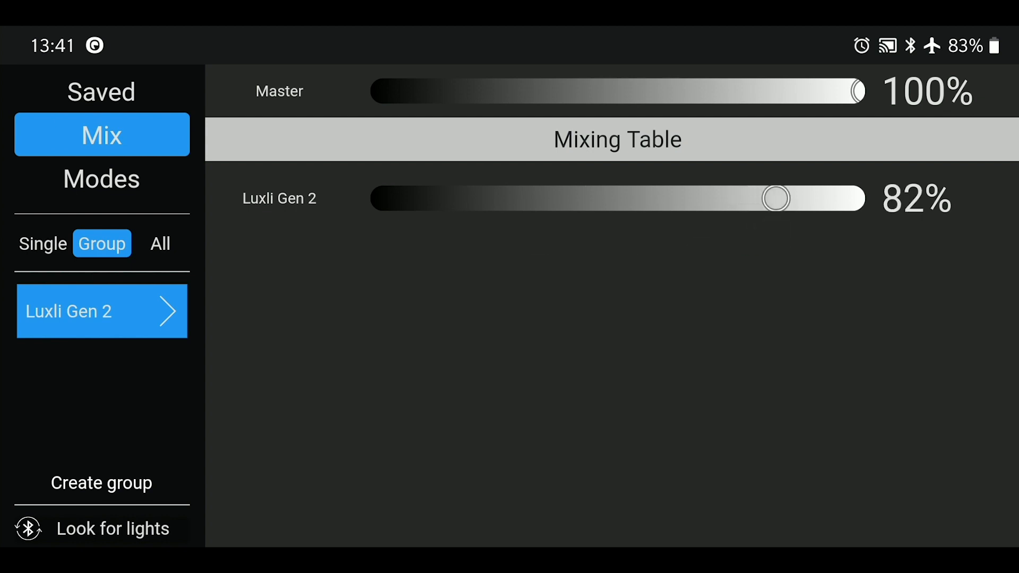
drag(856, 90, 820, 91)
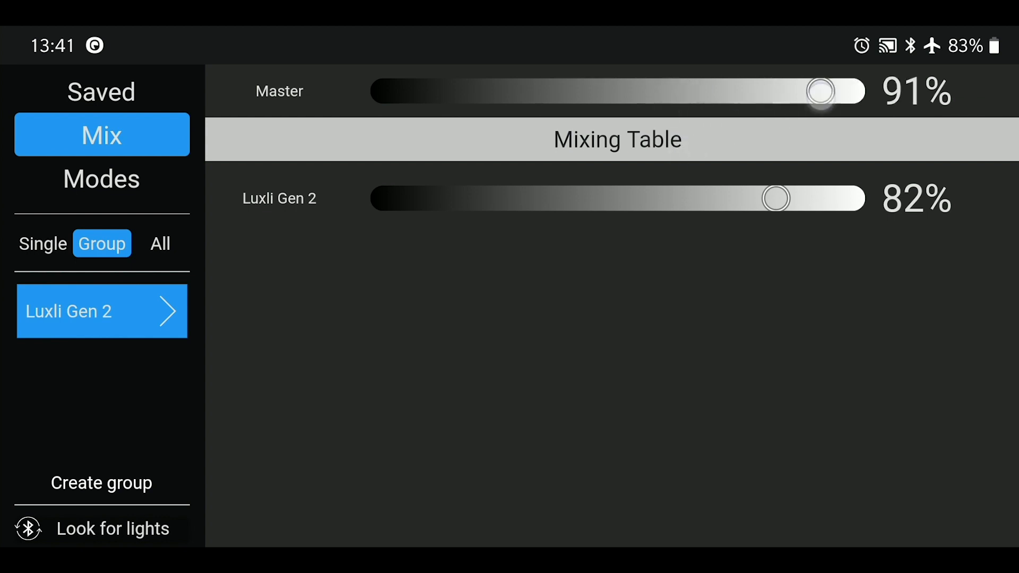
click(159, 244)
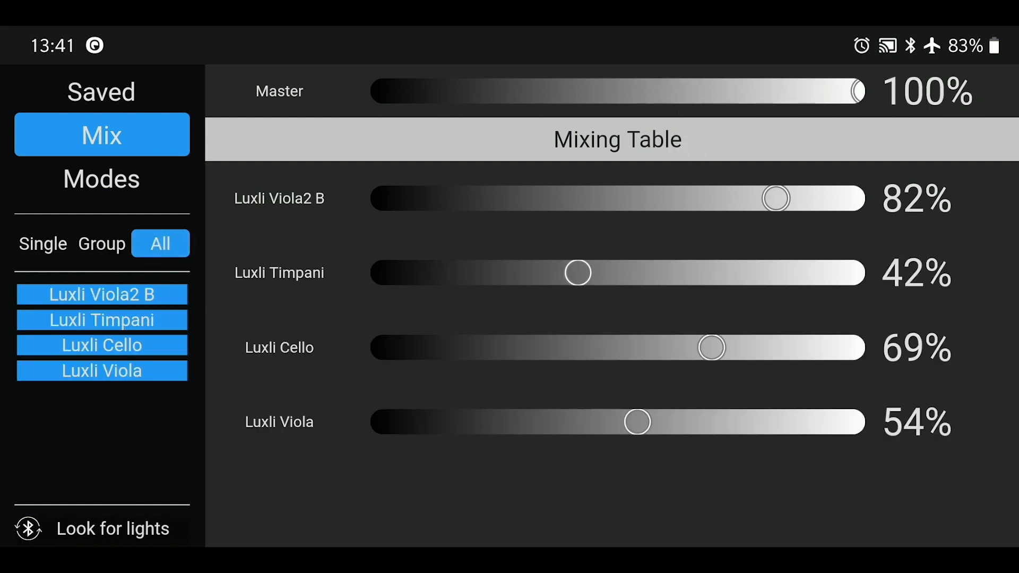
drag(577, 273, 637, 273)
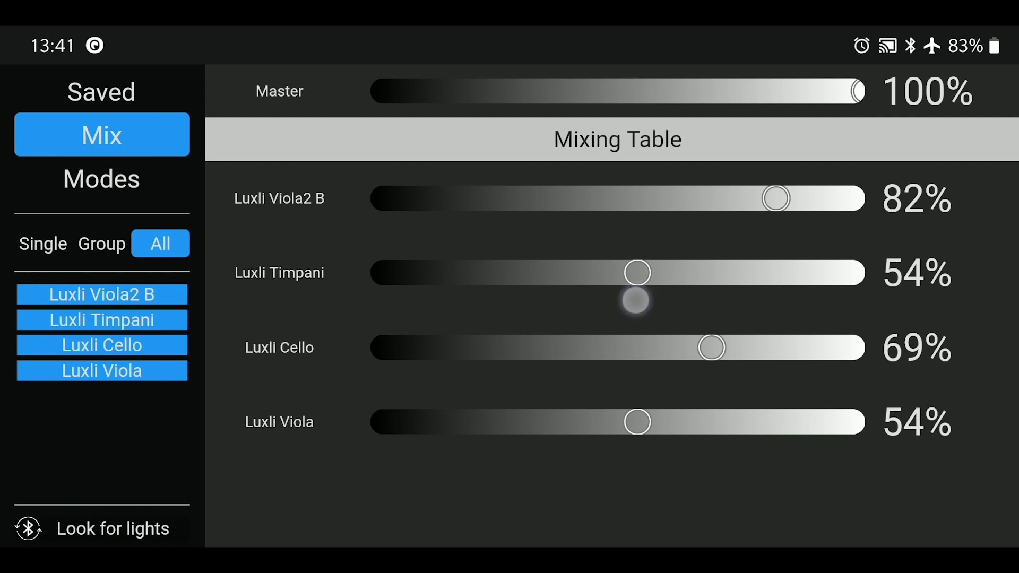
click(43, 244)
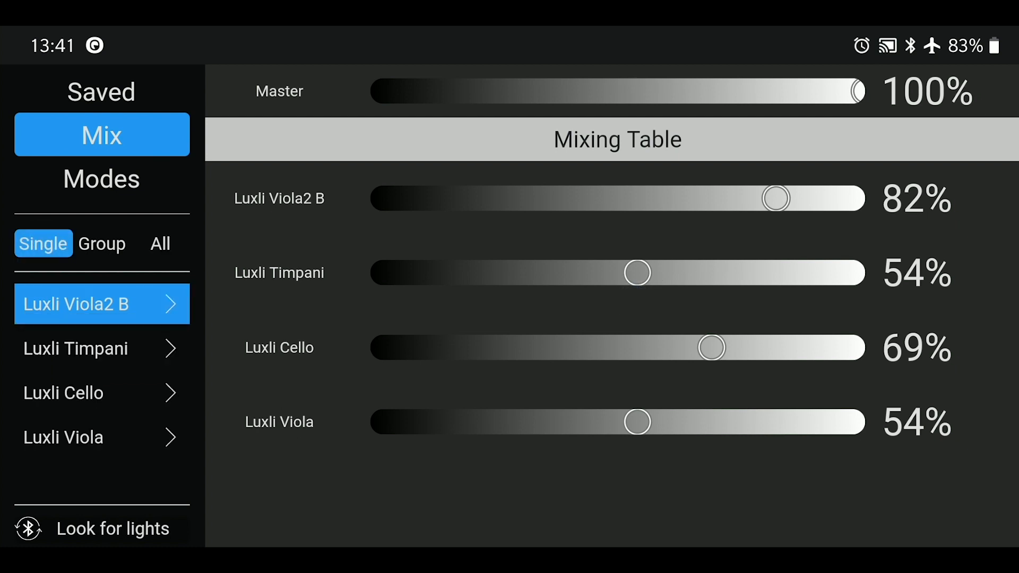
Apply the Chromakey Green gel to Luxli Viola2 B from the GEL swatches
click(101, 178)
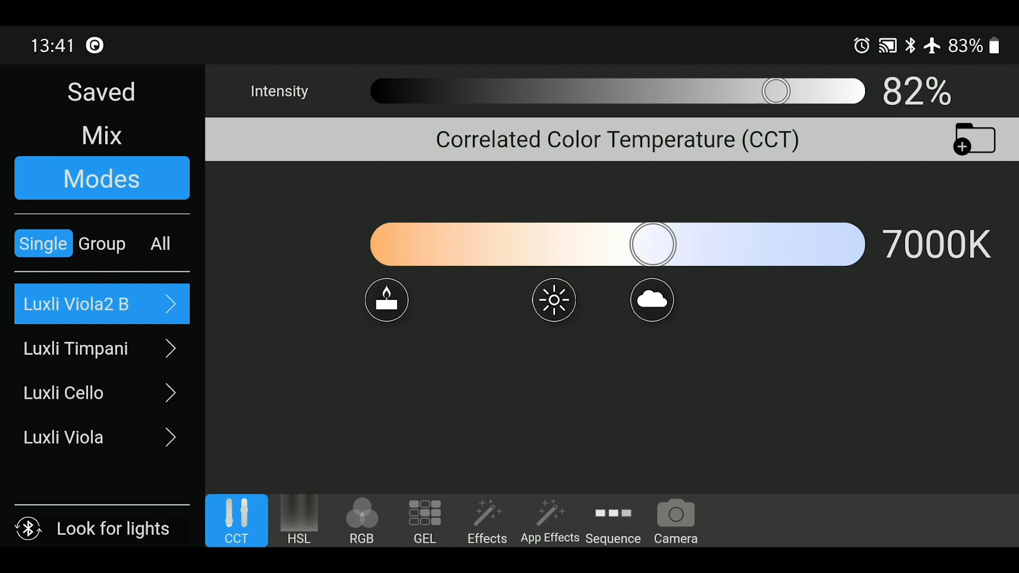
click(362, 521)
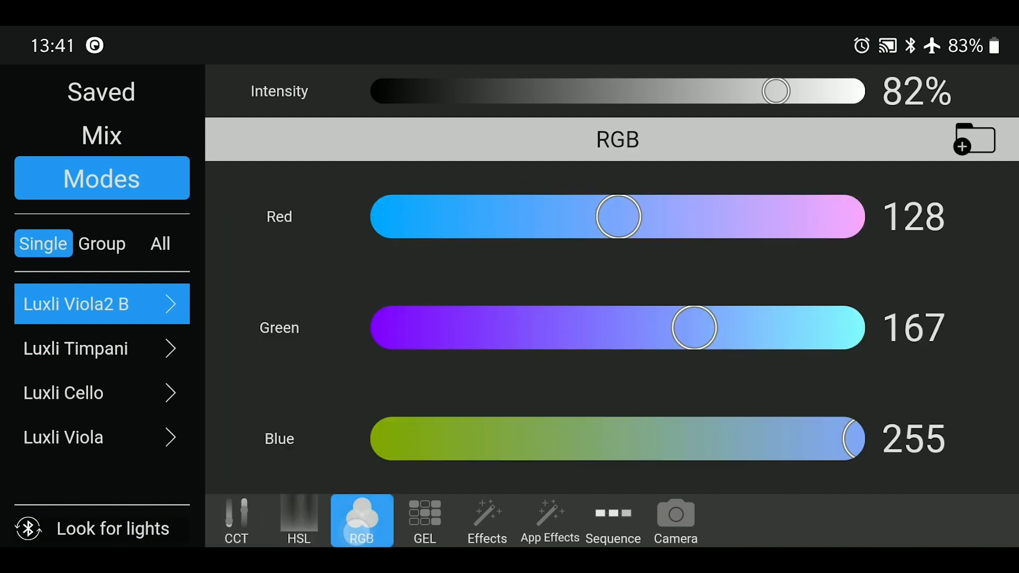
click(425, 521)
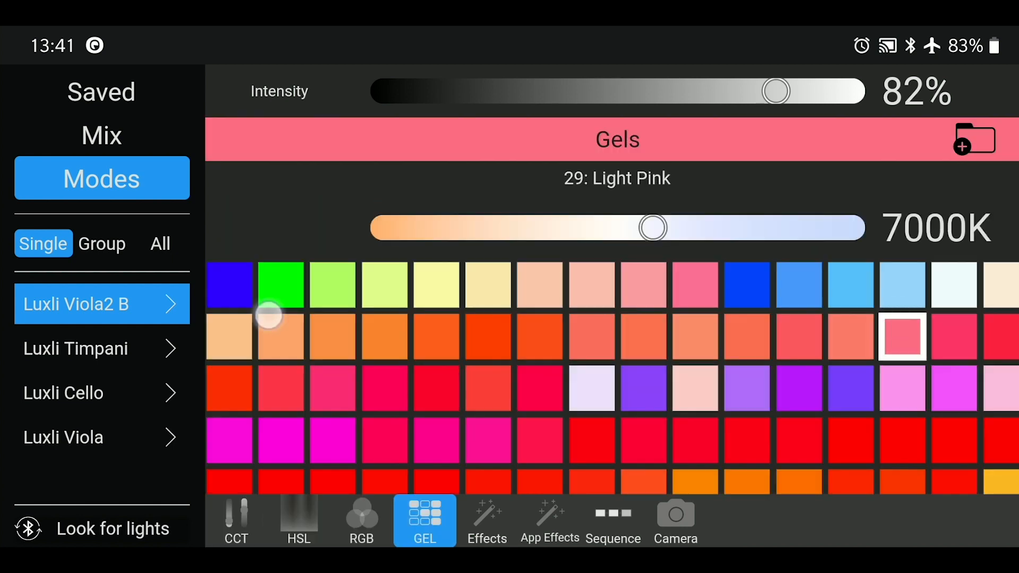
click(281, 284)
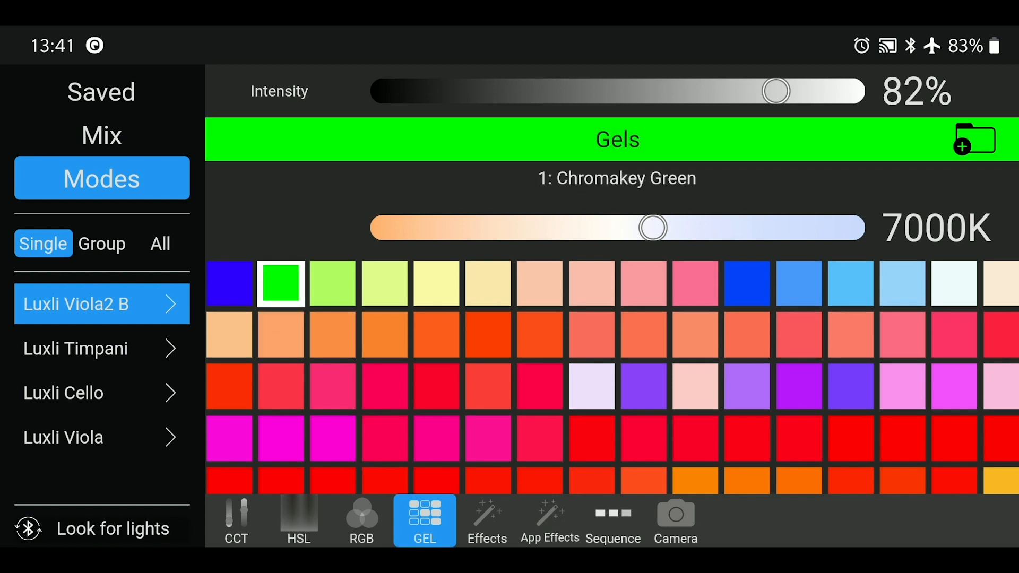